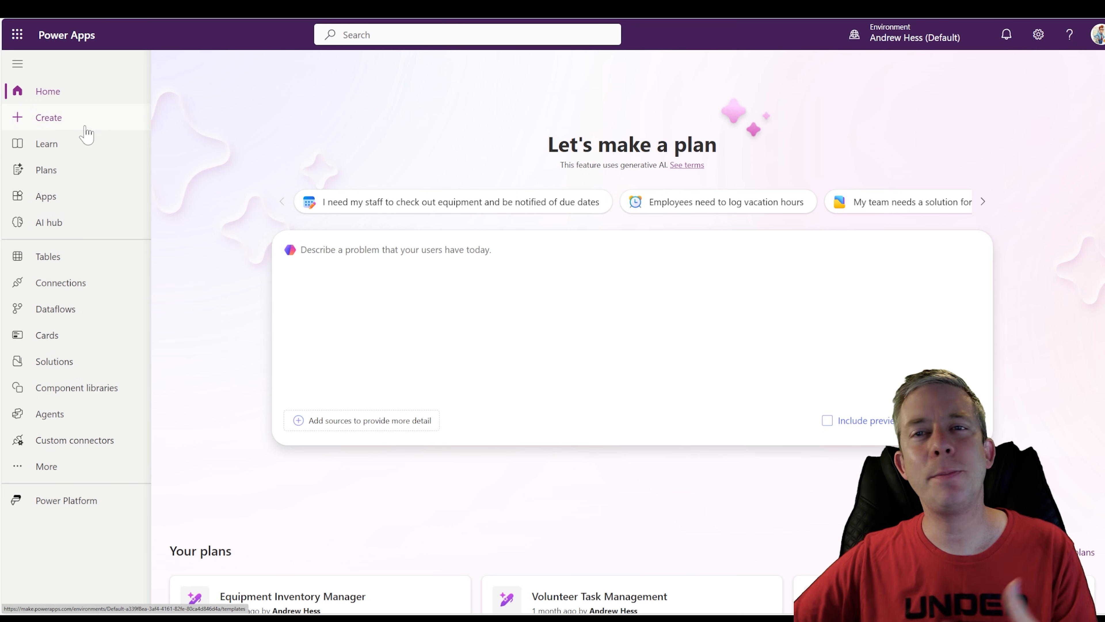
# - Start creating a new app from a blank canvas via Create
pyautogui.click(47, 117)
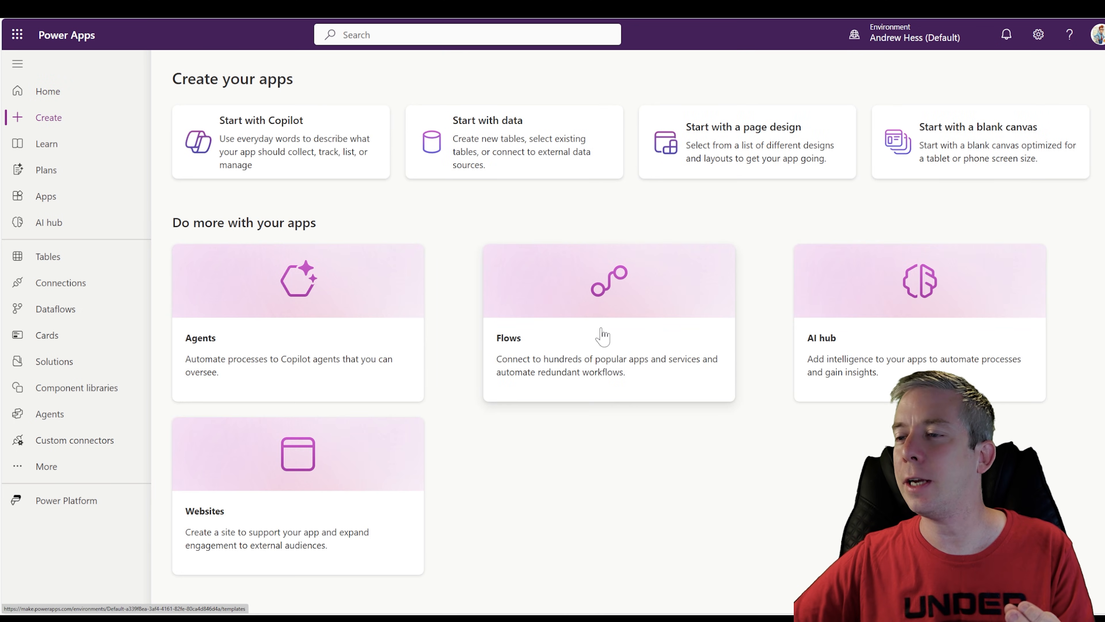
pyautogui.moveTo(544, 326)
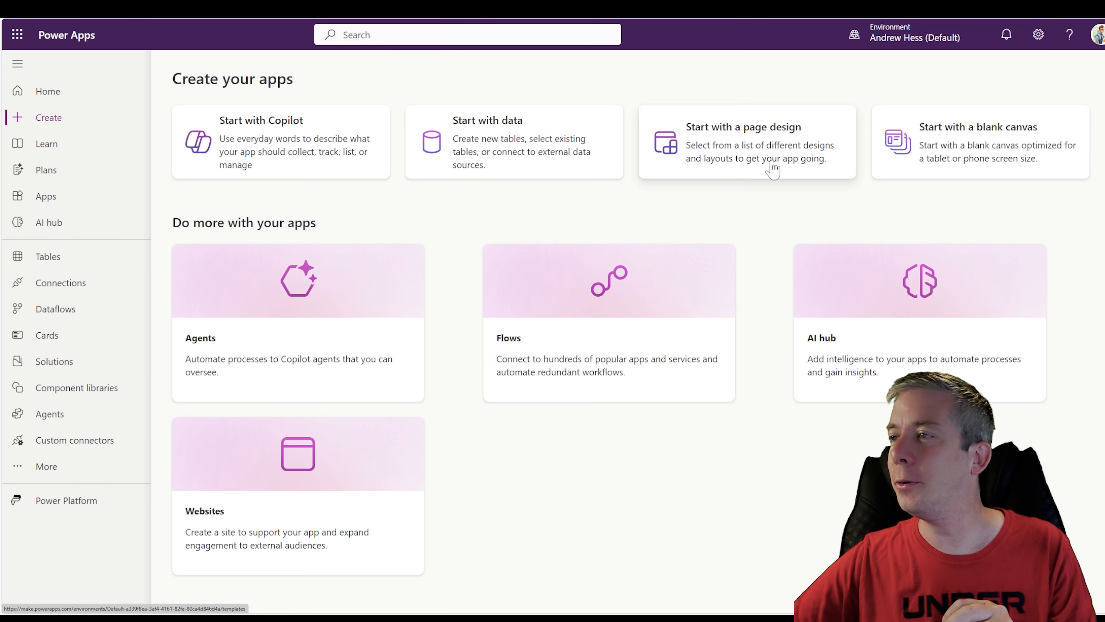
pyautogui.click(979, 141)
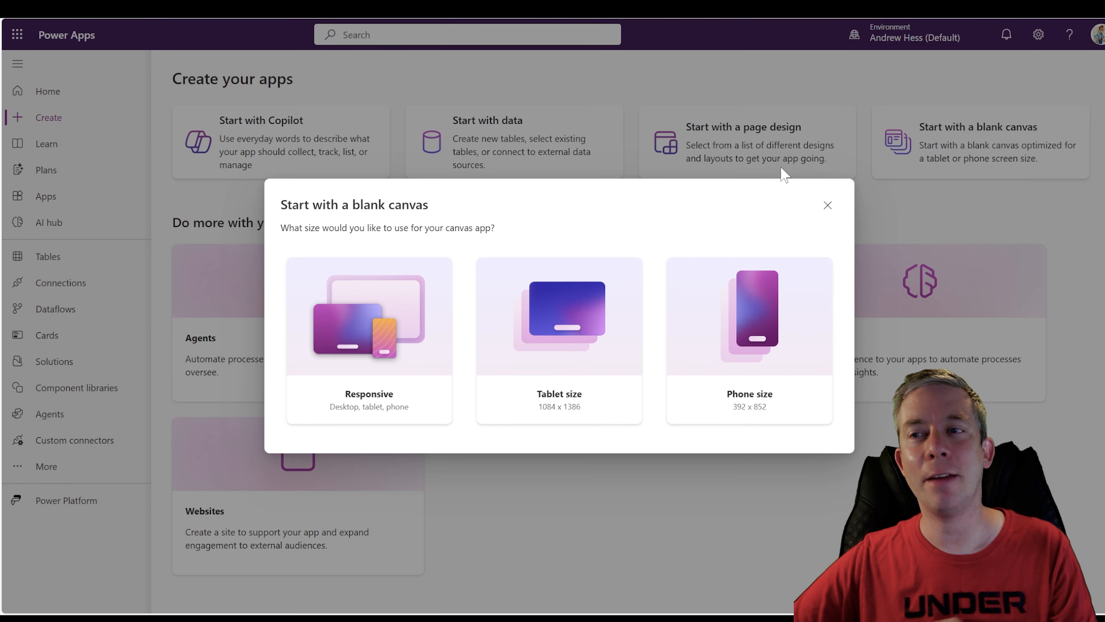
pyautogui.moveTo(507, 352)
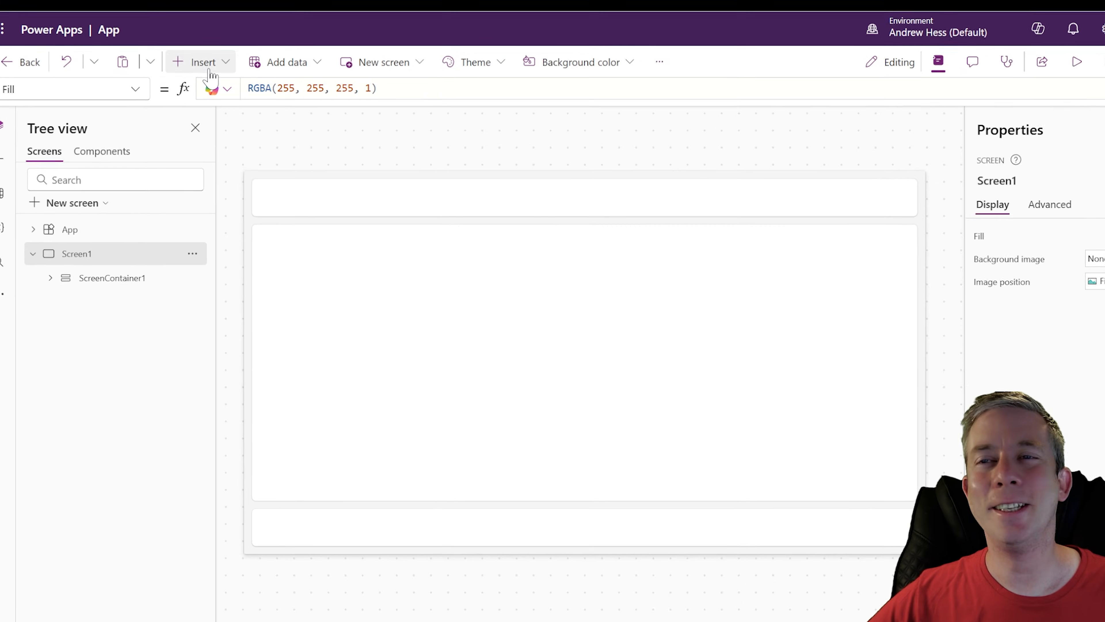
# - Insert an Add picture control (searching 'add') and move it into MainContainer1
pyautogui.click(202, 61)
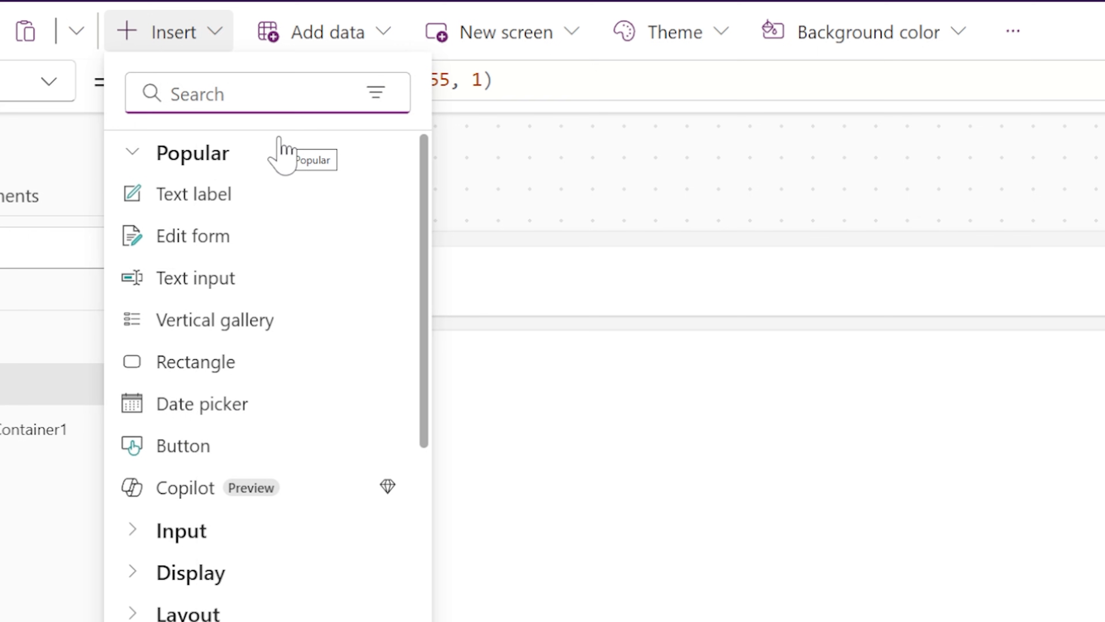
pyautogui.write('add')
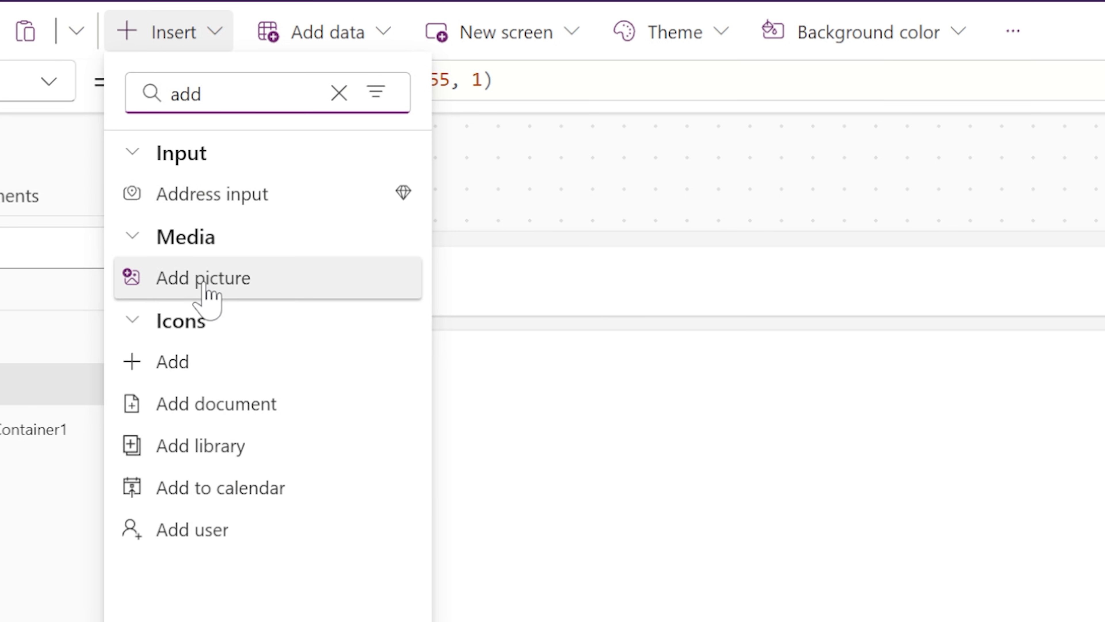
pyautogui.click(204, 277)
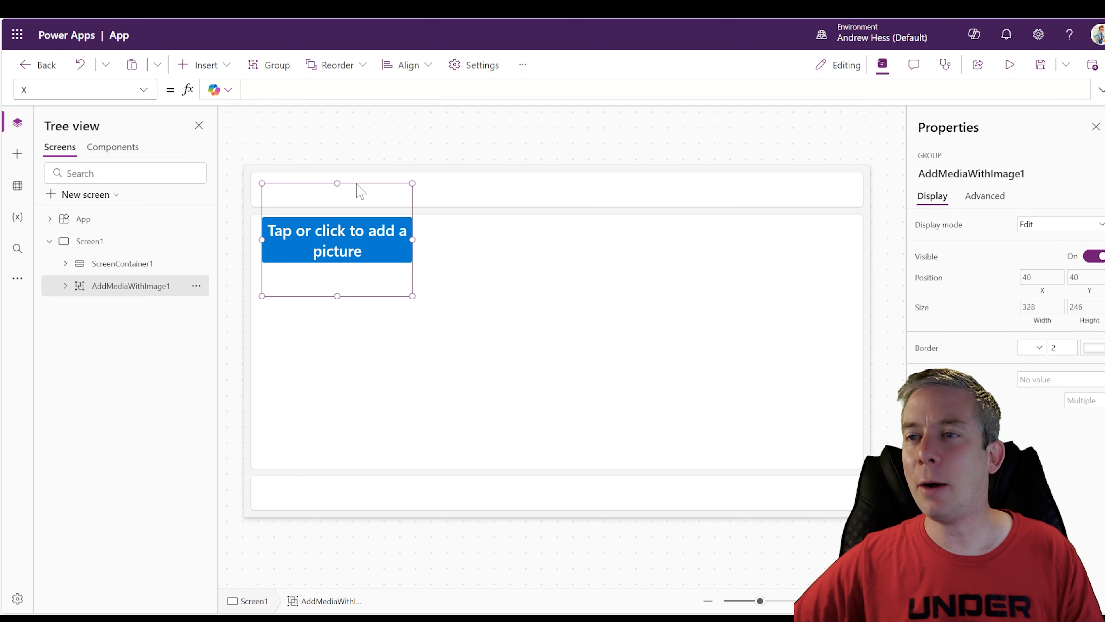
pyautogui.moveTo(336, 240); pyautogui.dragTo(345, 314)
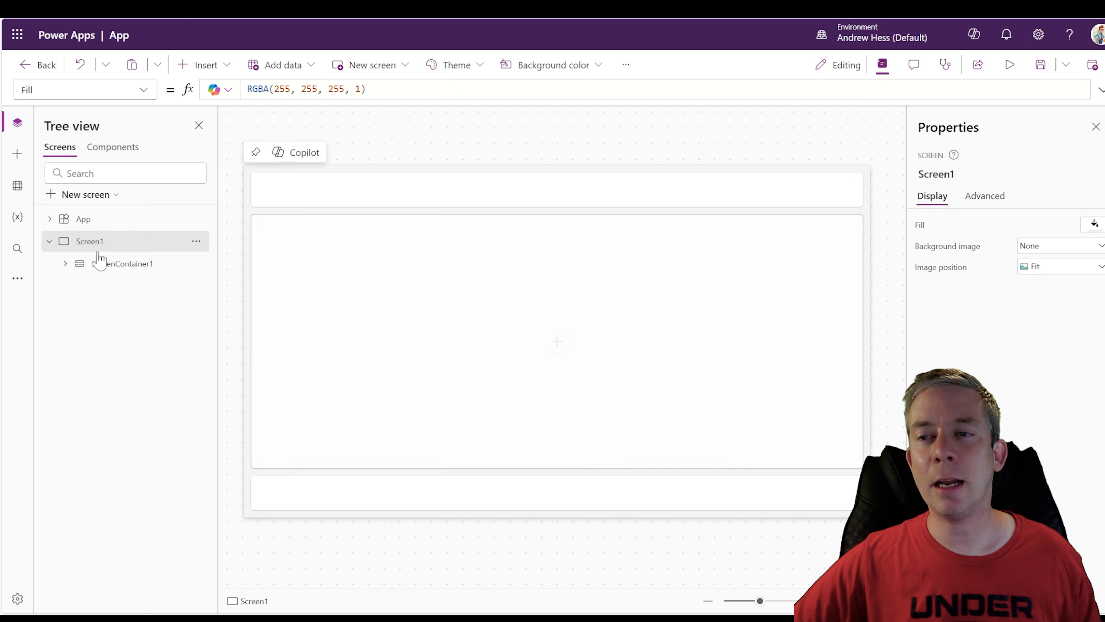
# - Expand the screen's control tree and select the main and header containers
pyautogui.click(135, 308)
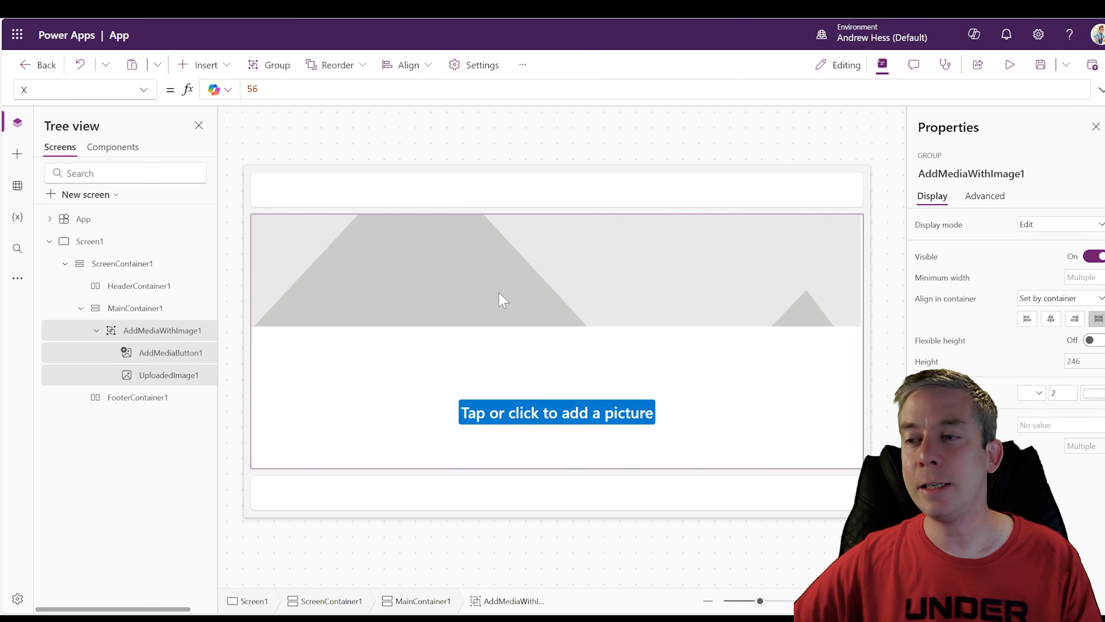
pyautogui.click(134, 308)
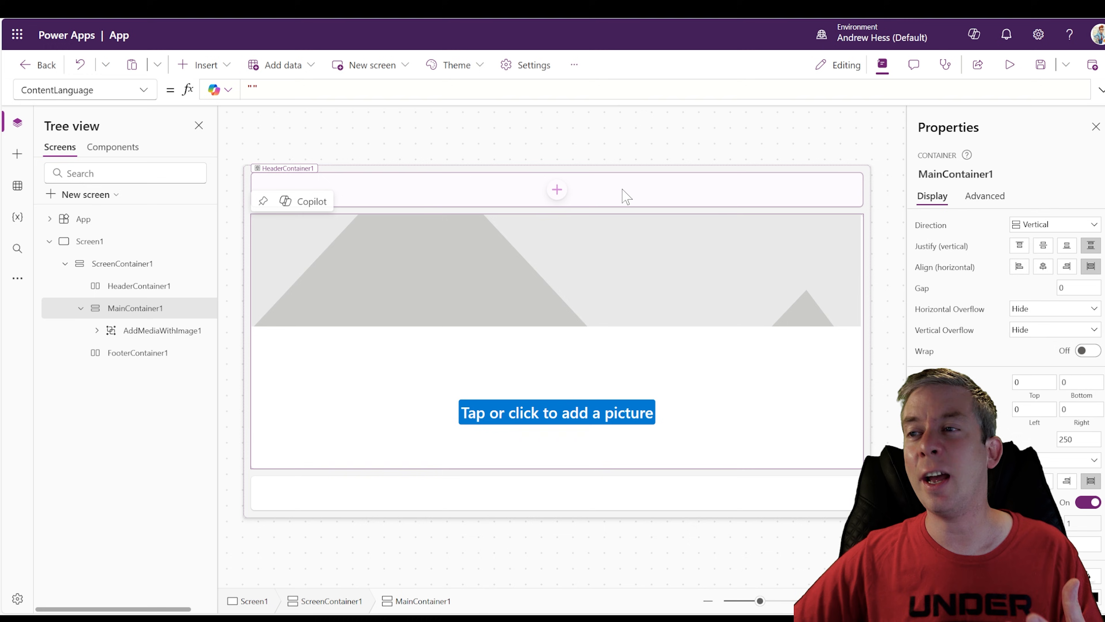
pyautogui.click(138, 285)
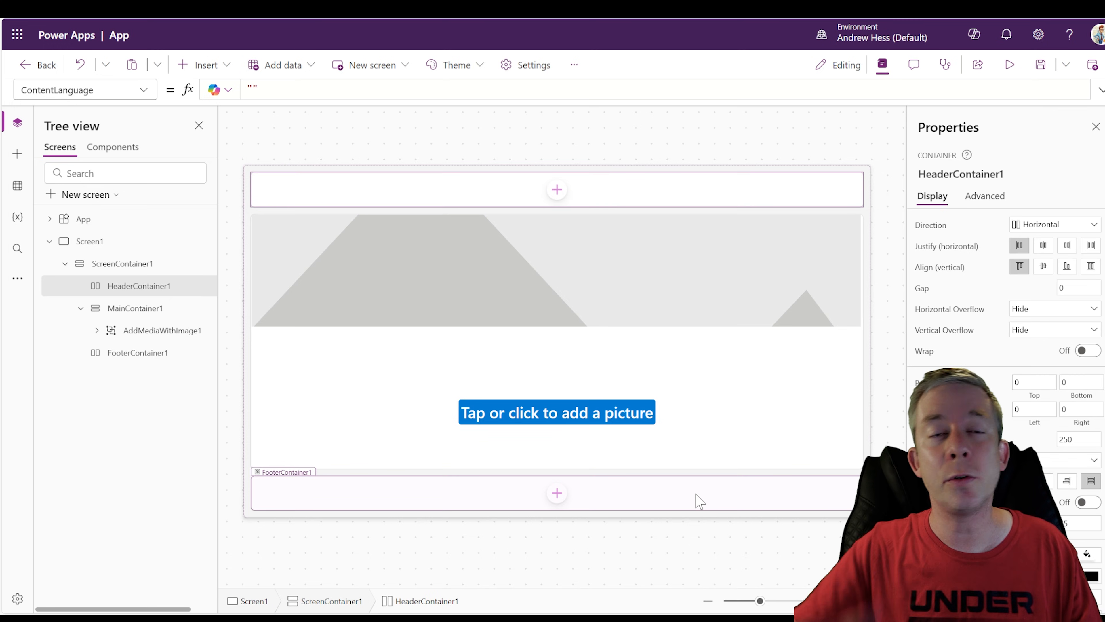
pyautogui.moveTo(1040, 64)
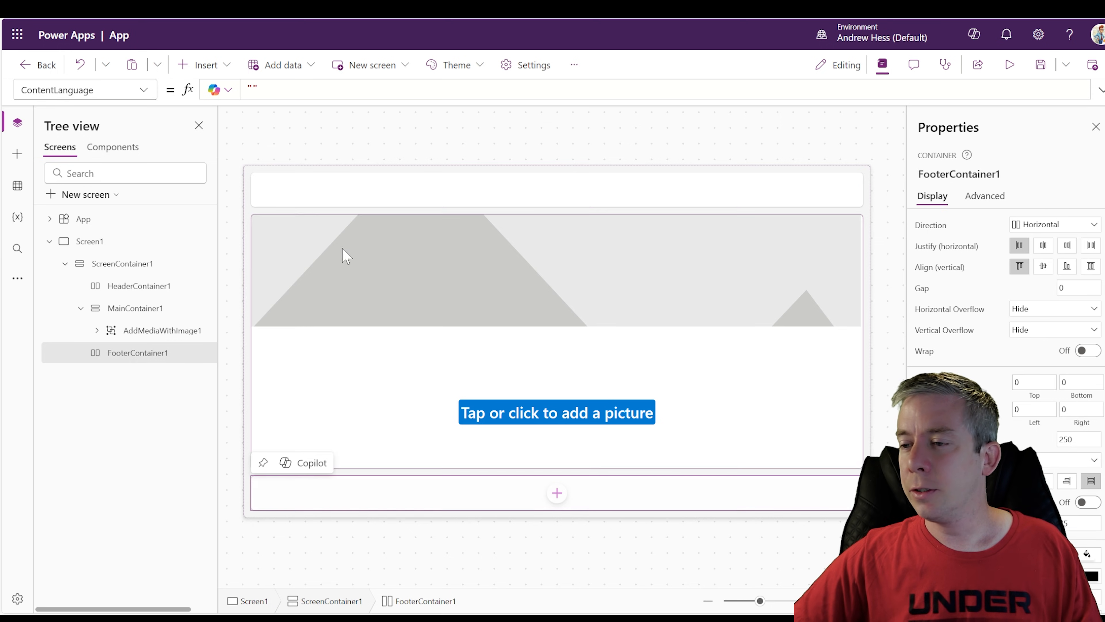
# - Insert a Button control into the footer container
pyautogui.click(204, 65)
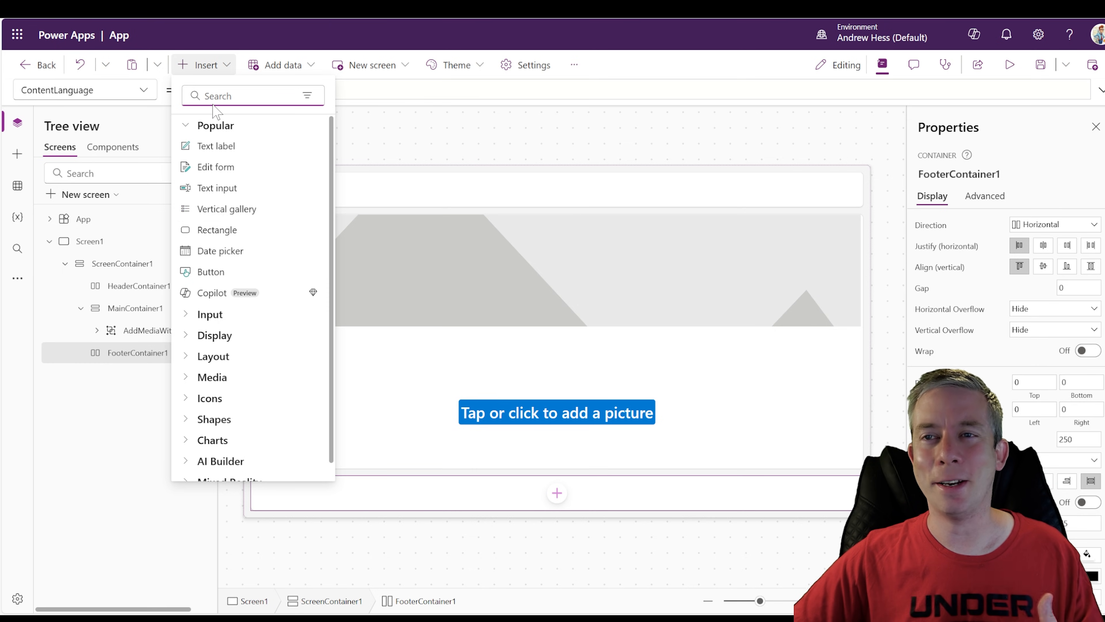
pyautogui.write('button')
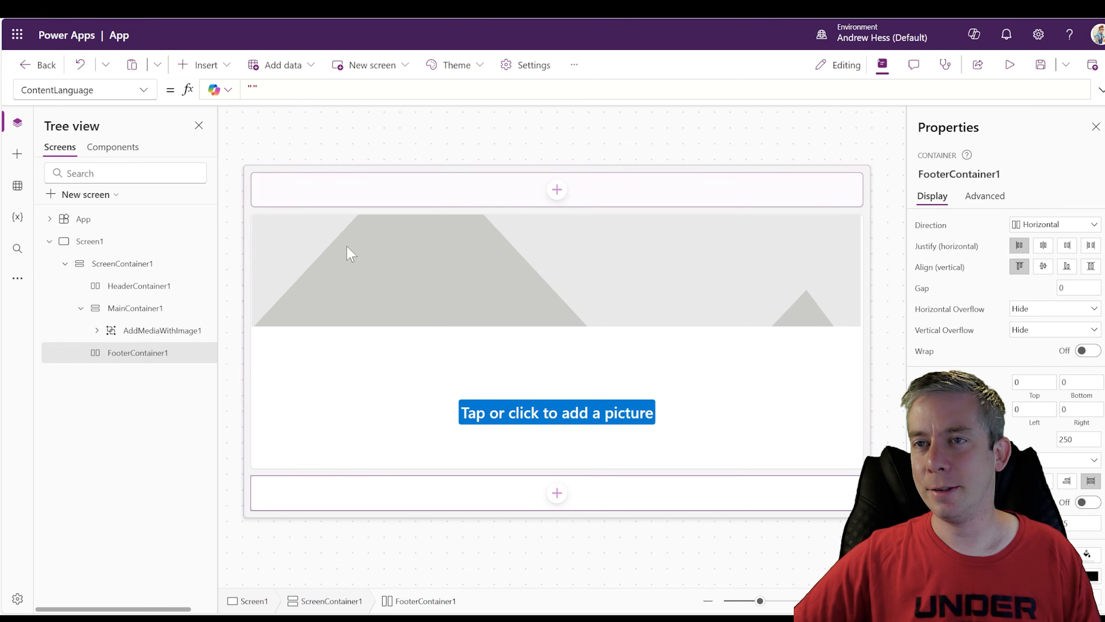
pyautogui.click(556, 492)
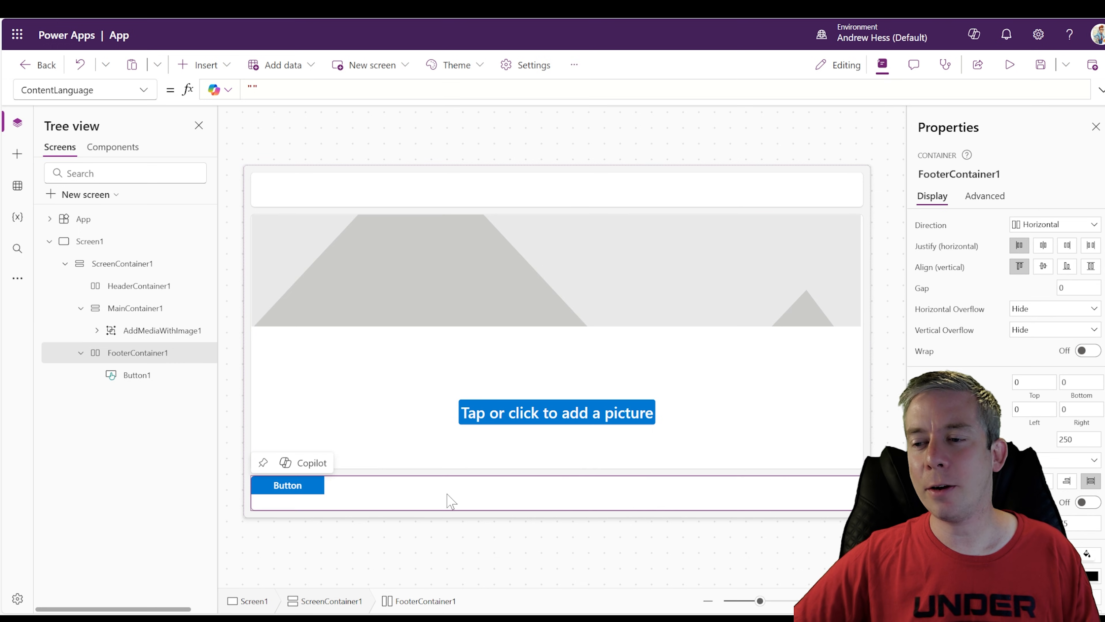
# - Set the footer to Justify End, Align Center and Gap 0 so the button sits at the right
pyautogui.click(1066, 266)
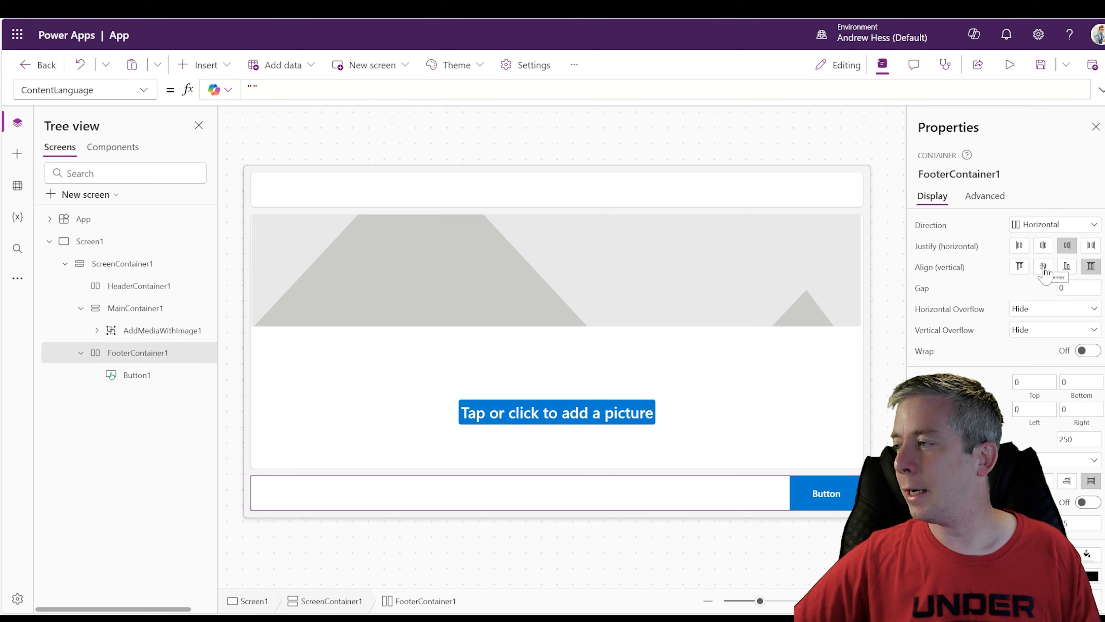
pyautogui.click(1043, 267)
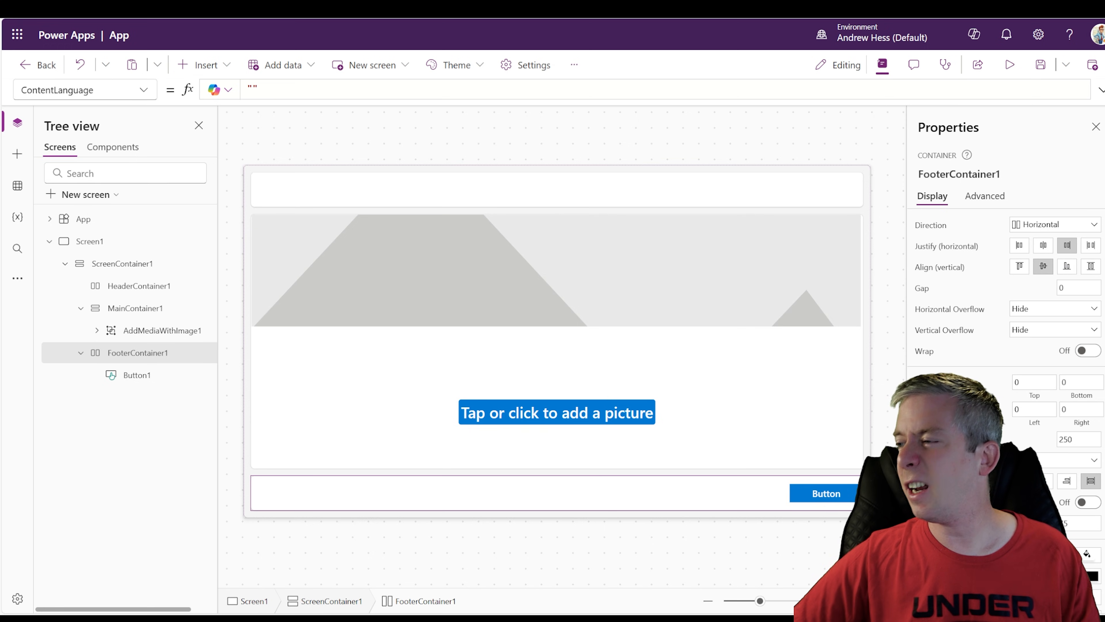
pyautogui.click(1073, 287)
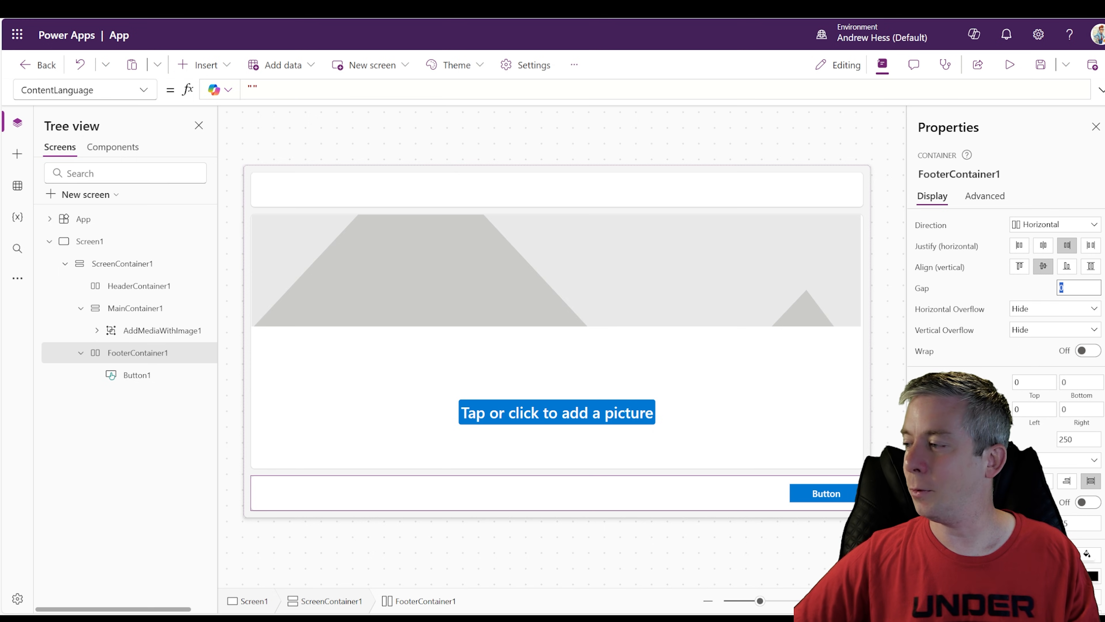
pyautogui.write('0')
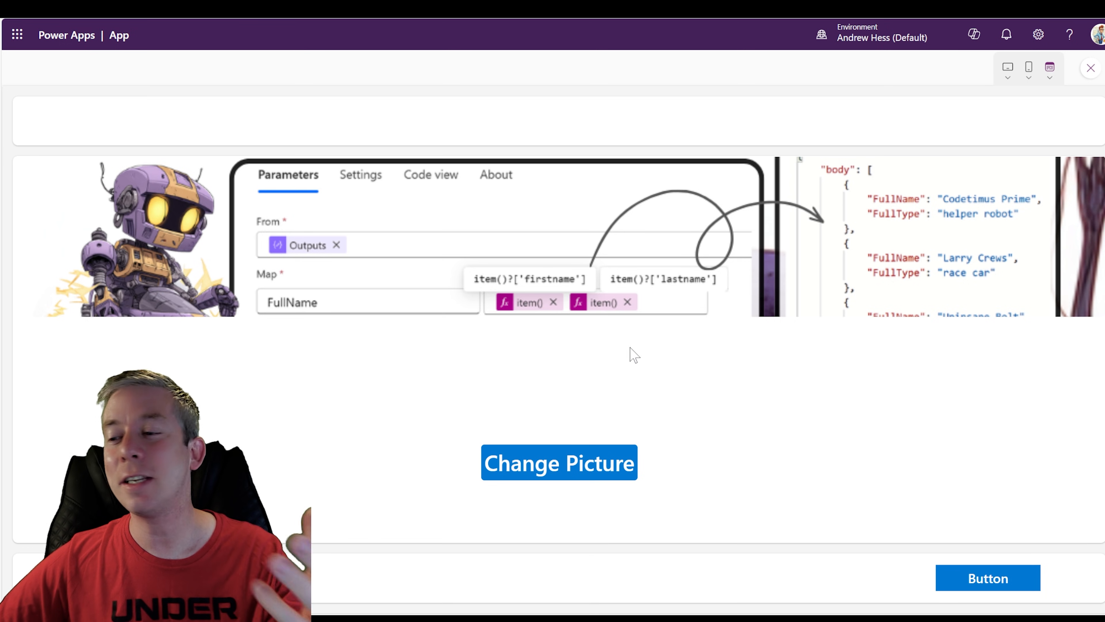
pyautogui.moveTo(458, 269)
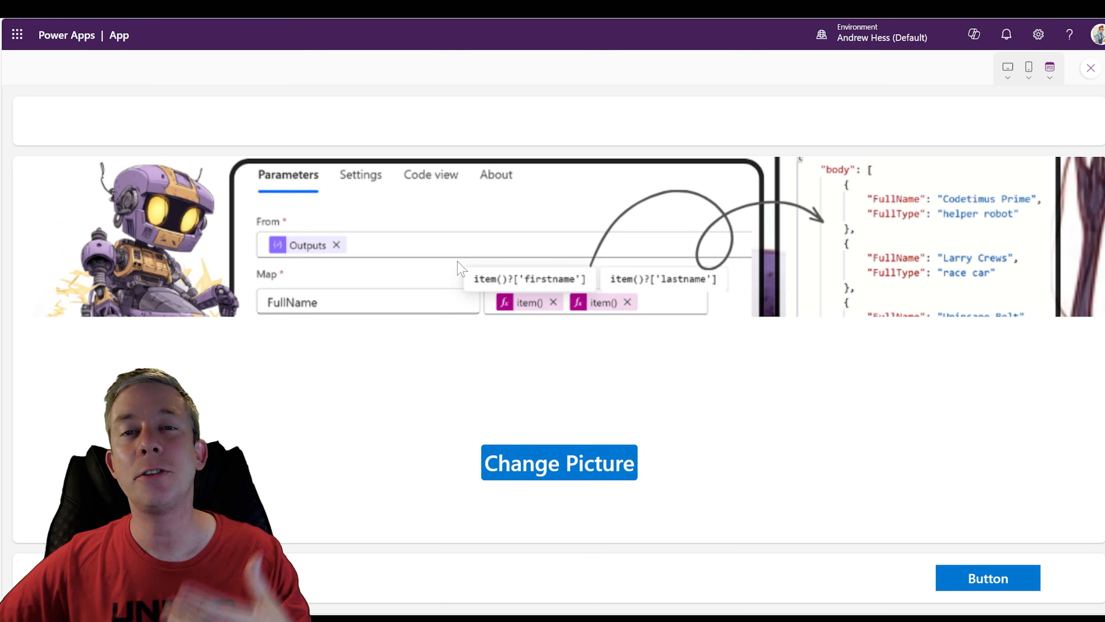
# - Leave preview, expand AddMediaWithImage1 and select its button to label it 'Upload to SharePoint'
pyautogui.click(1091, 68)
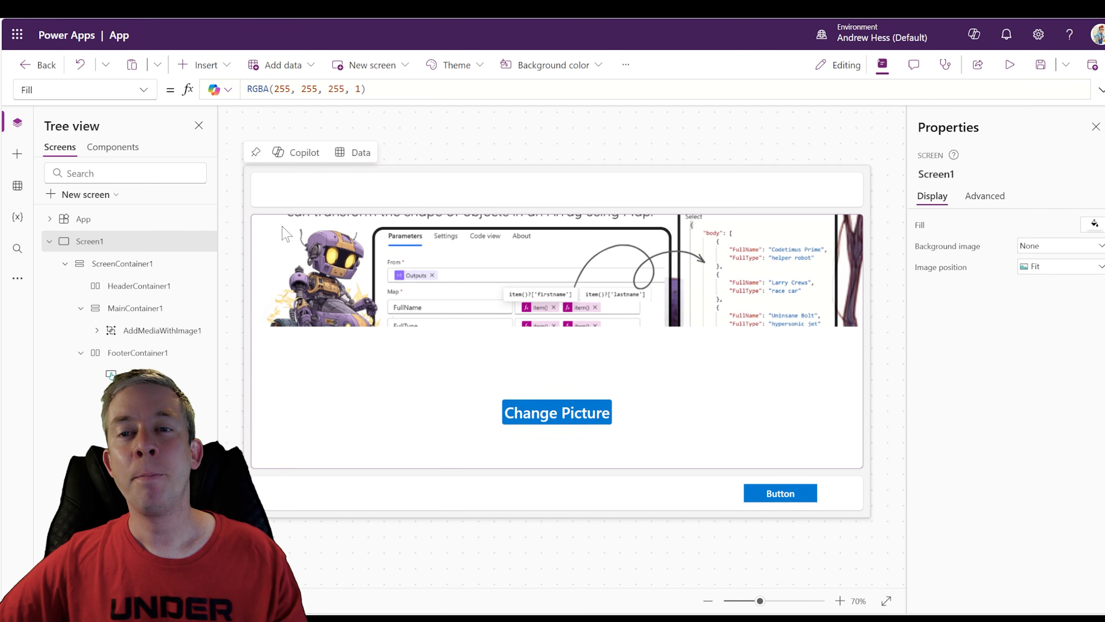
pyautogui.click(161, 329)
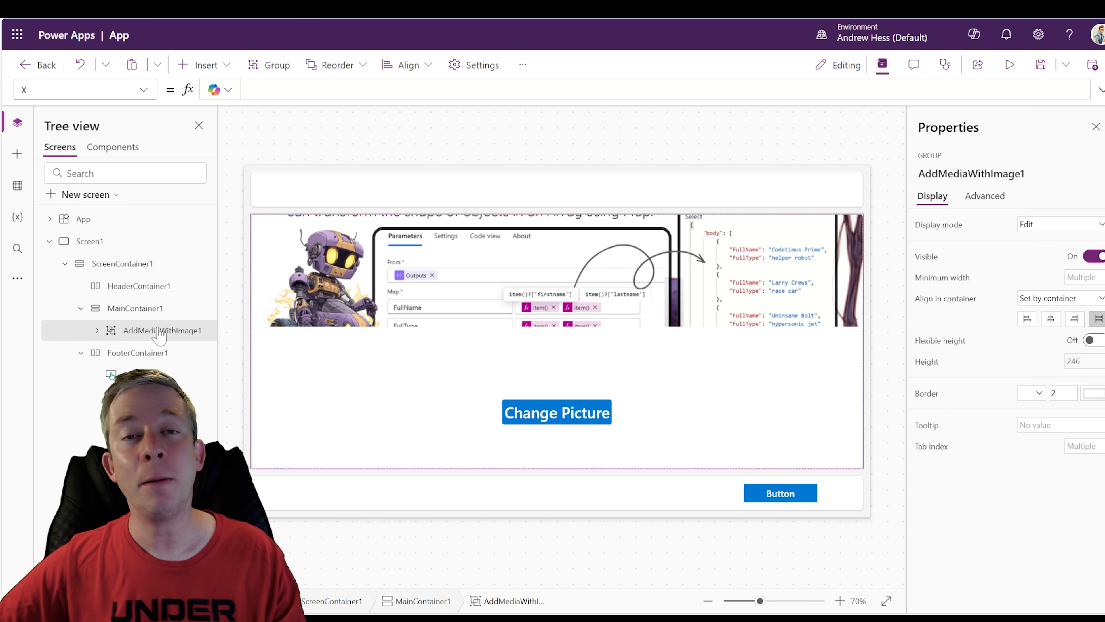
pyautogui.click(96, 329)
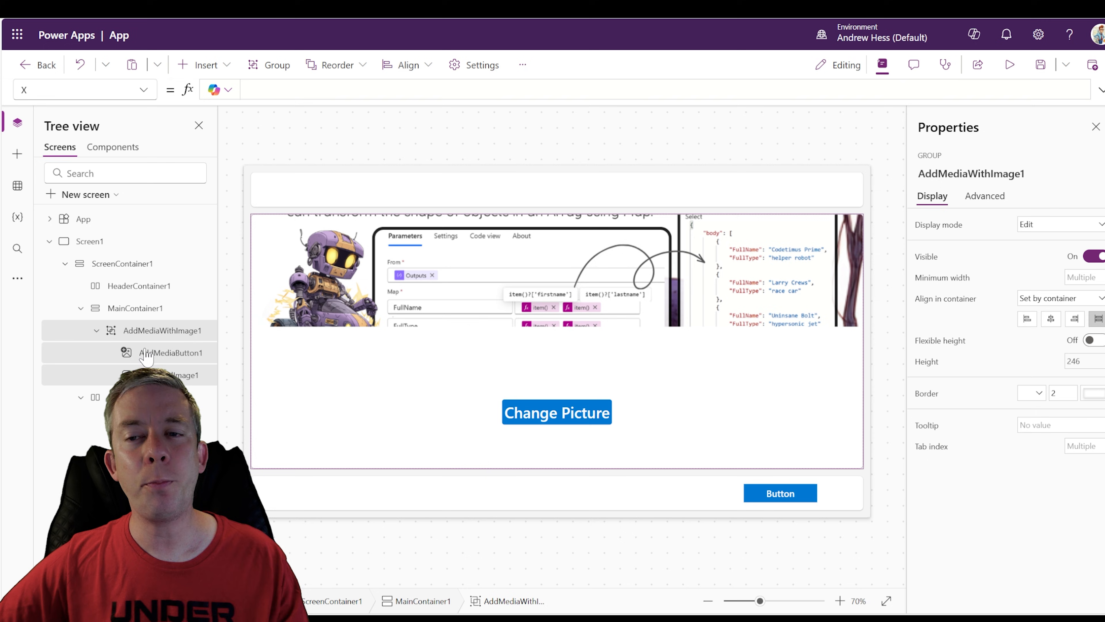
pyautogui.click(169, 353)
pyautogui.write('Upload to SharePoint')
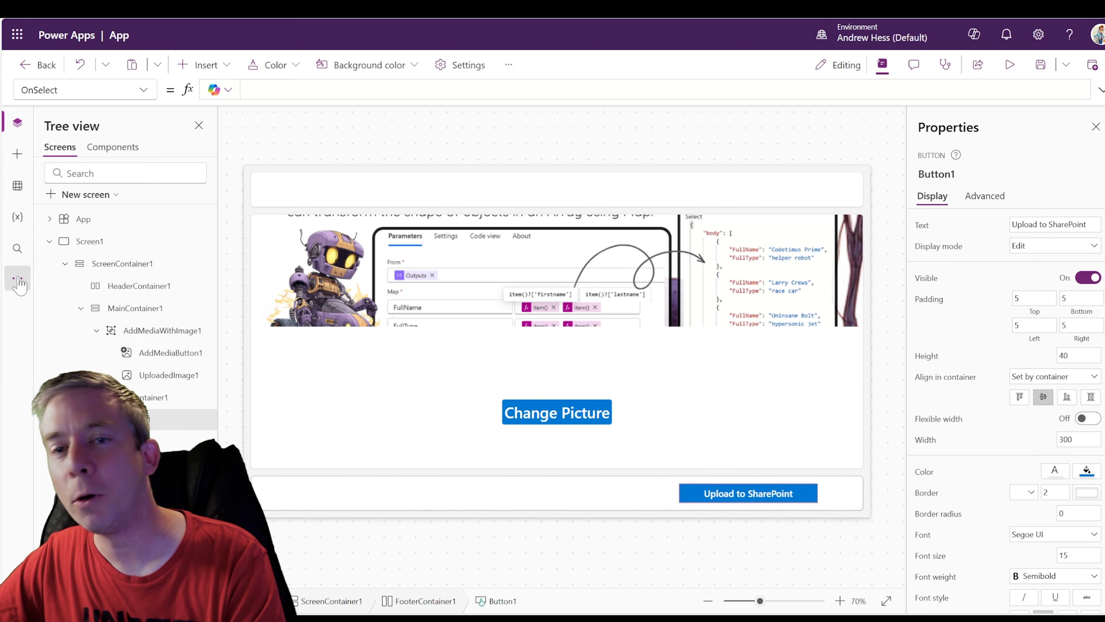
# - Create a new blank Power Automate flow from the app and expand its Power Apps trigger
pyautogui.click(17, 277)
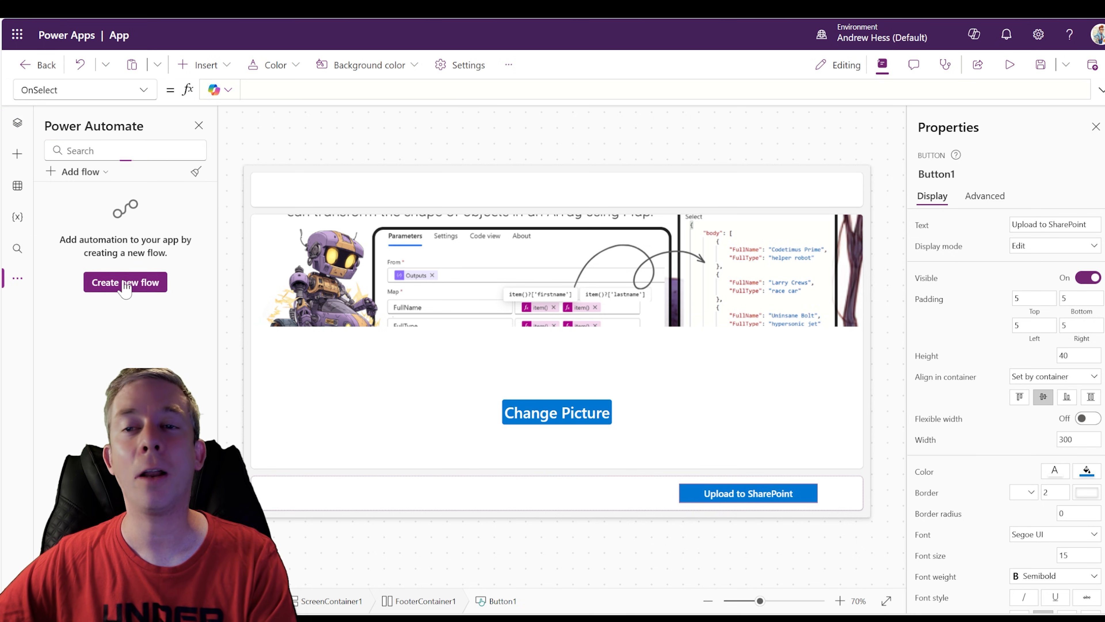
pyautogui.click(125, 282)
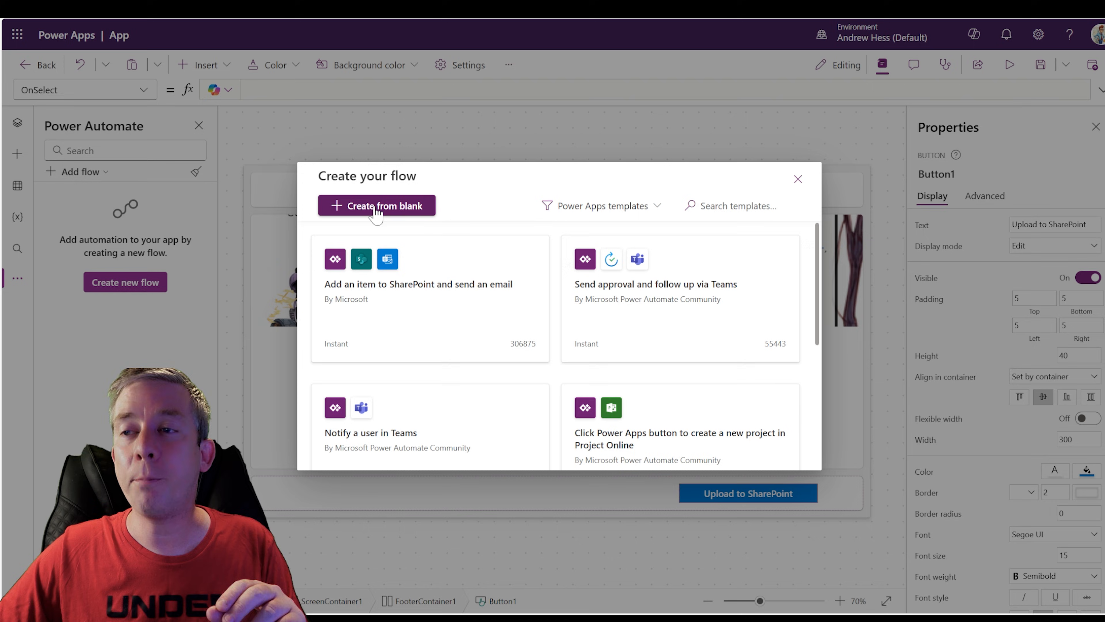
pyautogui.click(376, 205)
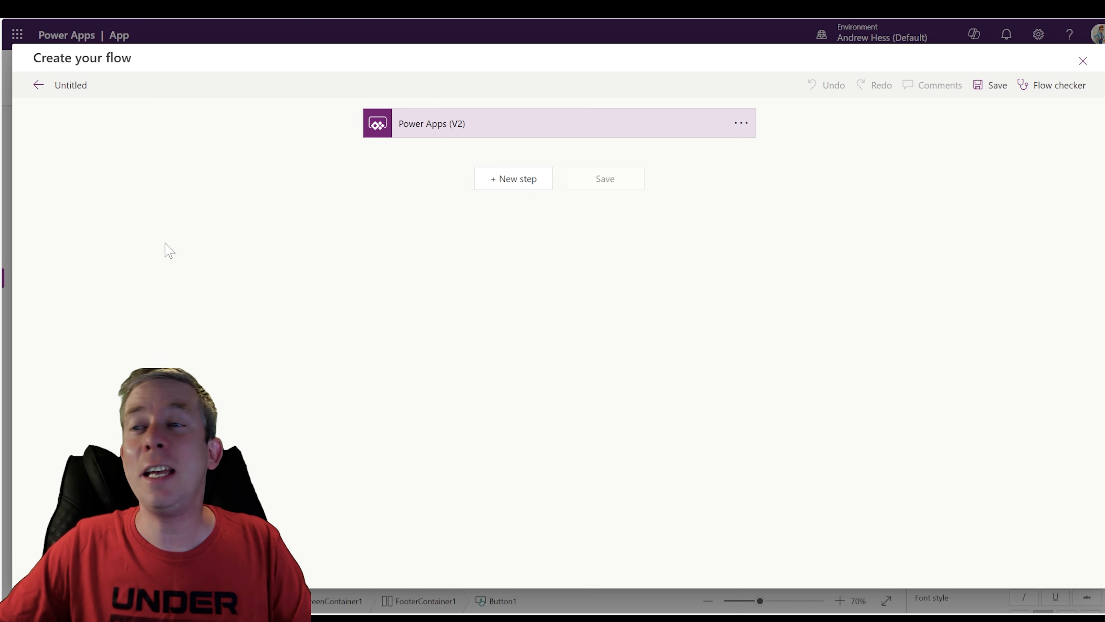
pyautogui.click(556, 123)
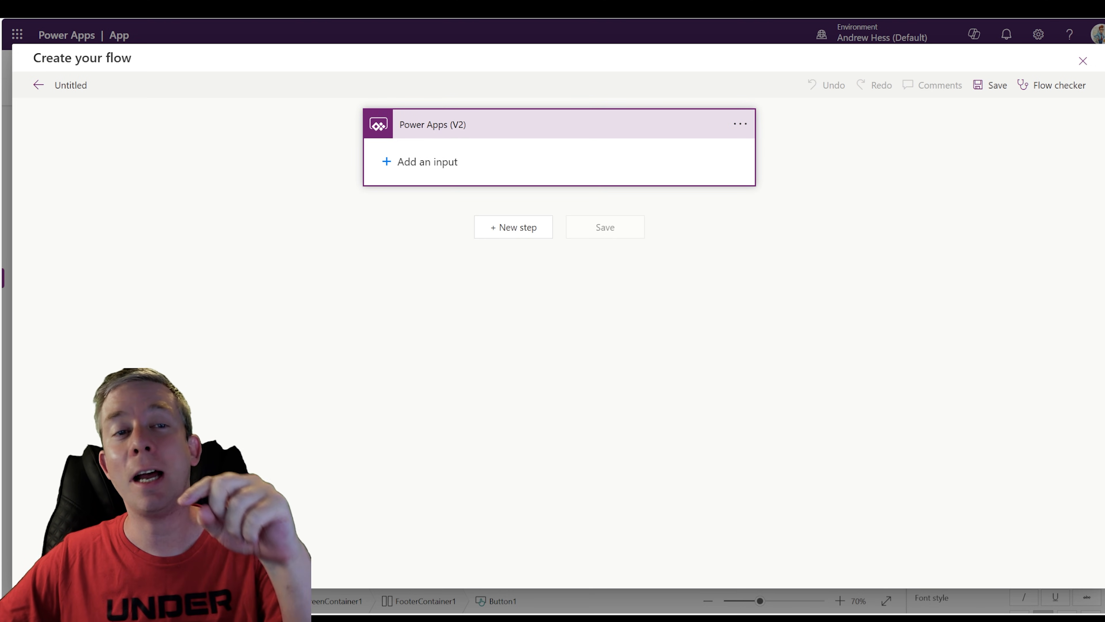
# - Give the trigger a file input FileContent and a text input named Name
pyautogui.click(419, 162)
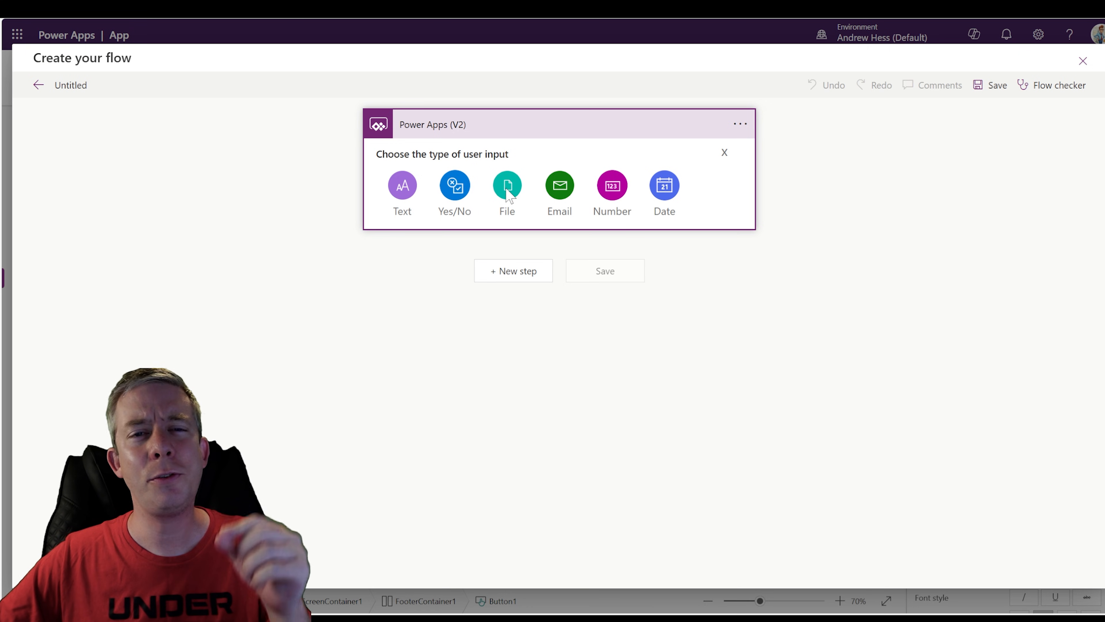
pyautogui.click(507, 185)
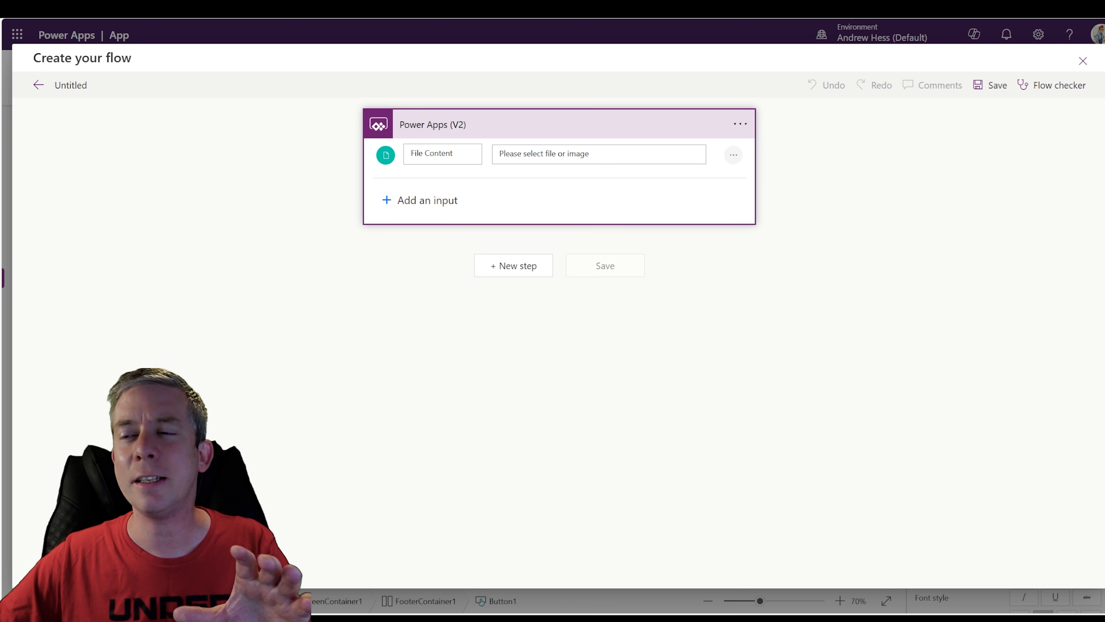
pyautogui.click(442, 153)
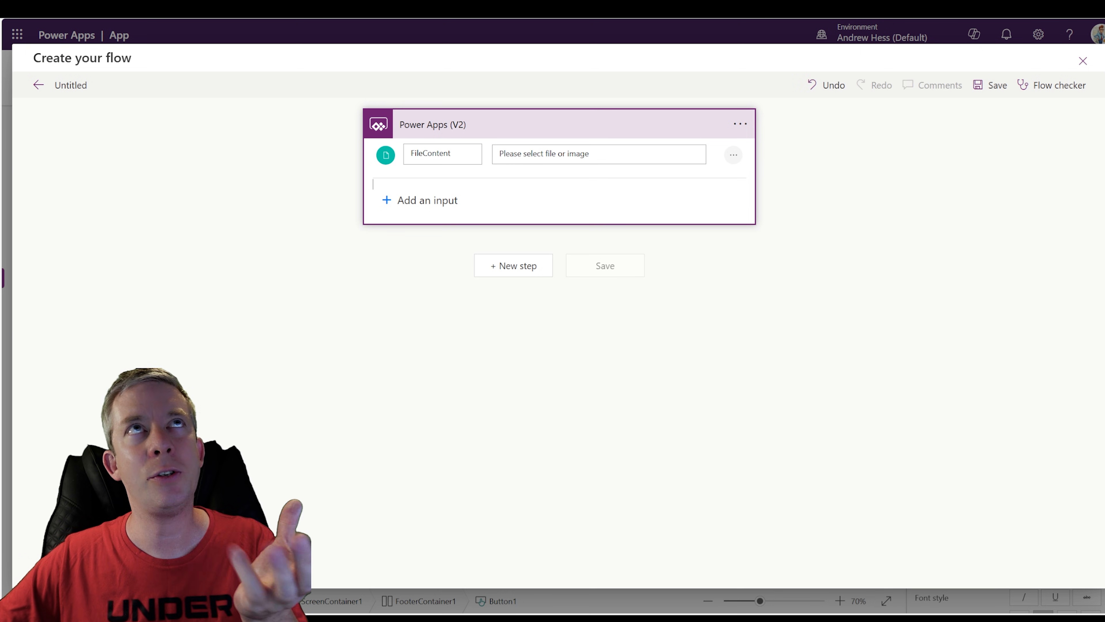
pyautogui.click(426, 200)
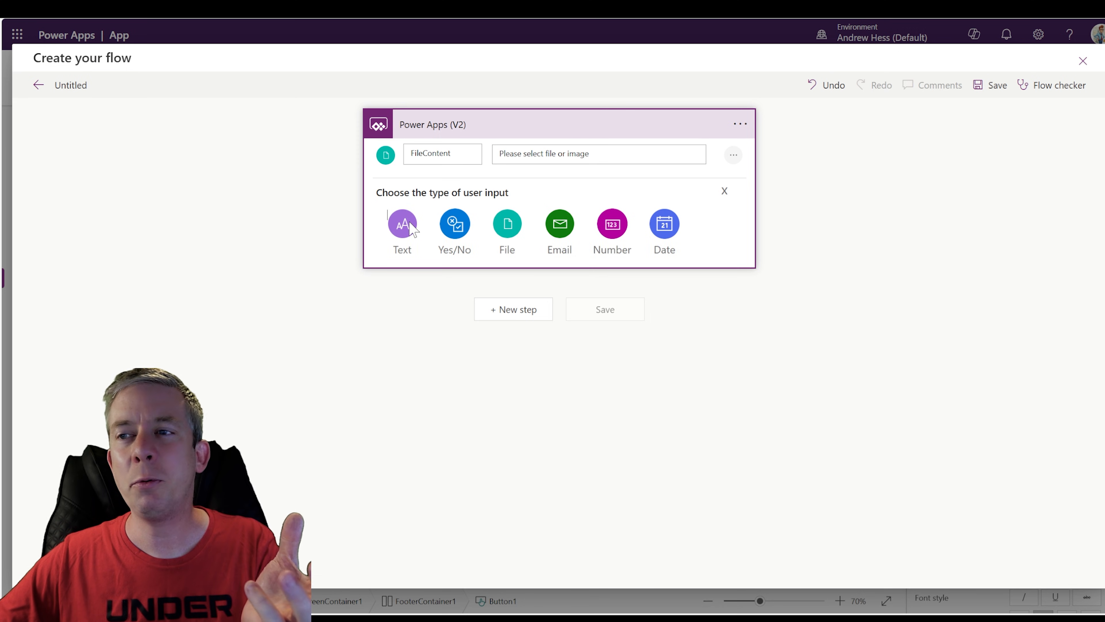
pyautogui.click(402, 224)
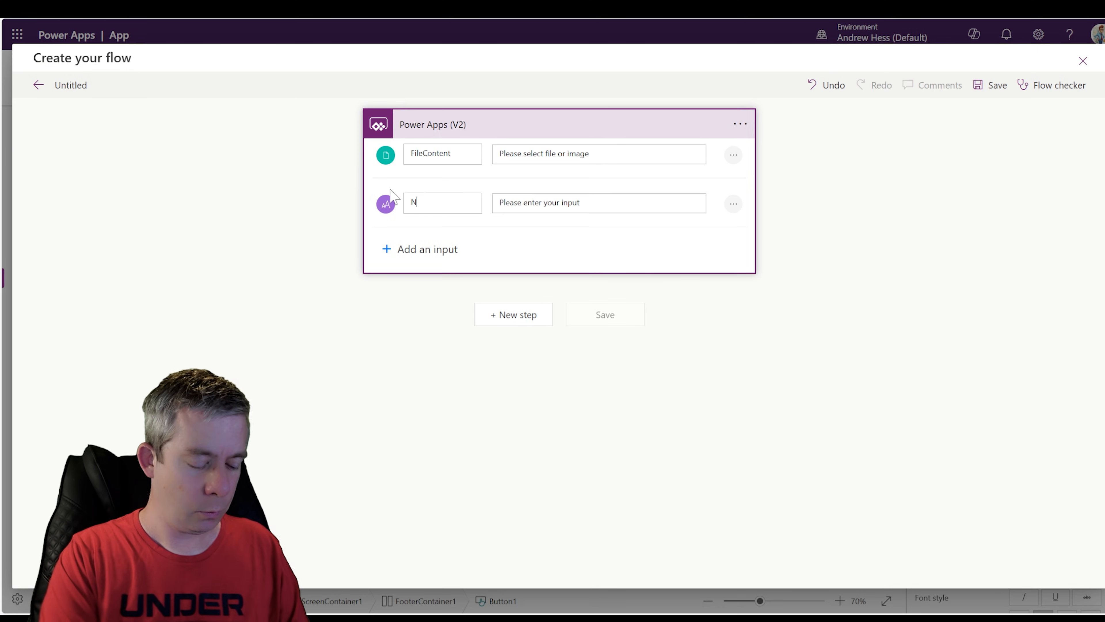
pyautogui.write('ame')
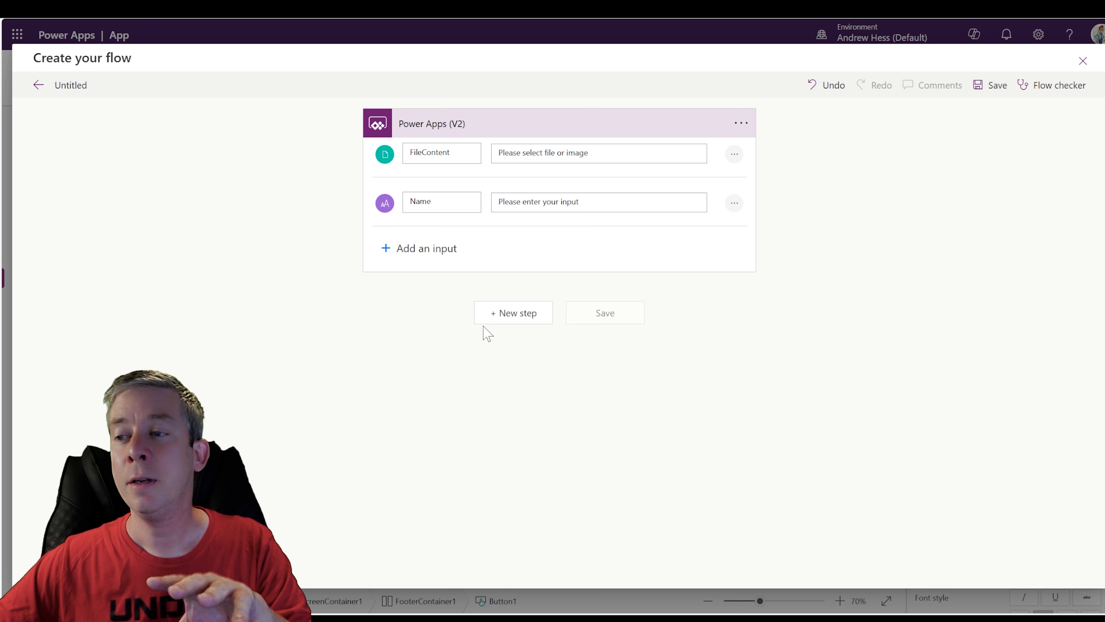
# - Add a SharePoint Create file action as the next step
pyautogui.click(512, 313)
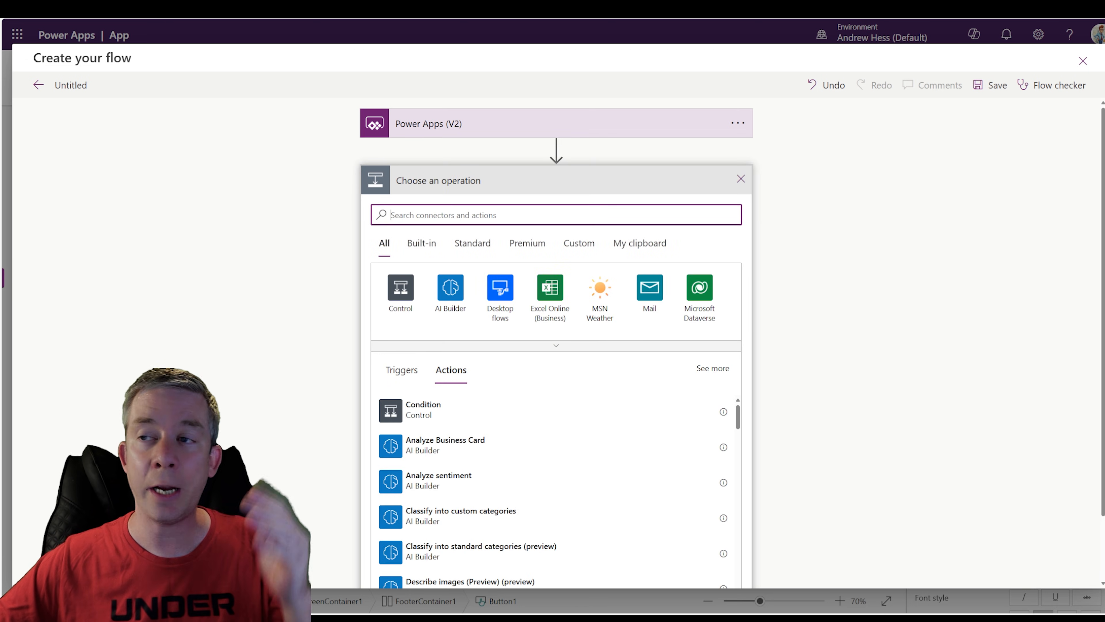
pyautogui.write('sharepoint')
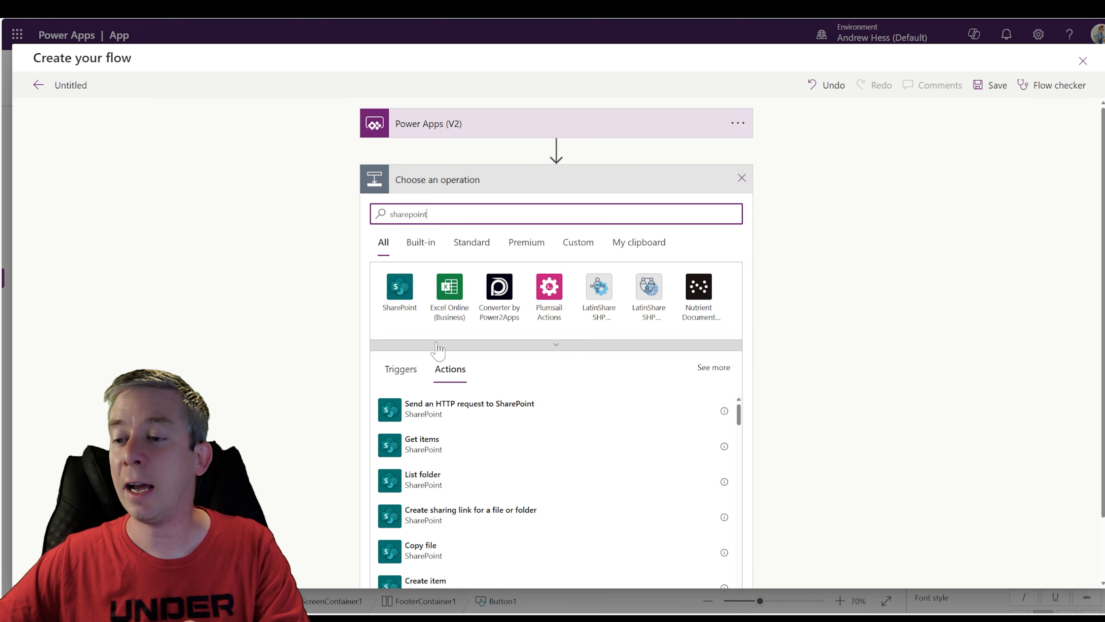
pyautogui.click(399, 289)
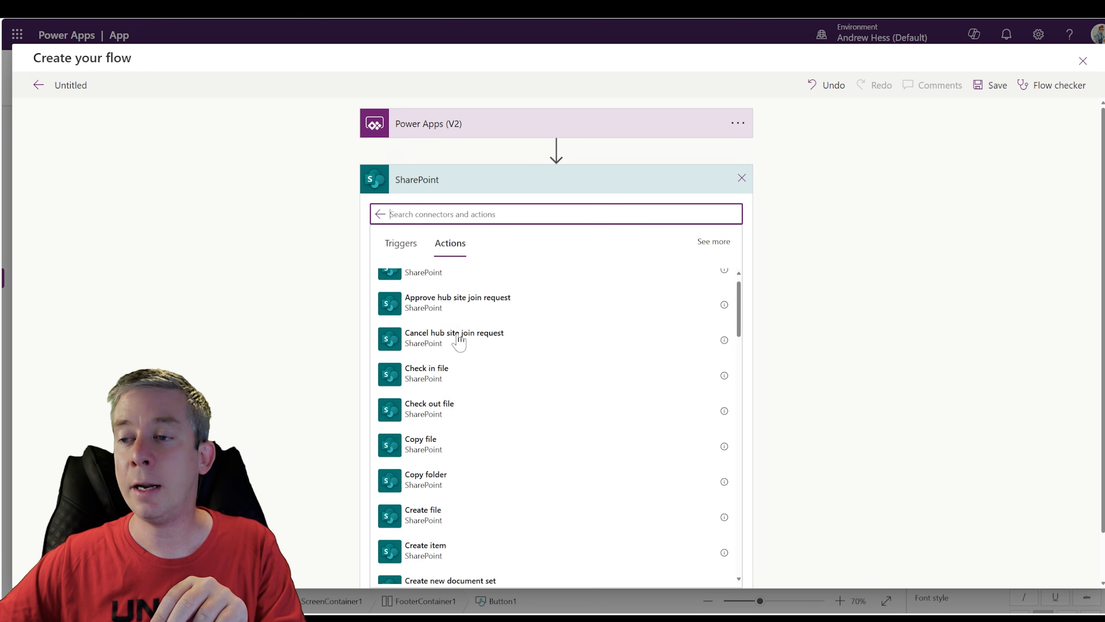
pyautogui.scroll(-3)
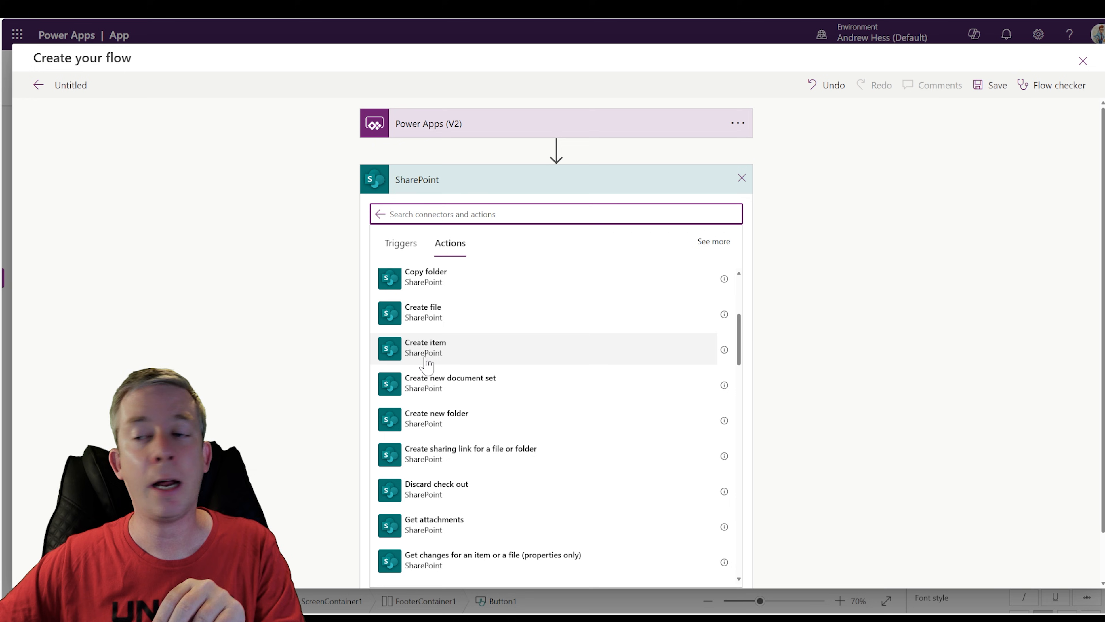
pyautogui.scroll(-3)
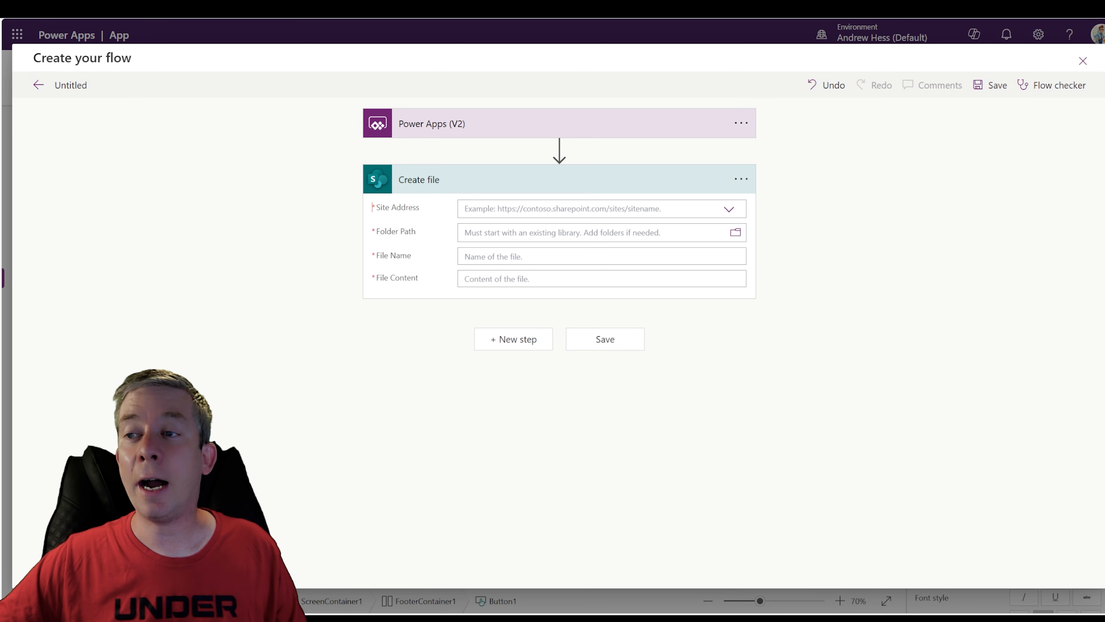
# - Point it at the 2025 site's /ImageLibrary with Name as file name and FileContent as content
pyautogui.click(728, 208)
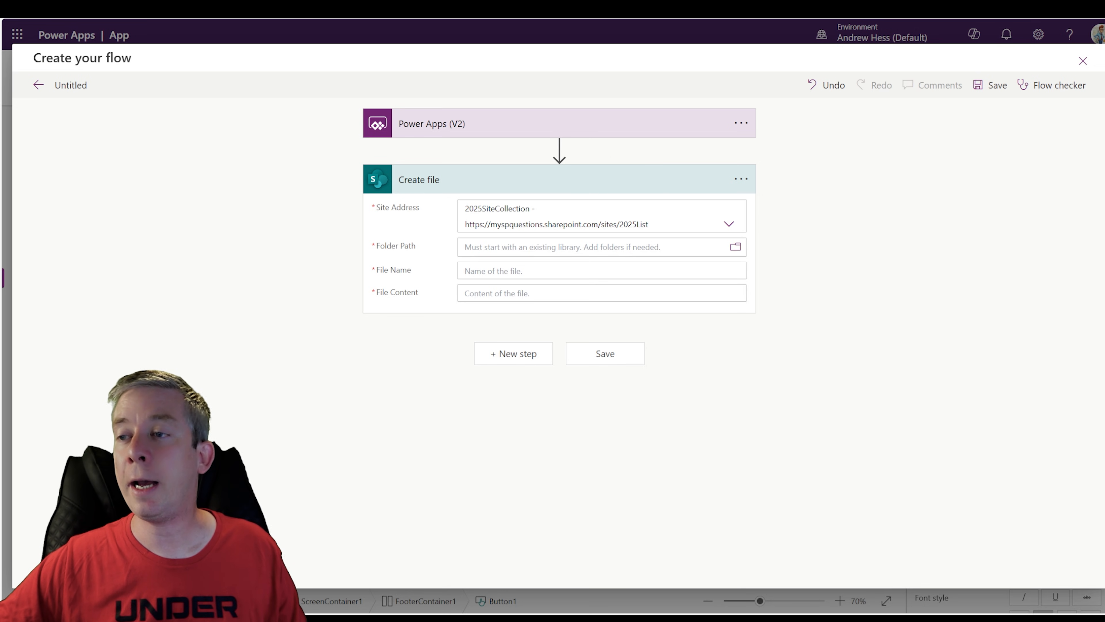
pyautogui.click(735, 247)
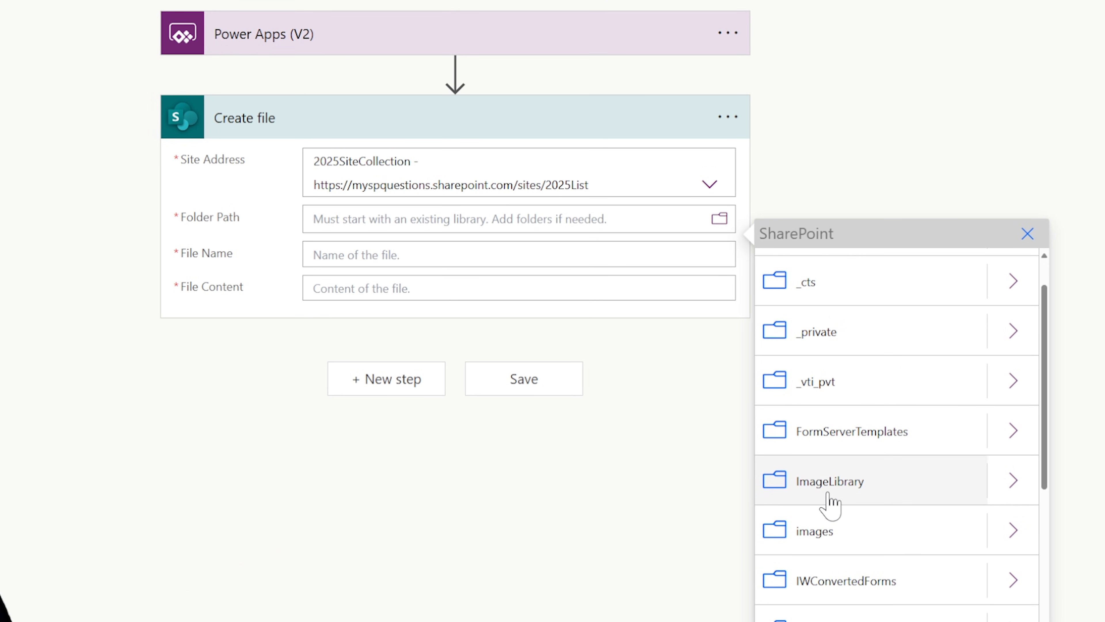
pyautogui.click(831, 481)
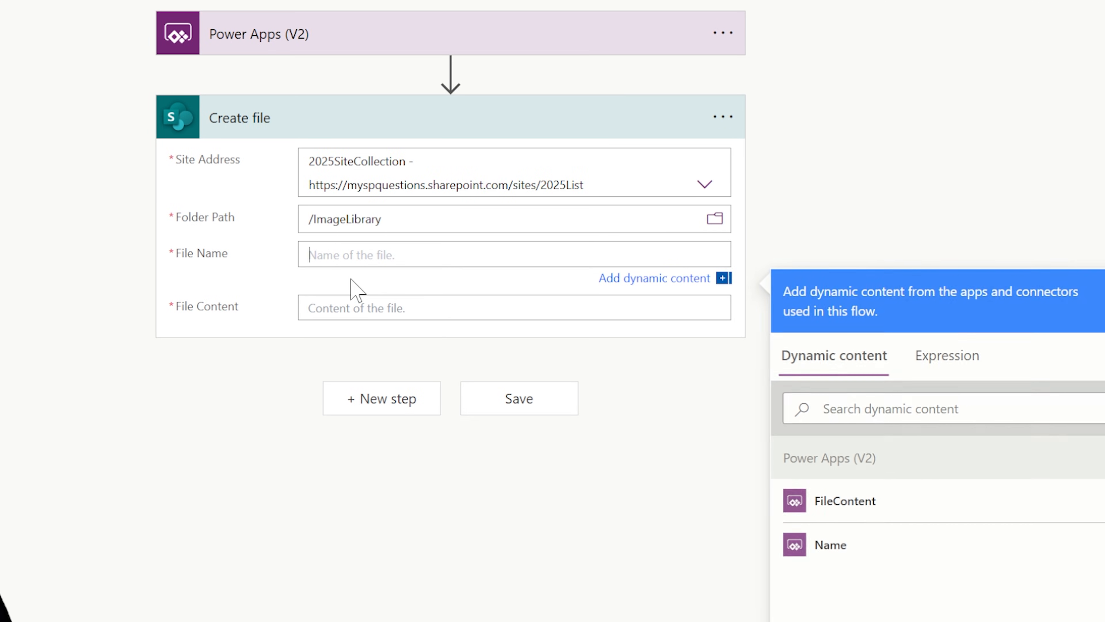
pyautogui.click(829, 544)
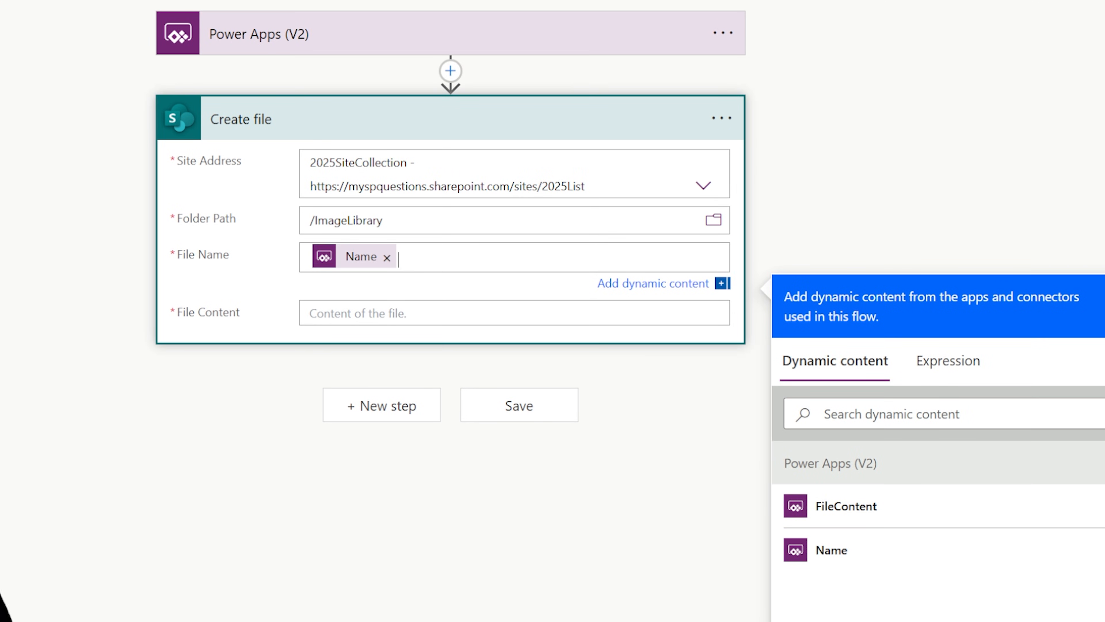
pyautogui.click(845, 506)
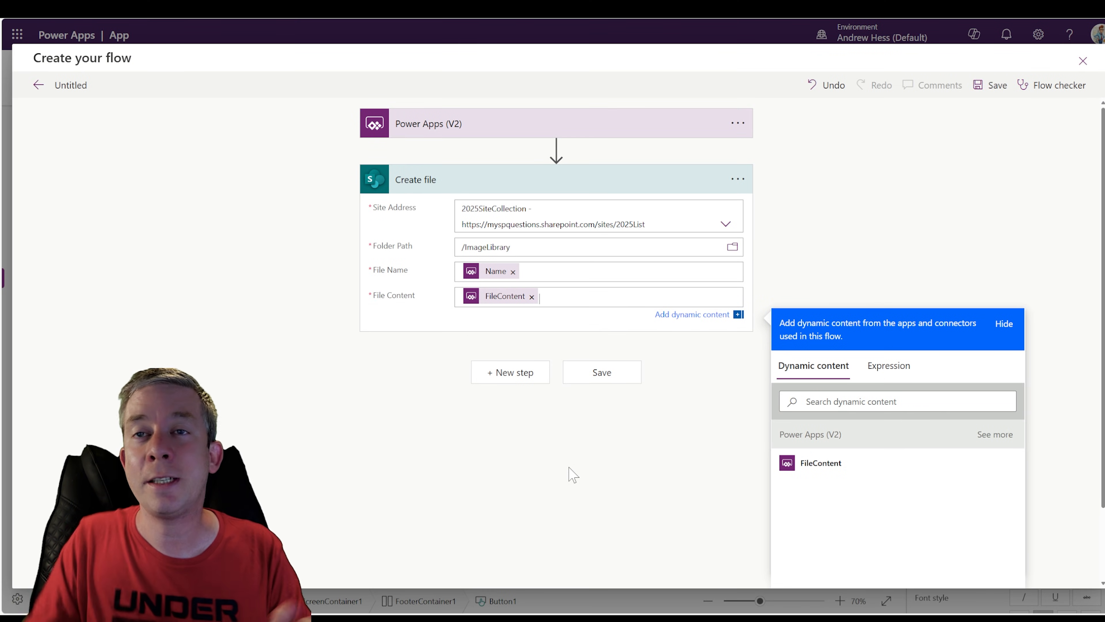
pyautogui.moveTo(136, 136)
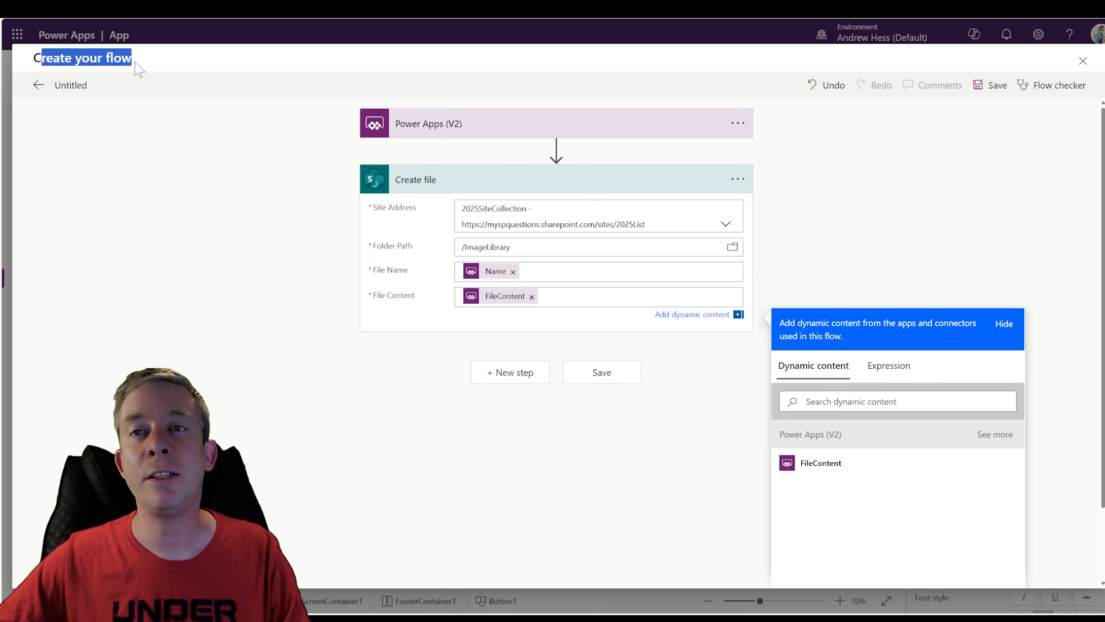
# - Name the flow SimpleUploadto2025SiteCollection and save it
pyautogui.click(1003, 323)
pyautogui.write('U')
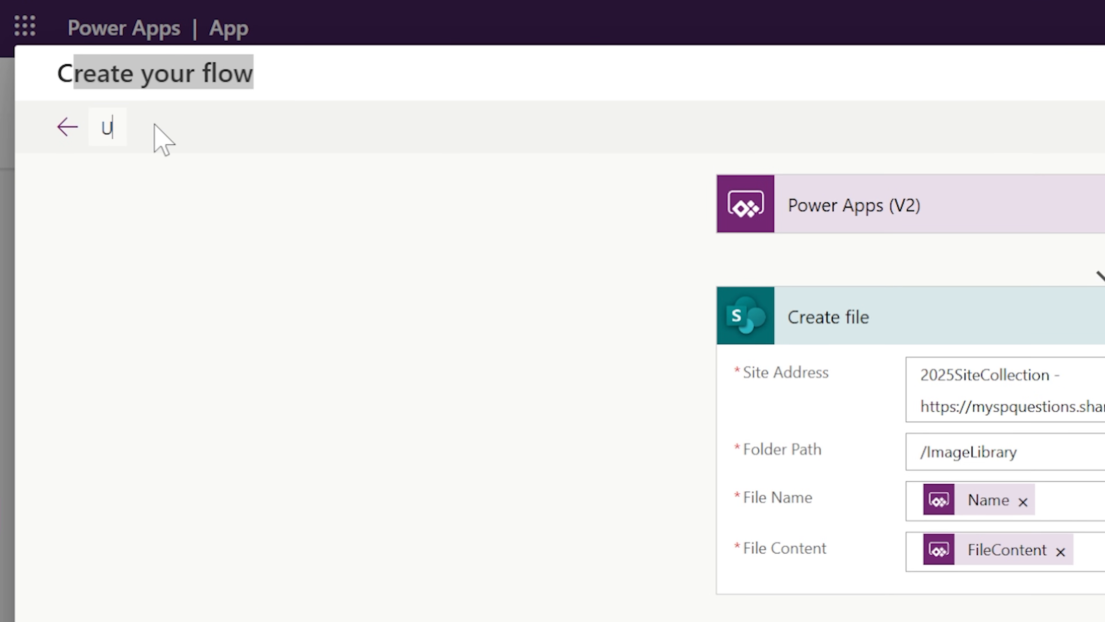
pyautogui.write('si')
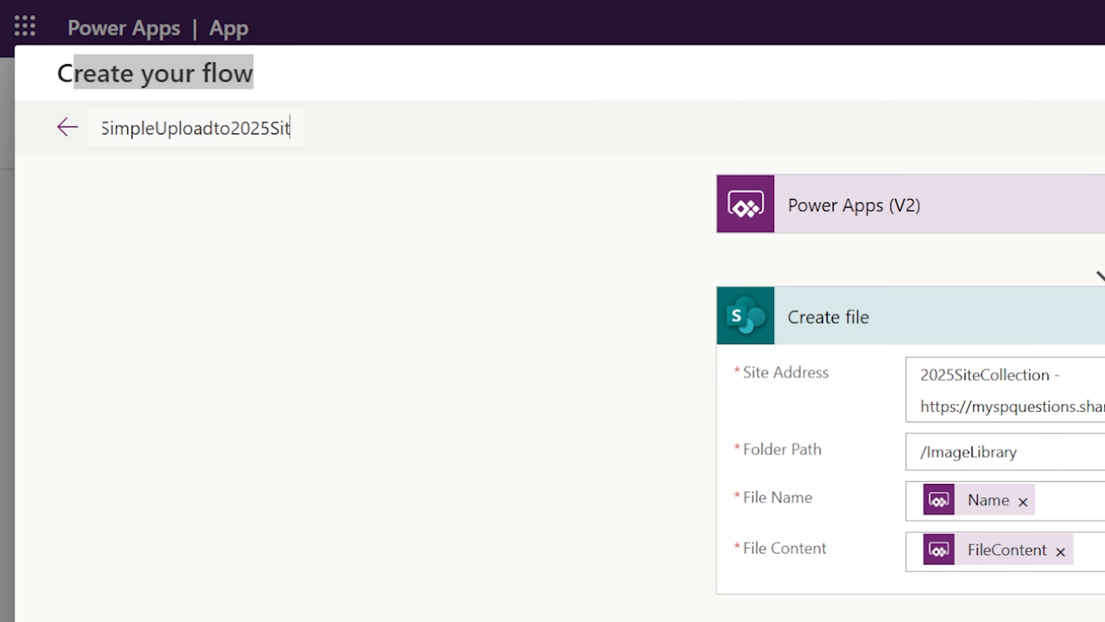
pyautogui.write('eCollection')
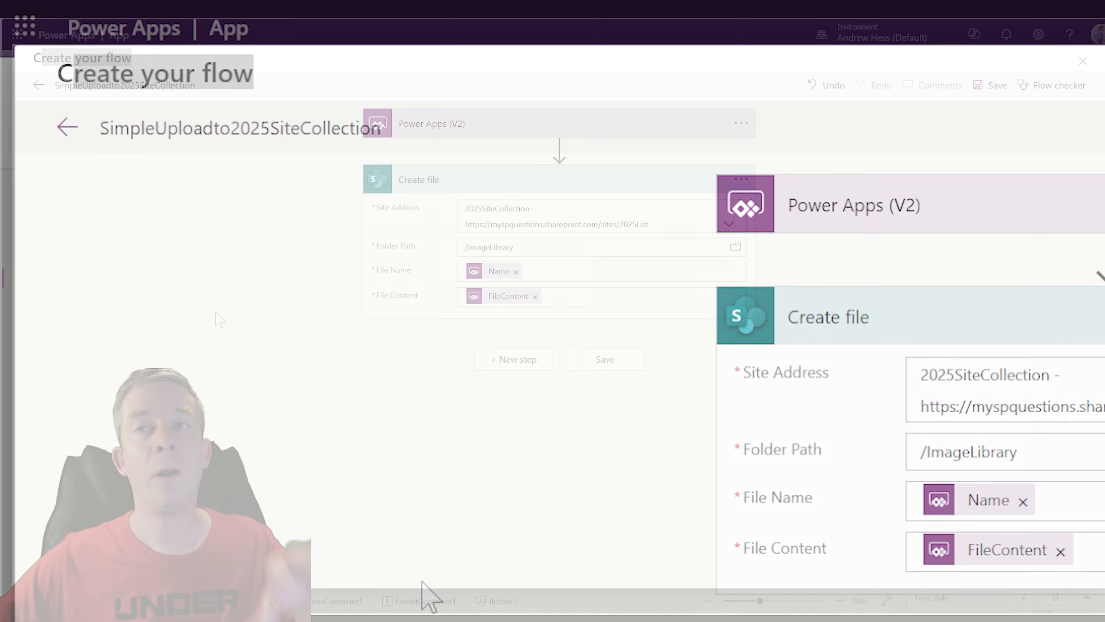
pyautogui.click(604, 358)
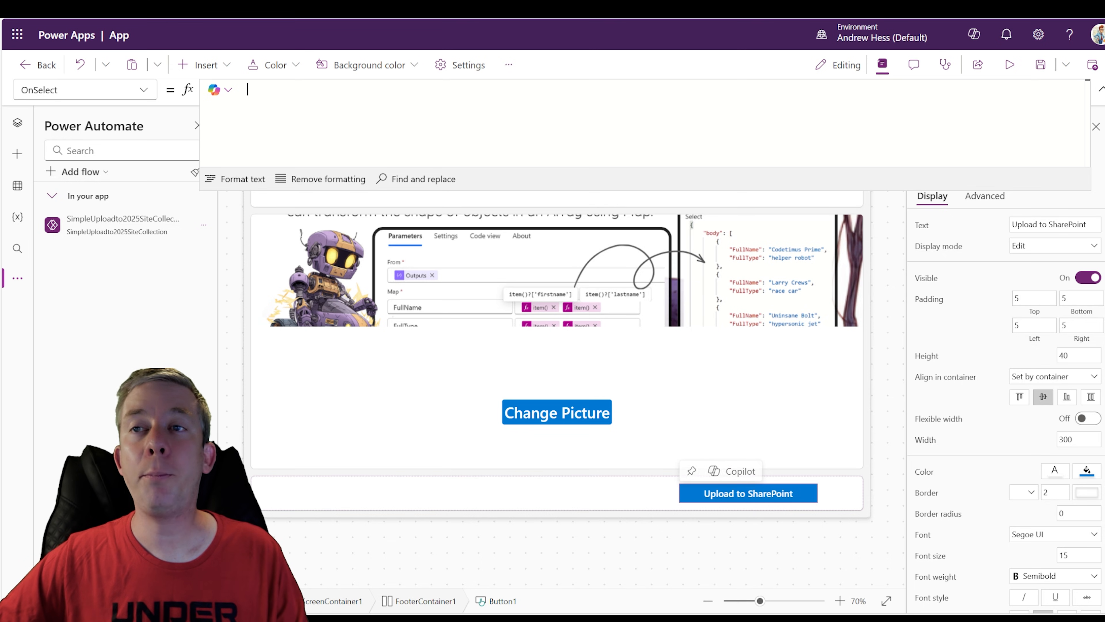
# - Write OnSelect as SimpleUploadto2025SiteCollection.Run("image_" & Text(Now(),"yyyyMMddhhmmss") & ".png", …
pyautogui.write('S')
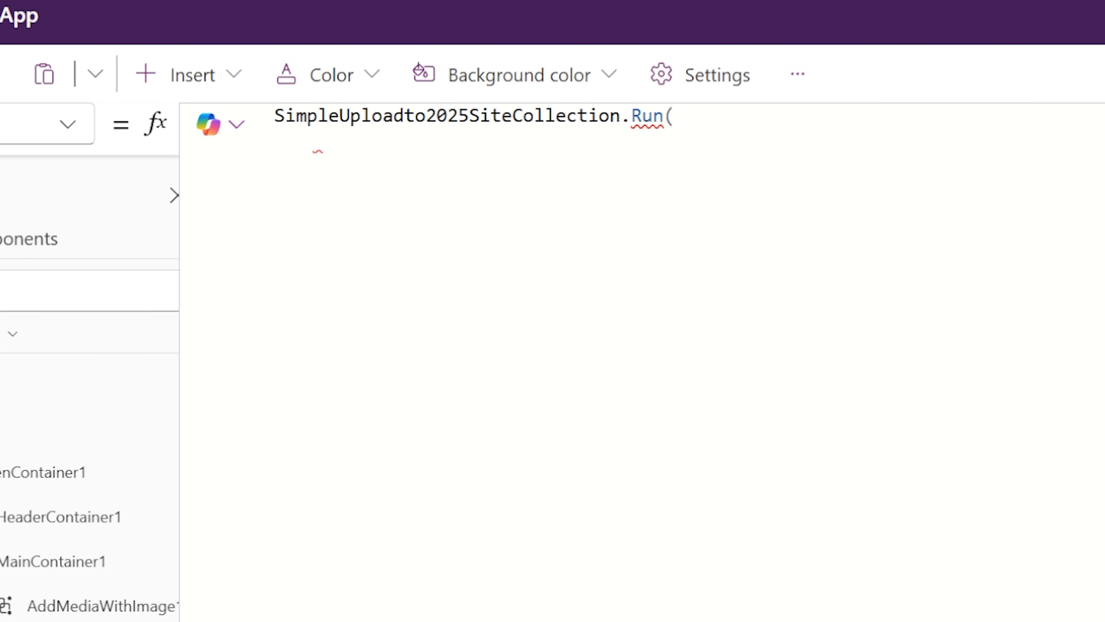
pyautogui.moveTo(257, 470)
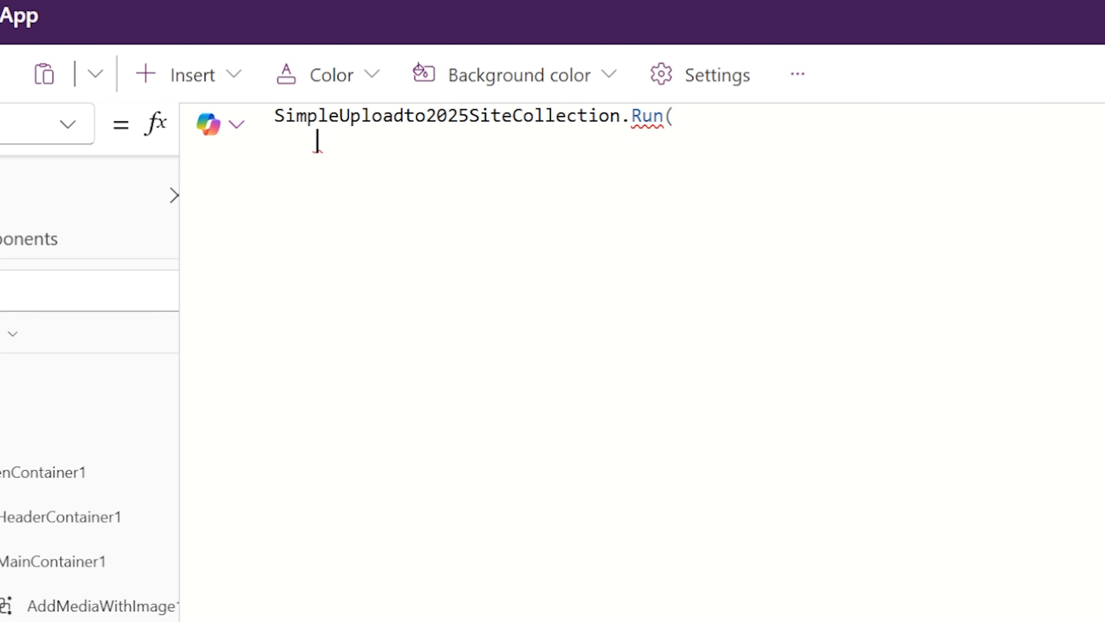
pyautogui.write('"')
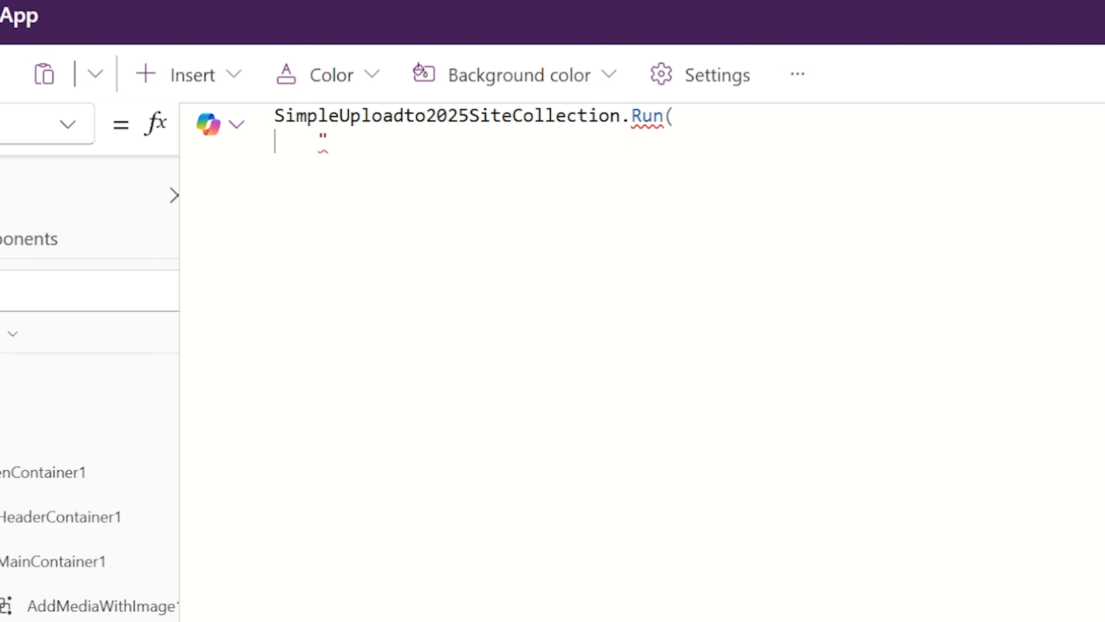
pyautogui.write('image_" &')
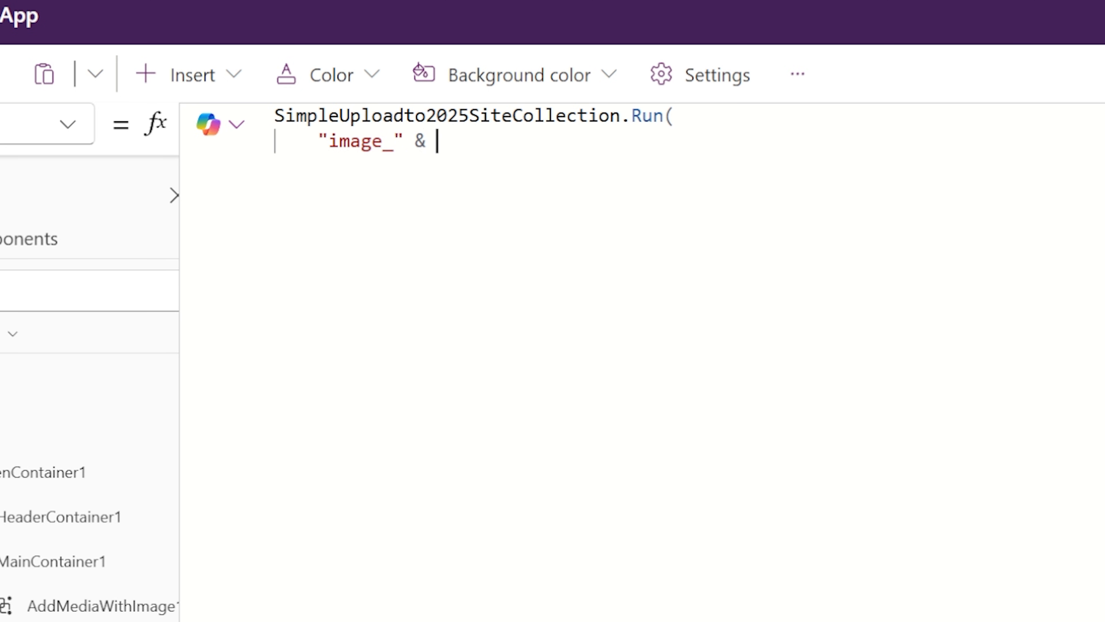
pyautogui.write('Text(N')
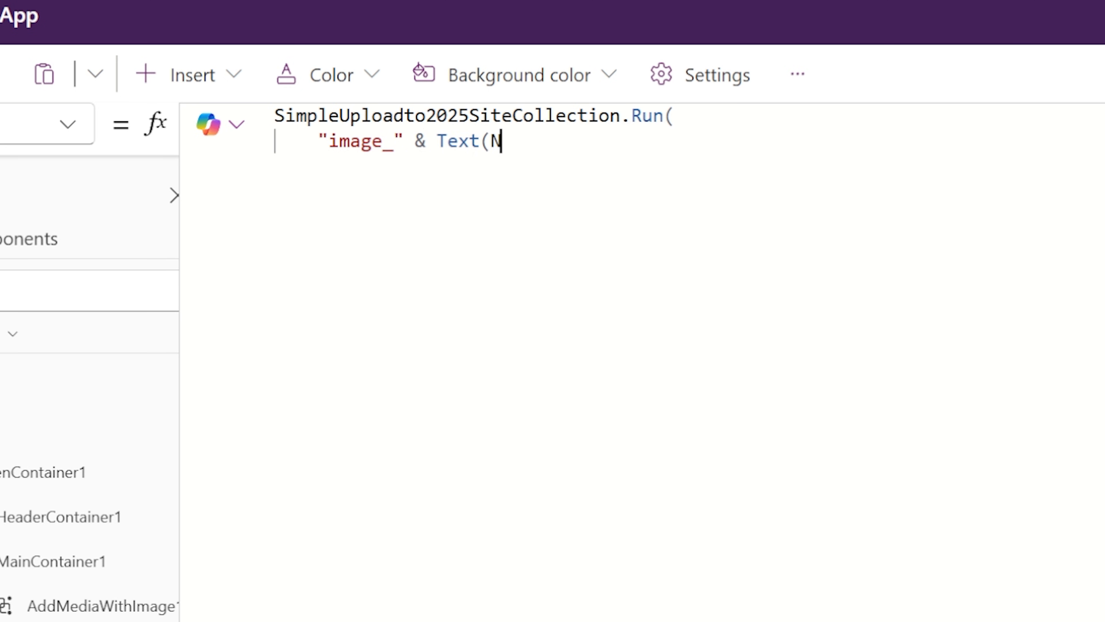
pyautogui.write('ow(),')
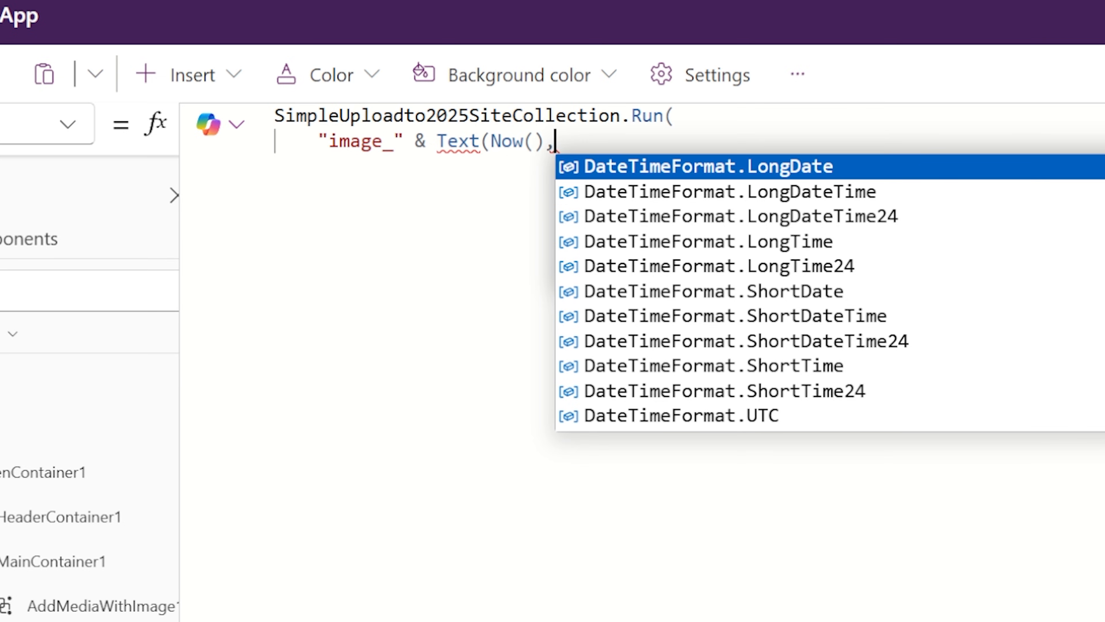
pyautogui.write('"')
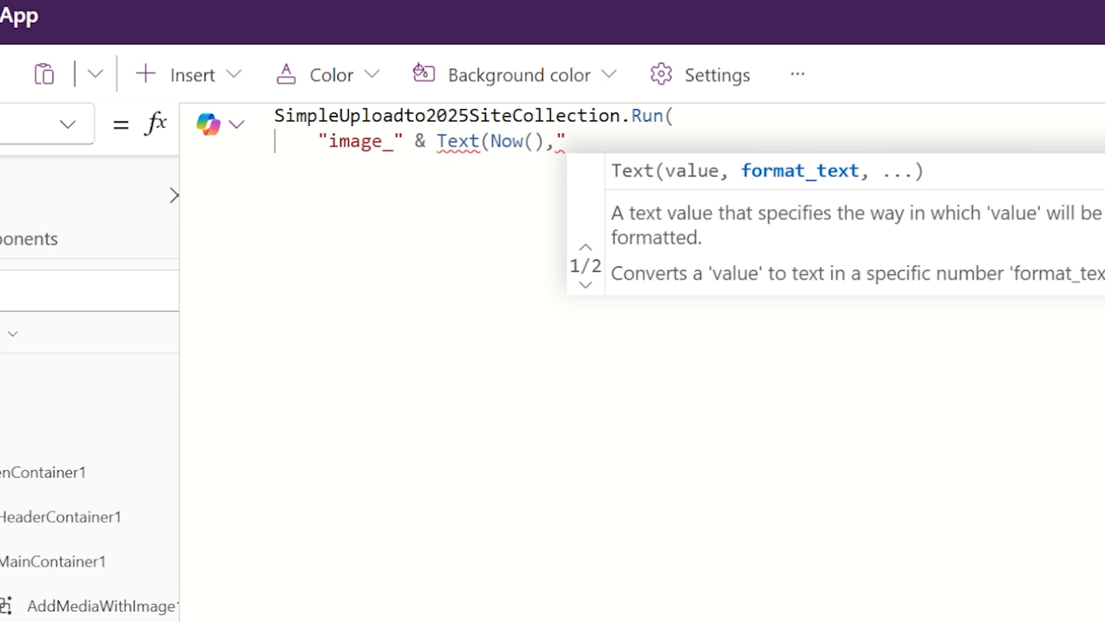
pyautogui.write('yyyyMM')
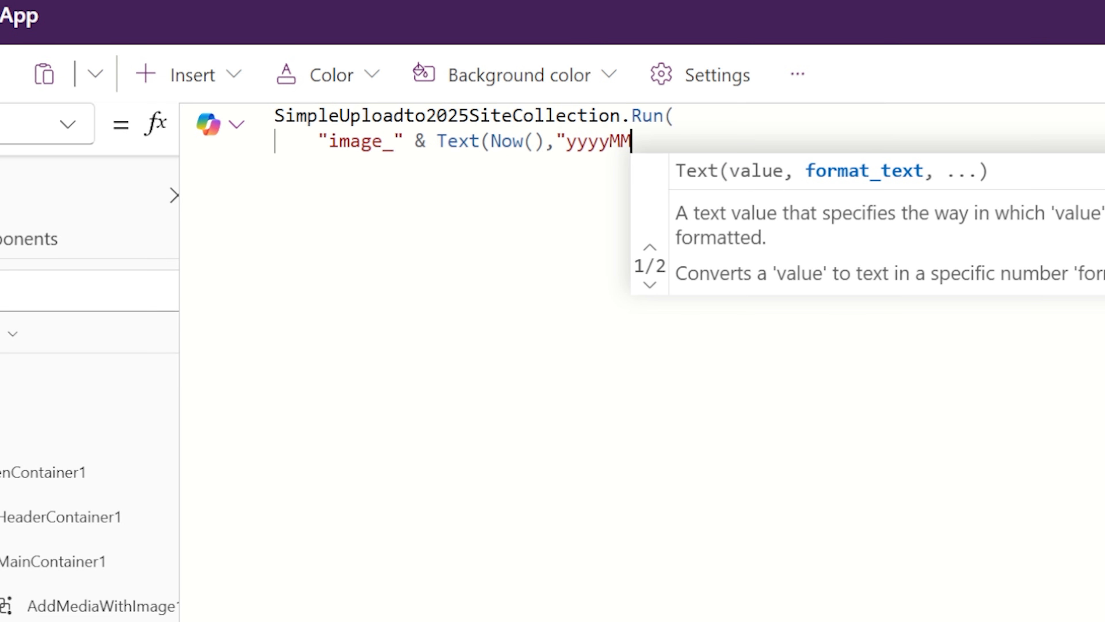
pyautogui.write('ddhh')
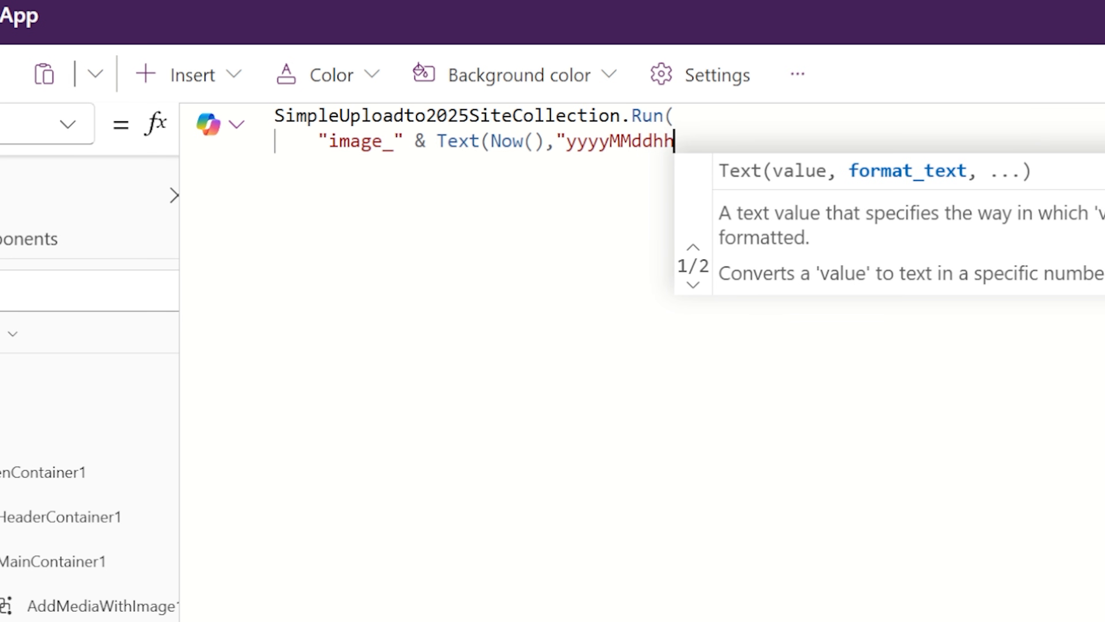
pyautogui.write('mmss')
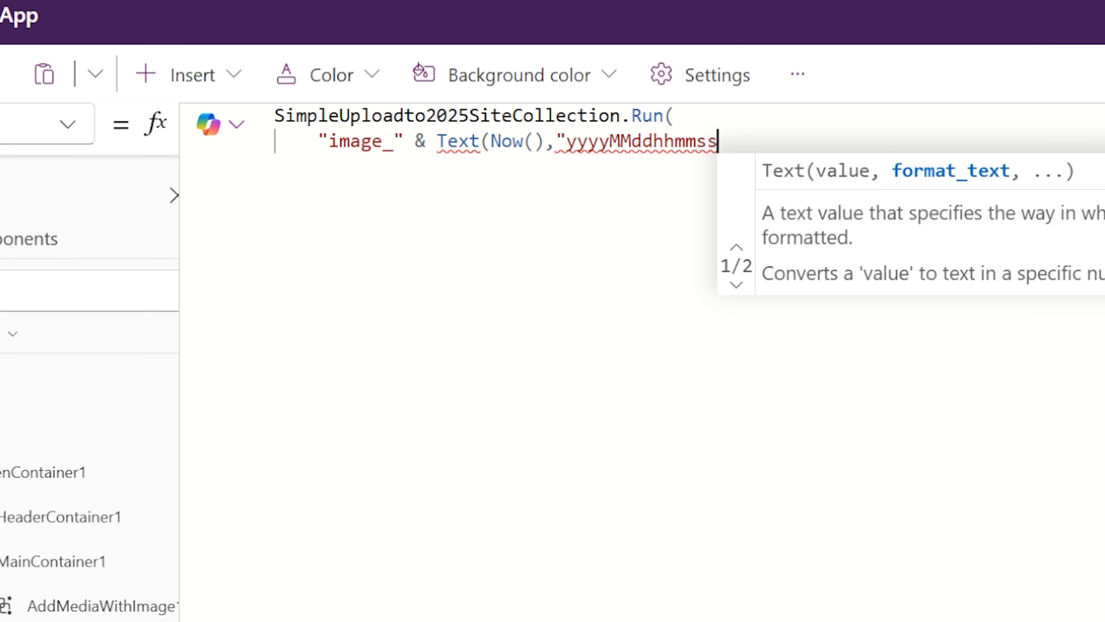
pyautogui.write(')')
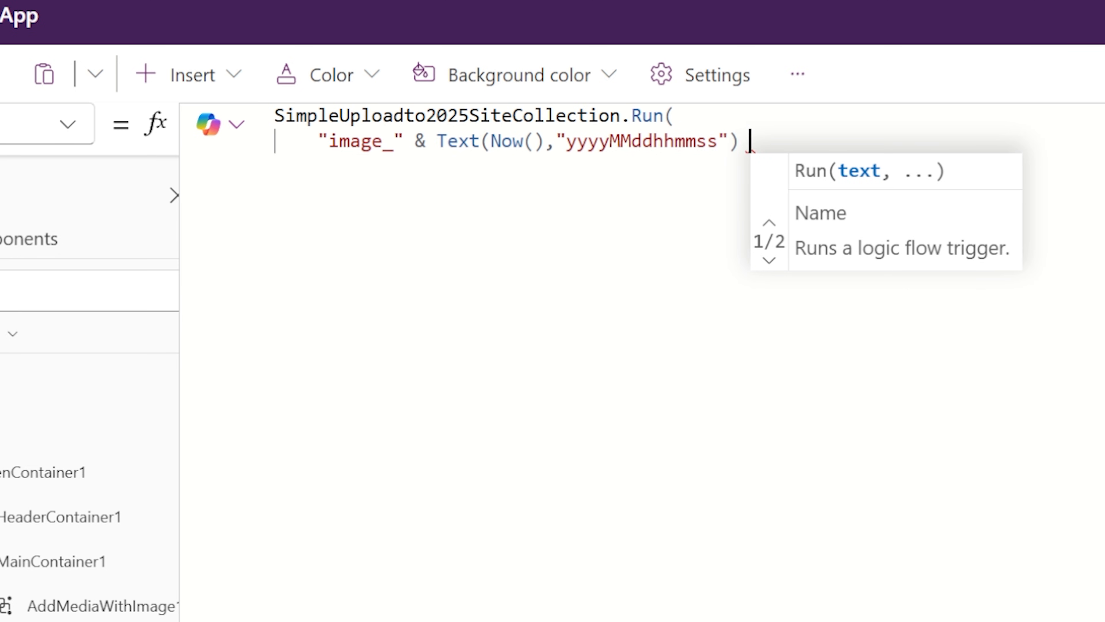
pyautogui.write('".png",')
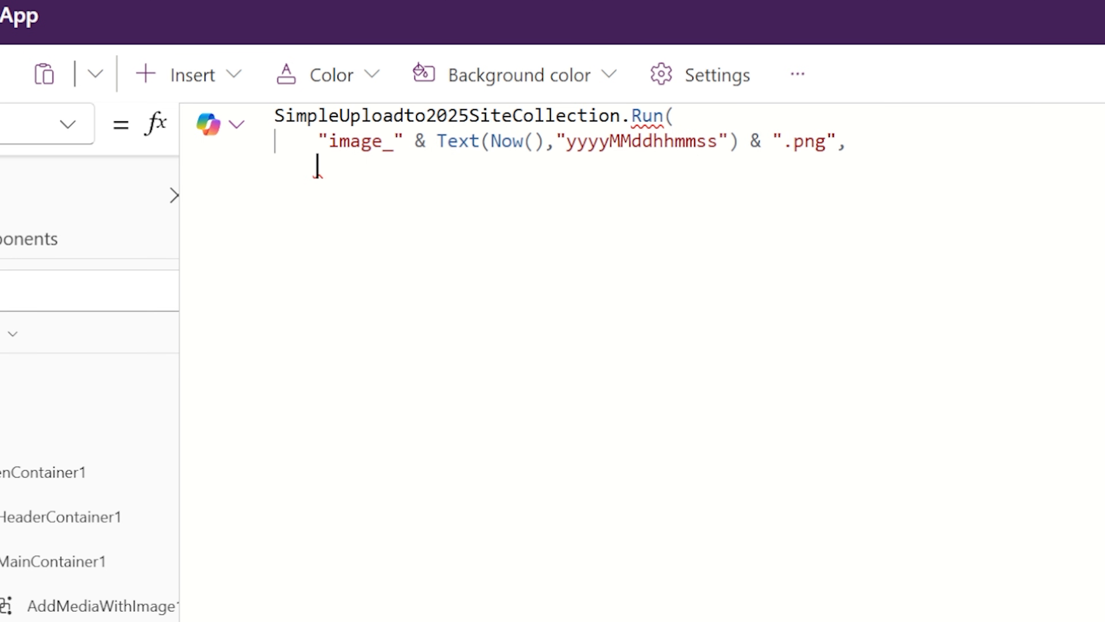
# - Add the second argument {file:{name: timestamped png, contentBytes: UploadedImage1.Image}} and close Run
pyautogui.press('Backspace')
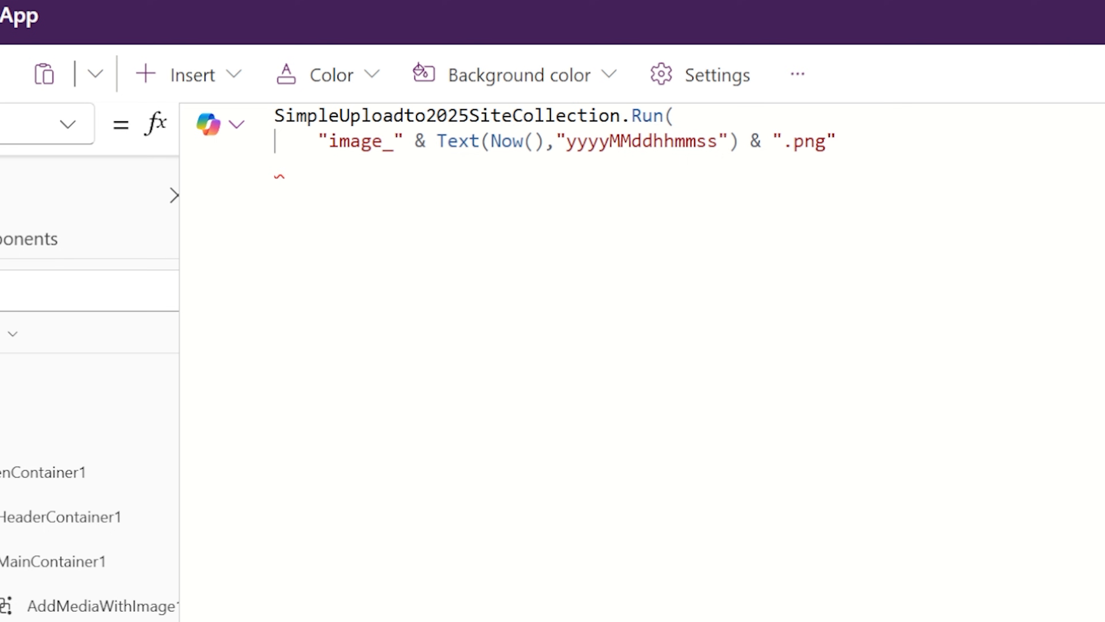
pyautogui.write(',{file:(')
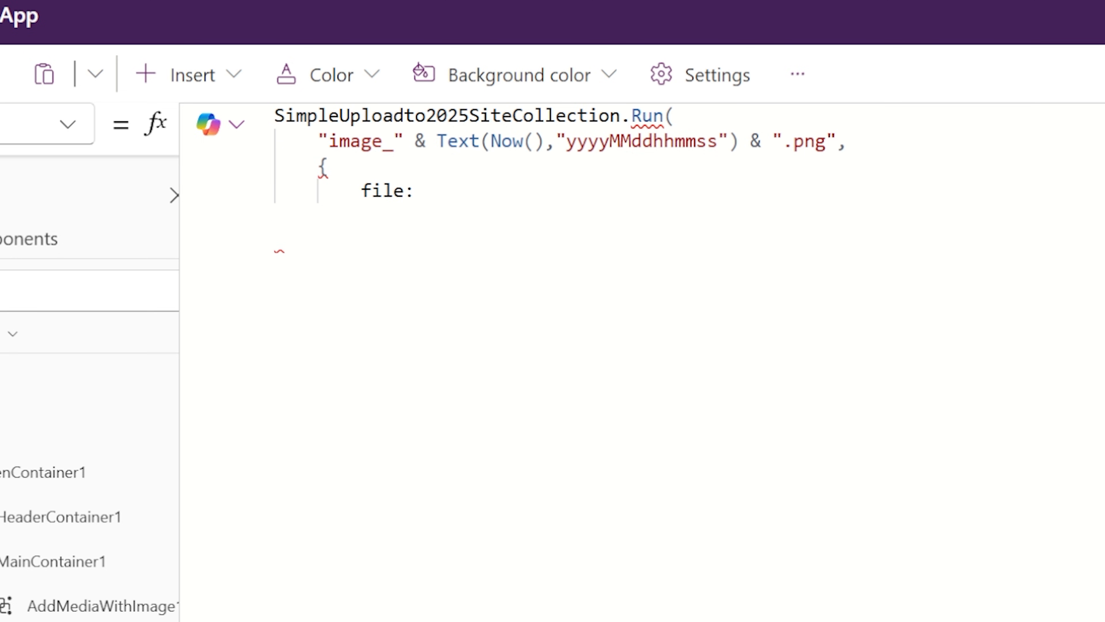
pyautogui.write('{')
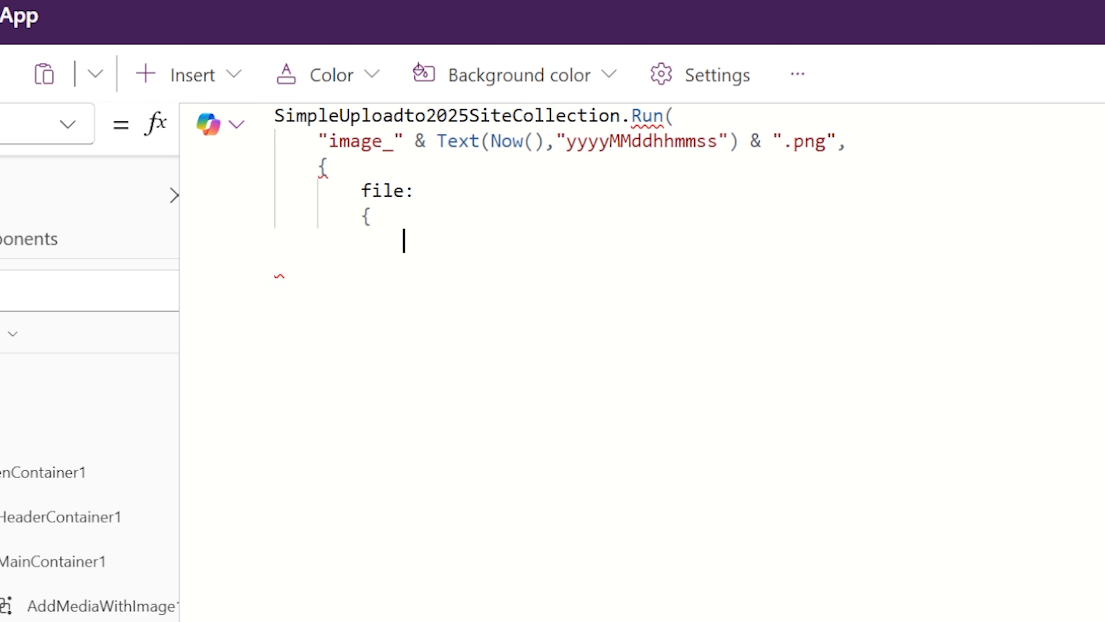
pyautogui.write('name:')
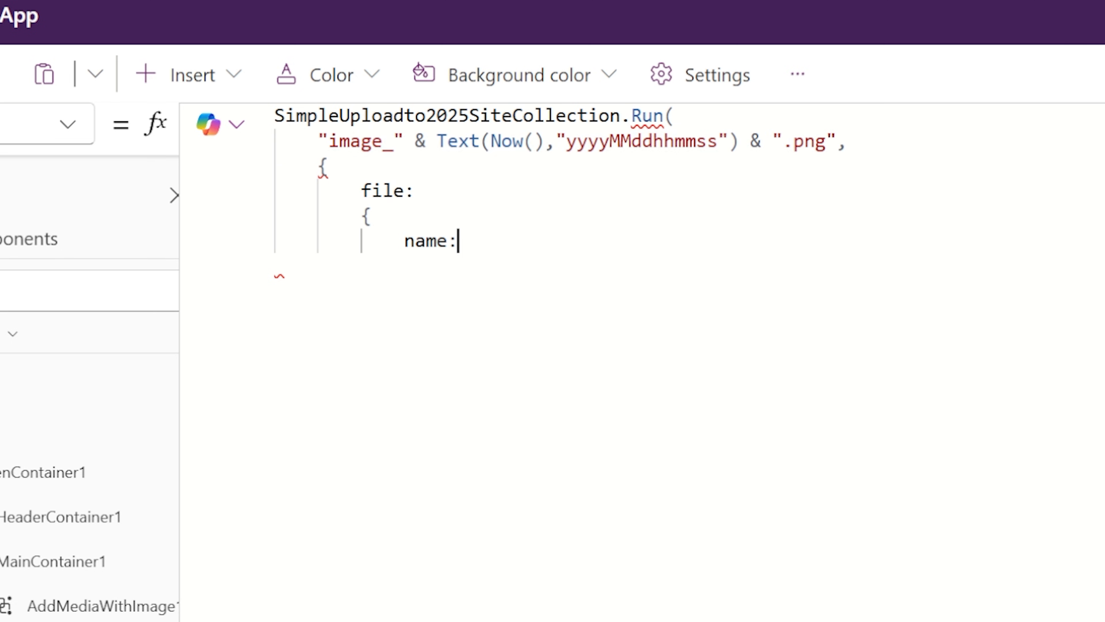
pyautogui.write('"image_" & Text(Now(),"yyyyMMddhhmmss") & ".png",')
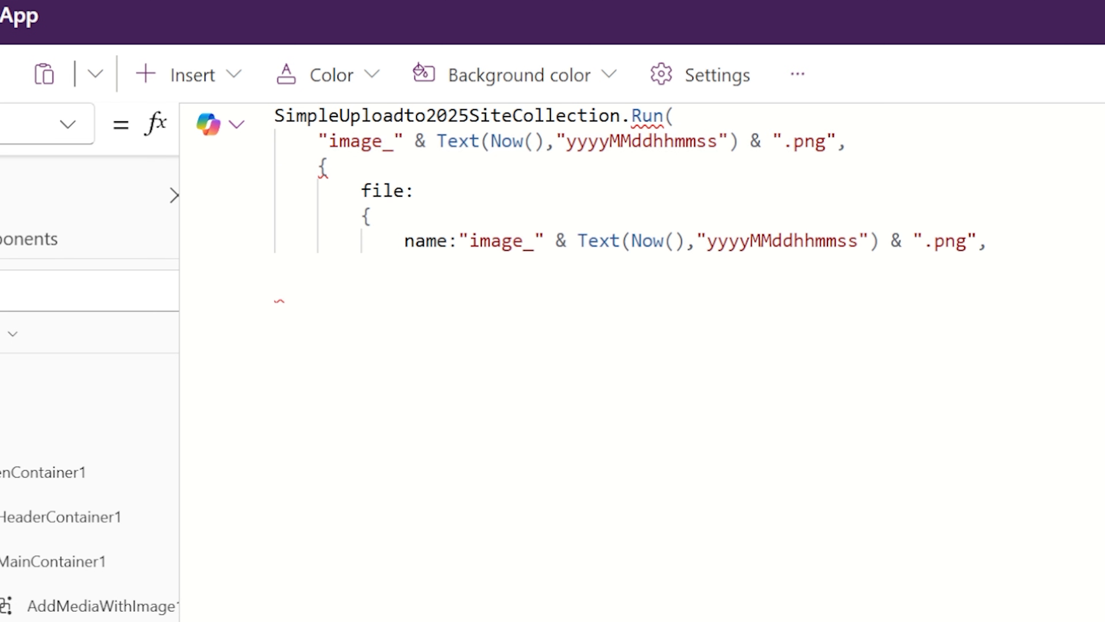
pyautogui.write('contentBytes')
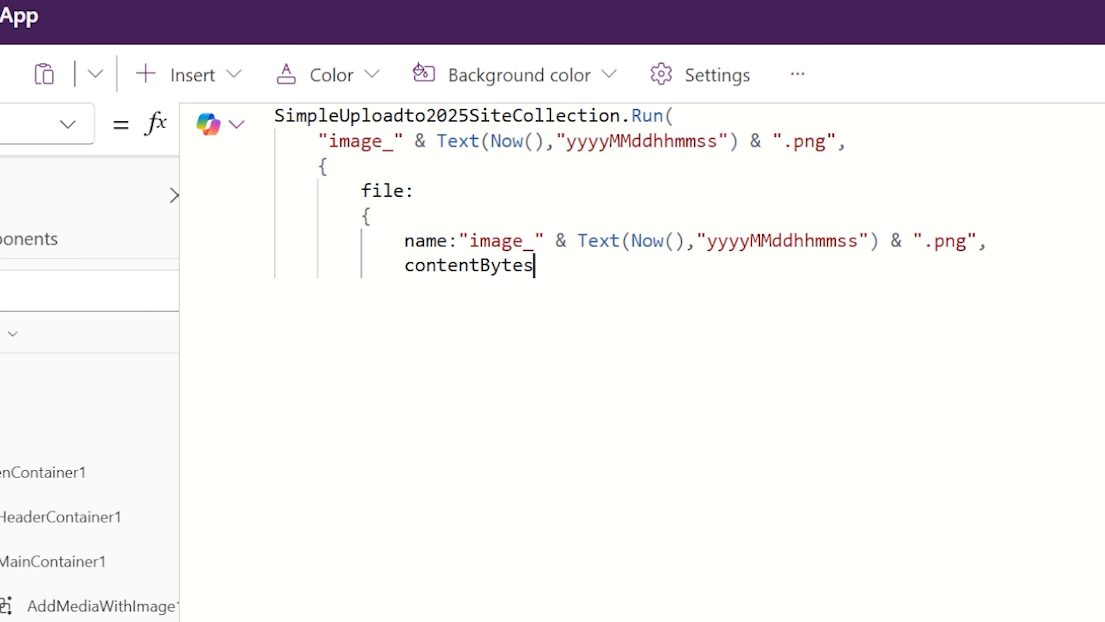
pyautogui.write(':')
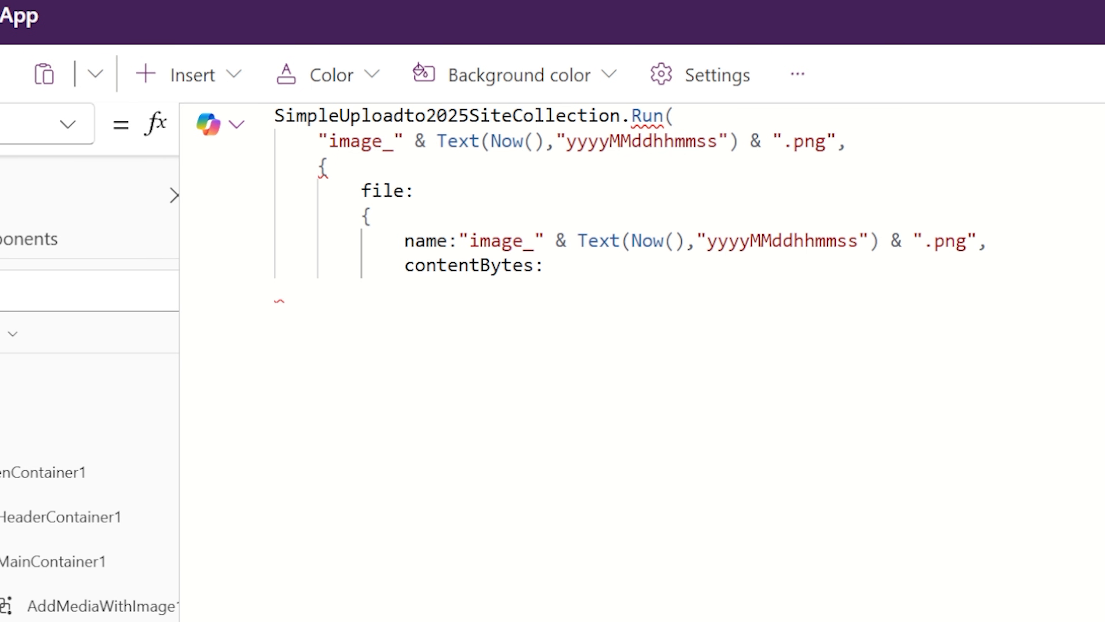
pyautogui.write('UploadedImage1.Image')
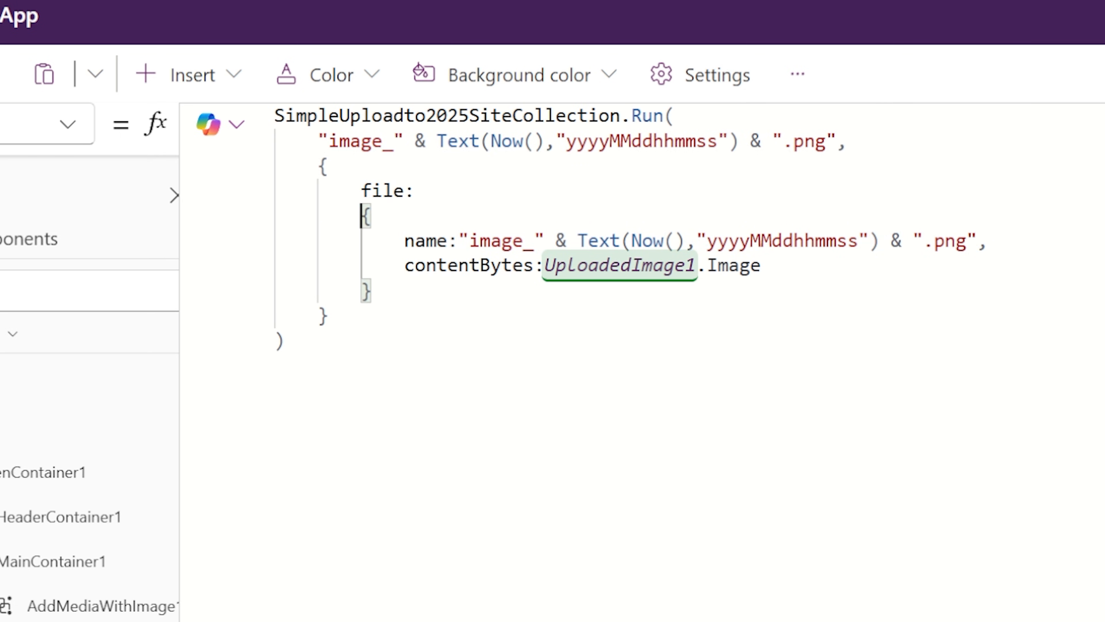
pyautogui.moveTo(364, 214); pyautogui.dragTo(371, 290)
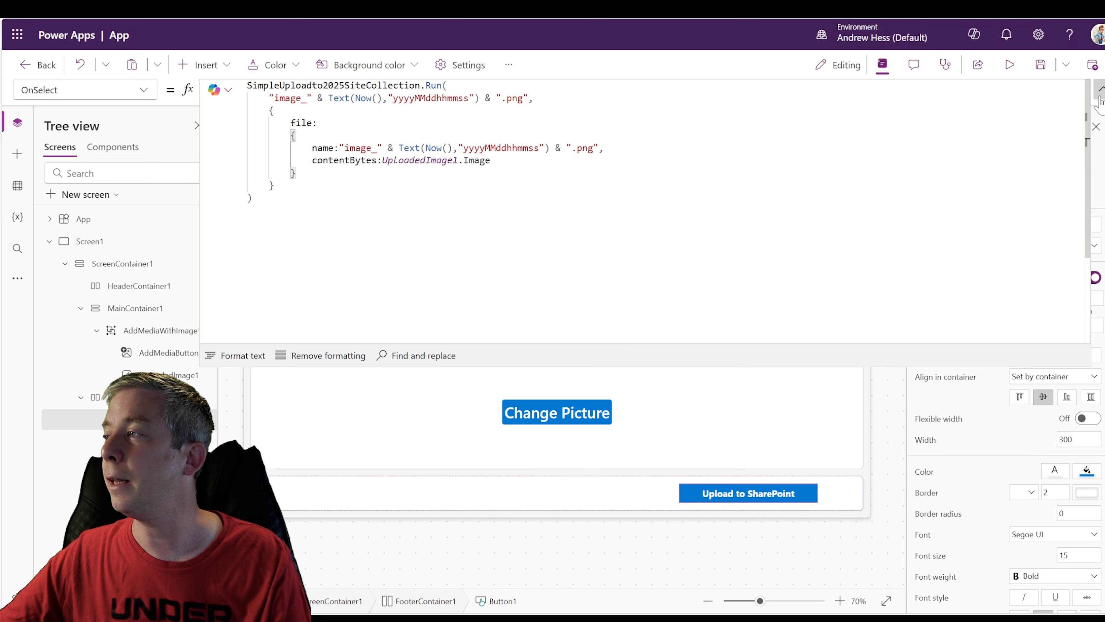
# - Collapse the formula bar, then show the SharePoint ImageLibrary as Tiles
pyautogui.click(748, 492)
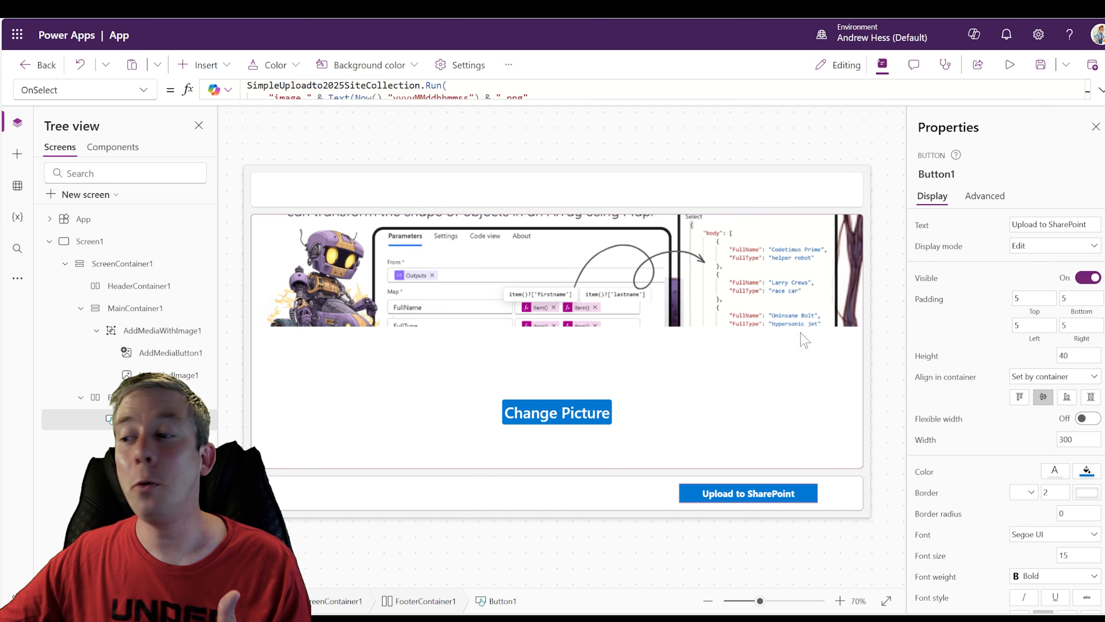
pyautogui.click(1009, 64)
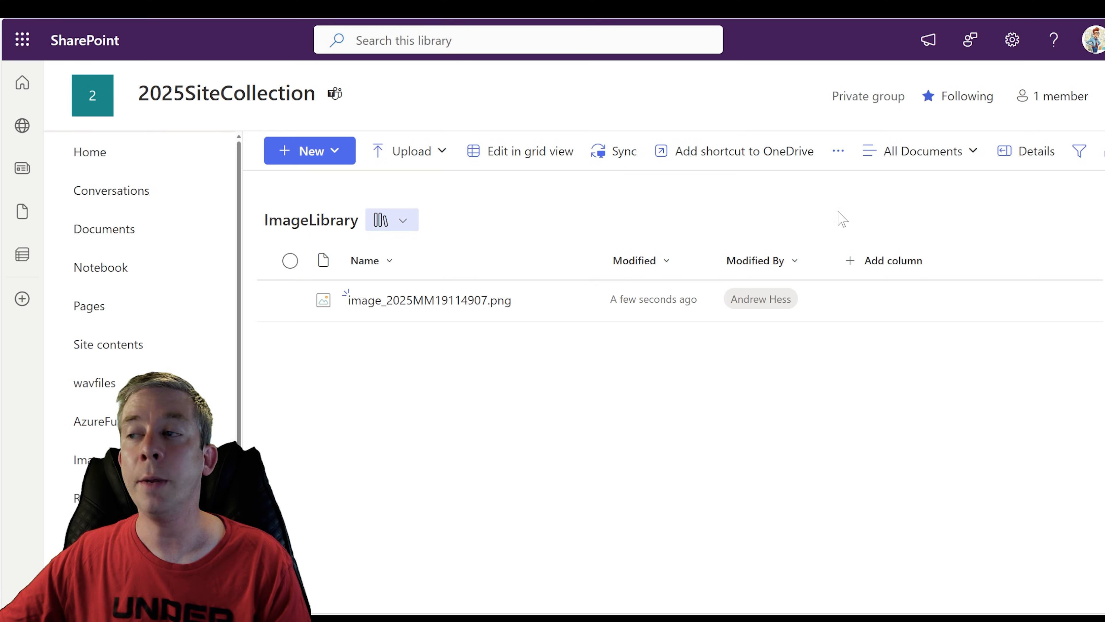
pyautogui.click(928, 150)
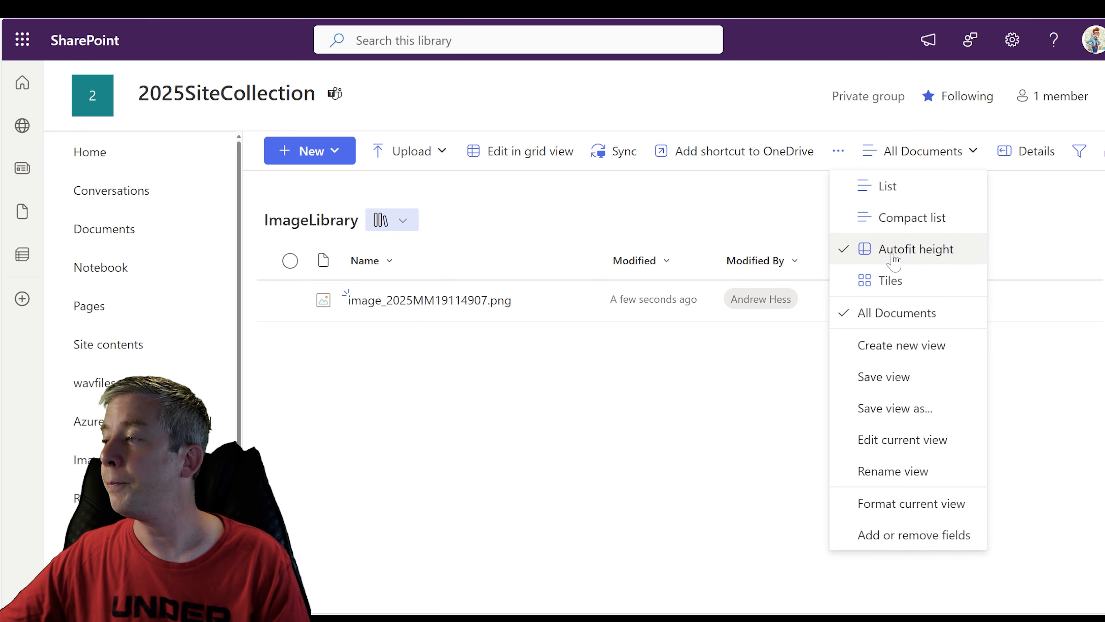
pyautogui.click(890, 280)
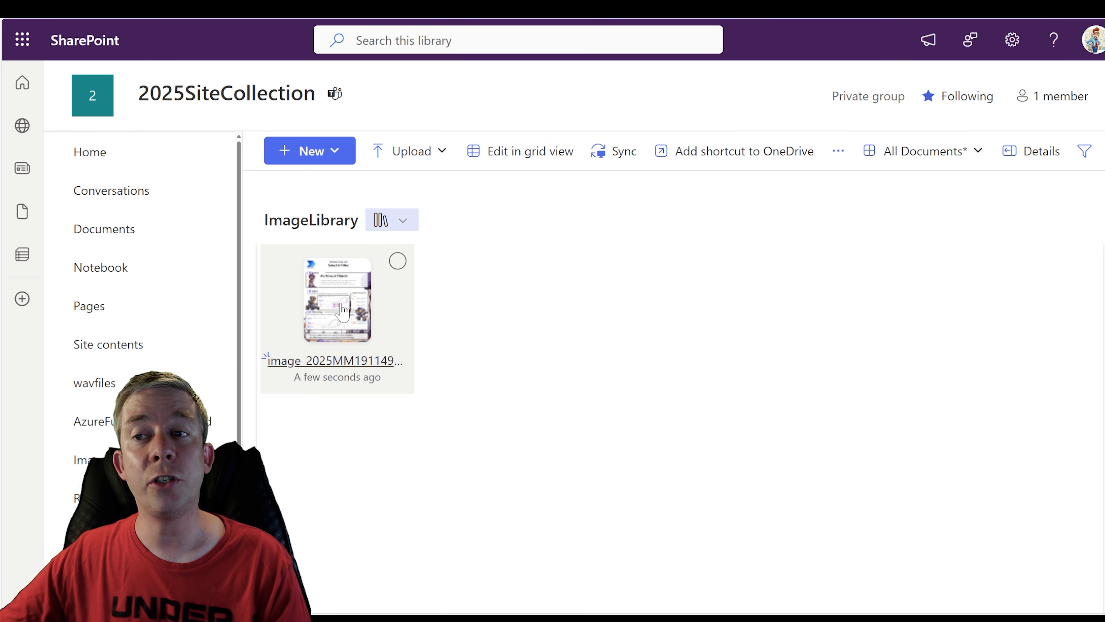
# - Preview the uploaded timestamped png full-size and close the preview
pyautogui.click(336, 299)
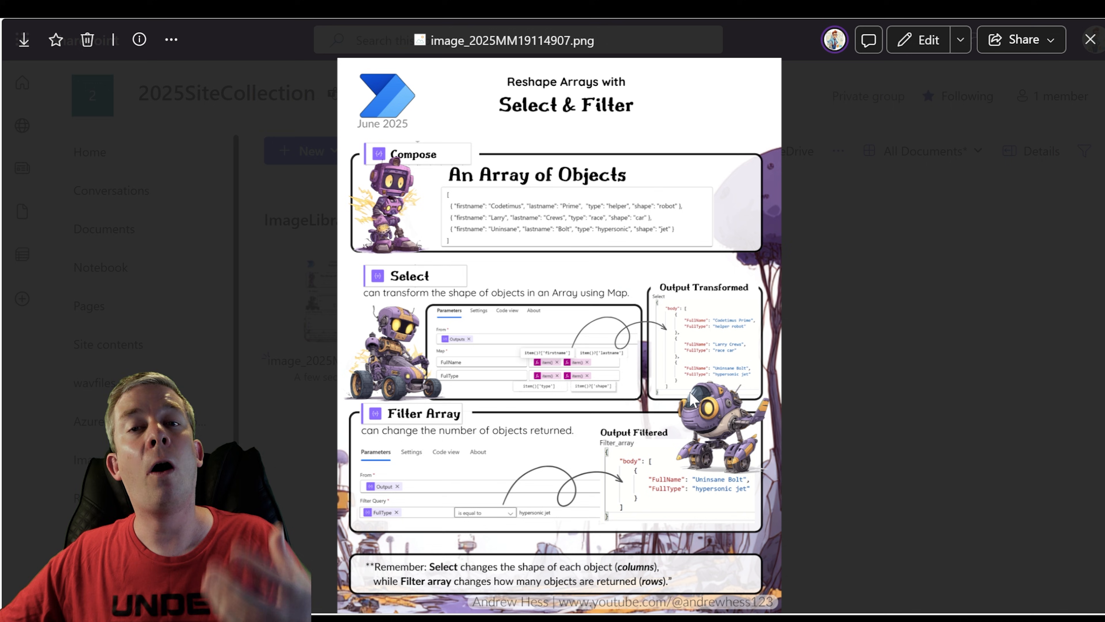
pyautogui.moveTo(1074, 62)
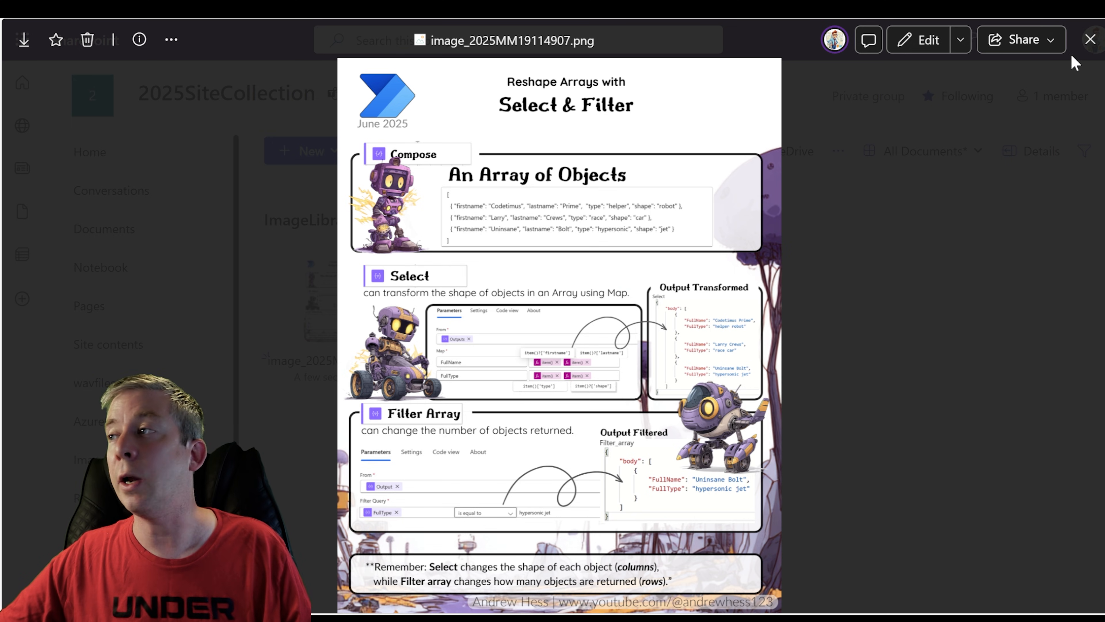
pyautogui.click(1090, 40)
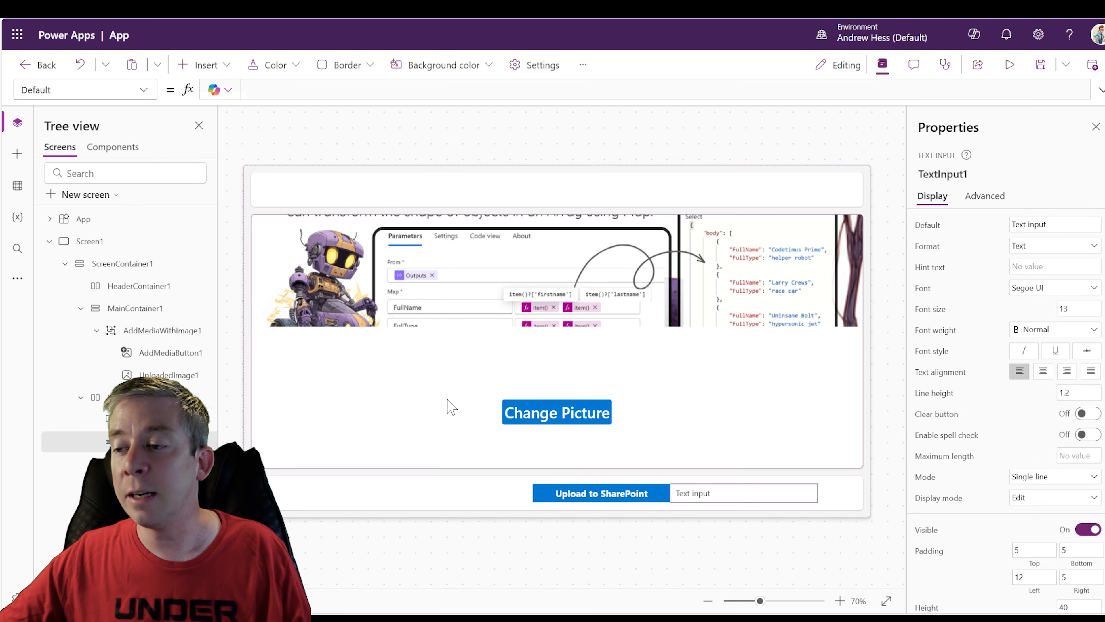
# - Add a text label reading 'Image Name' to the footer beside the upload button
pyautogui.click(742, 493)
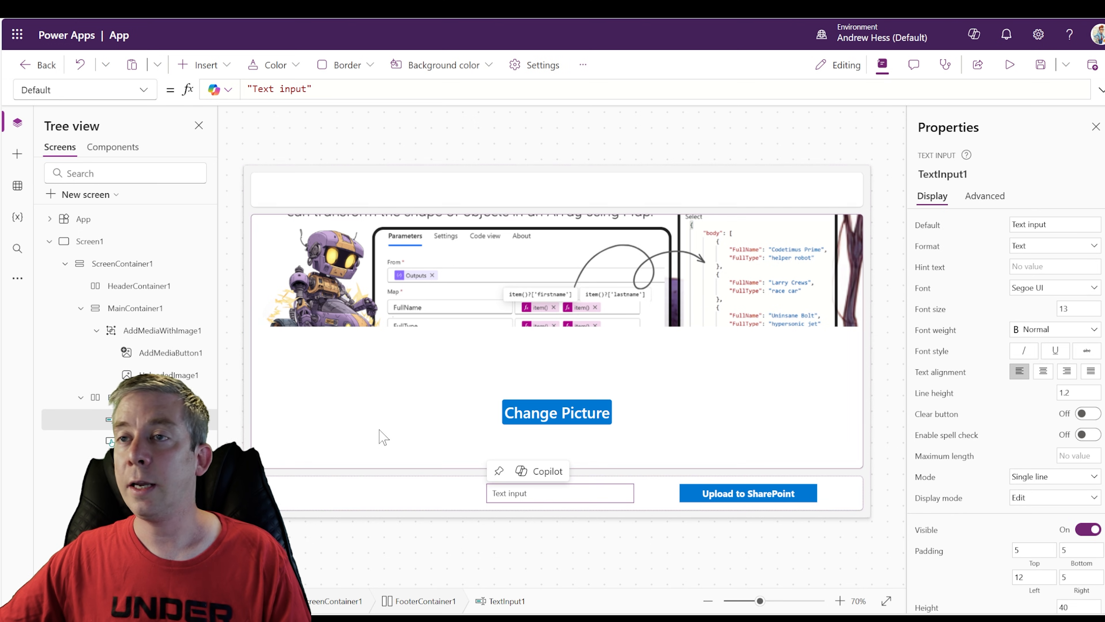
pyautogui.click(204, 65)
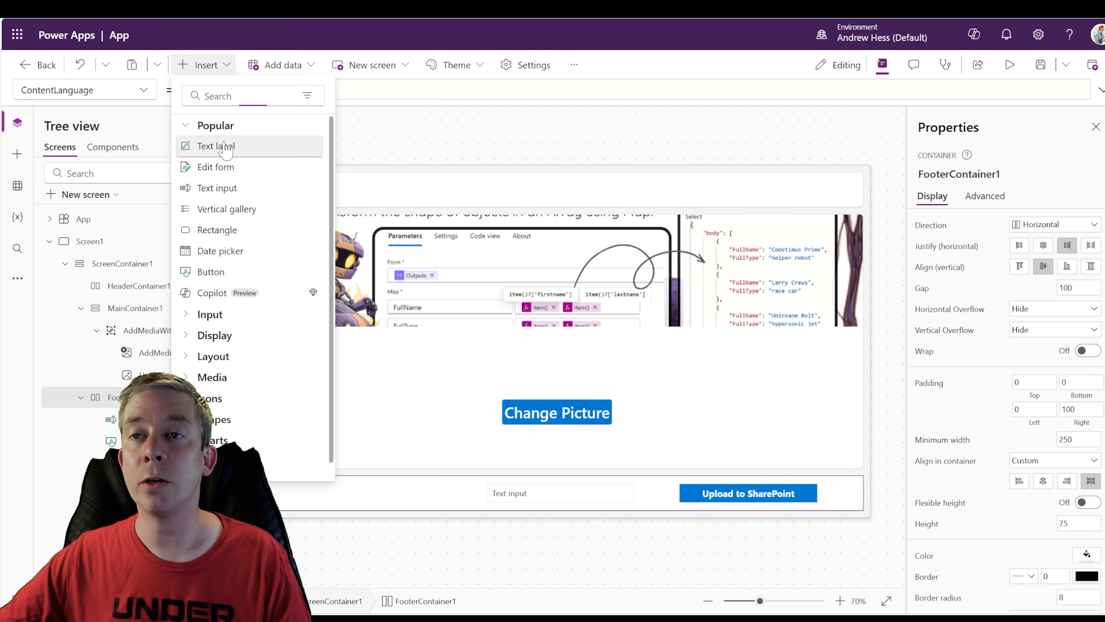
pyautogui.click(214, 146)
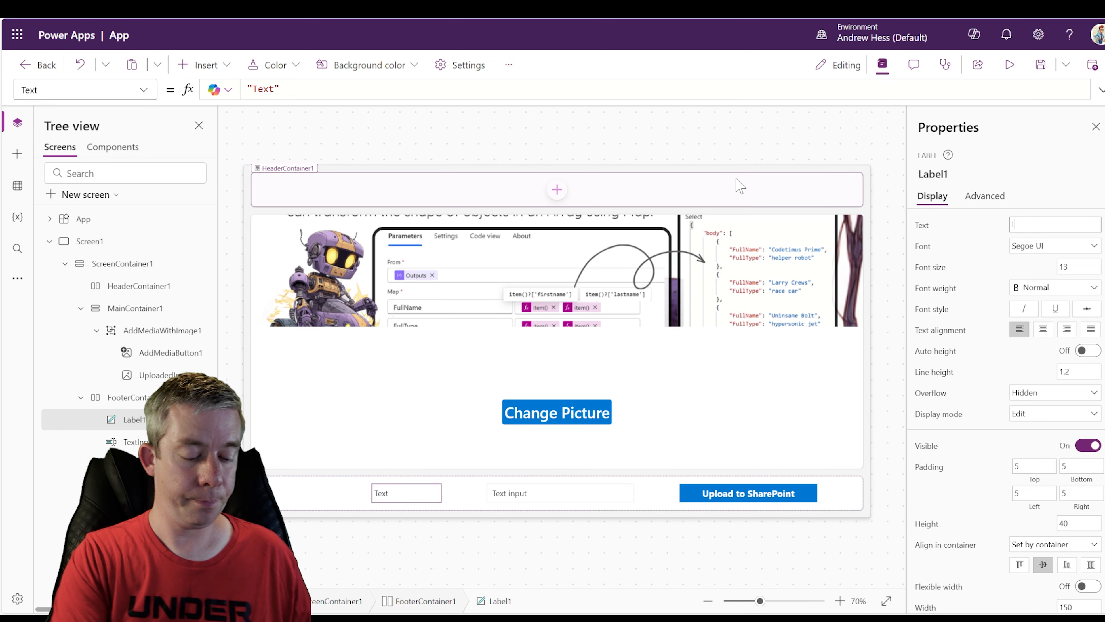
pyautogui.write('Image Name')
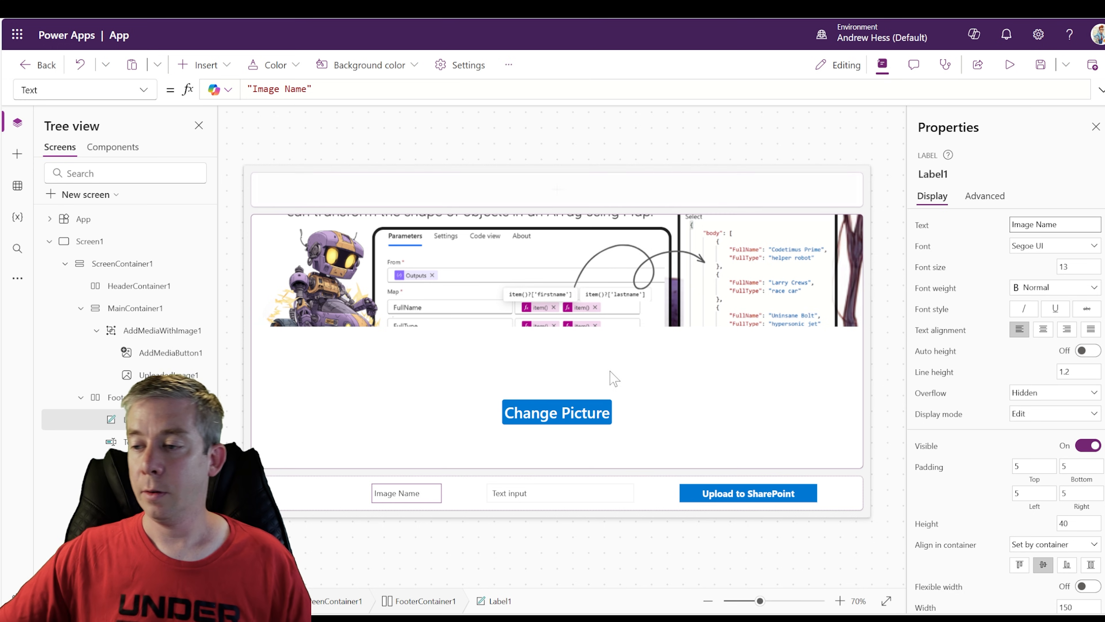
# - Widen the image-name text box to 500
pyautogui.click(558, 493)
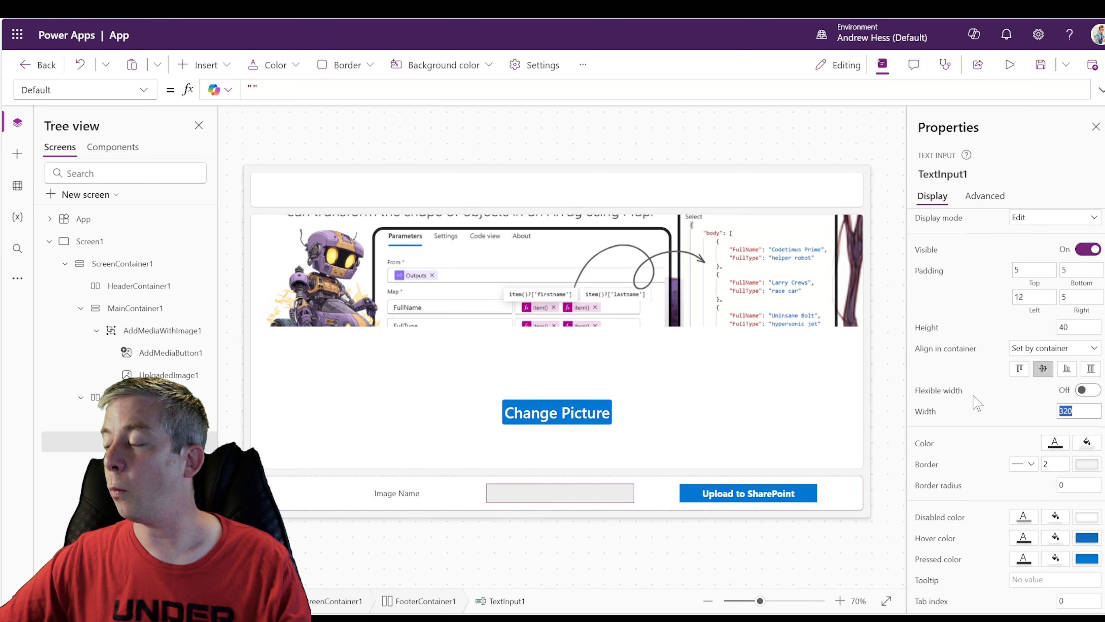
pyautogui.write('500')
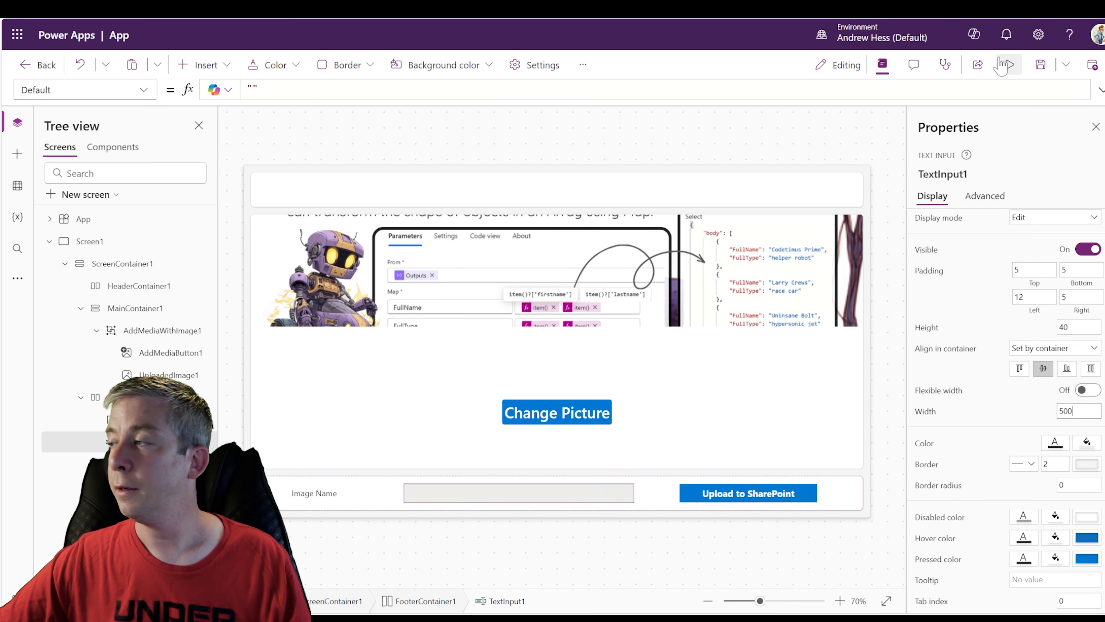
# - Preview the app and enter 'How To use Select in Power Automate' as the image name
pyautogui.click(1005, 65)
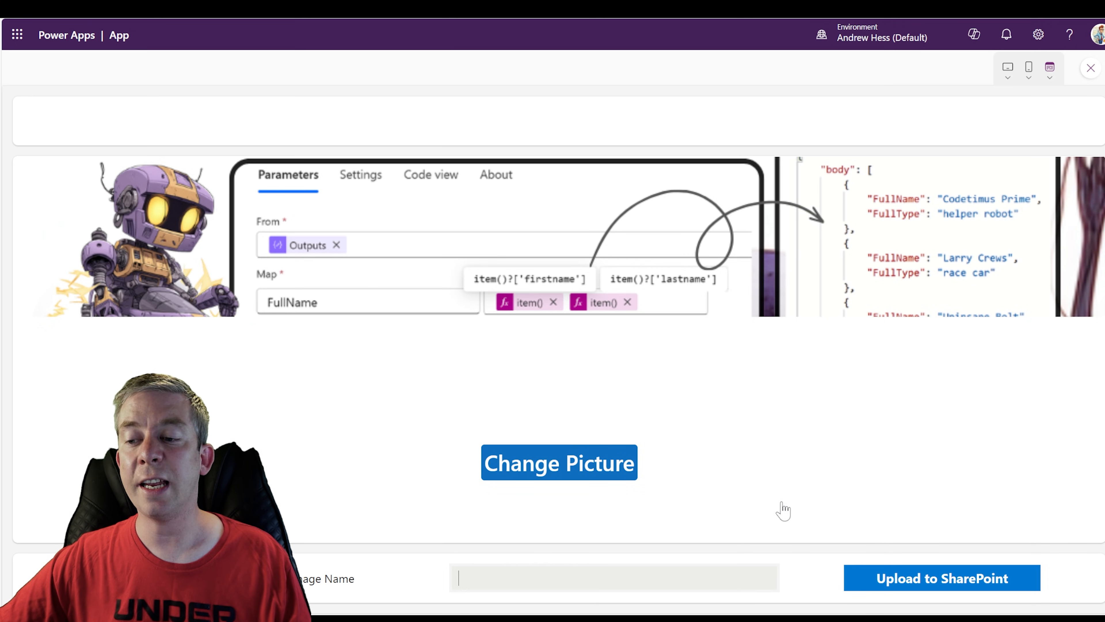
pyautogui.write('How To')
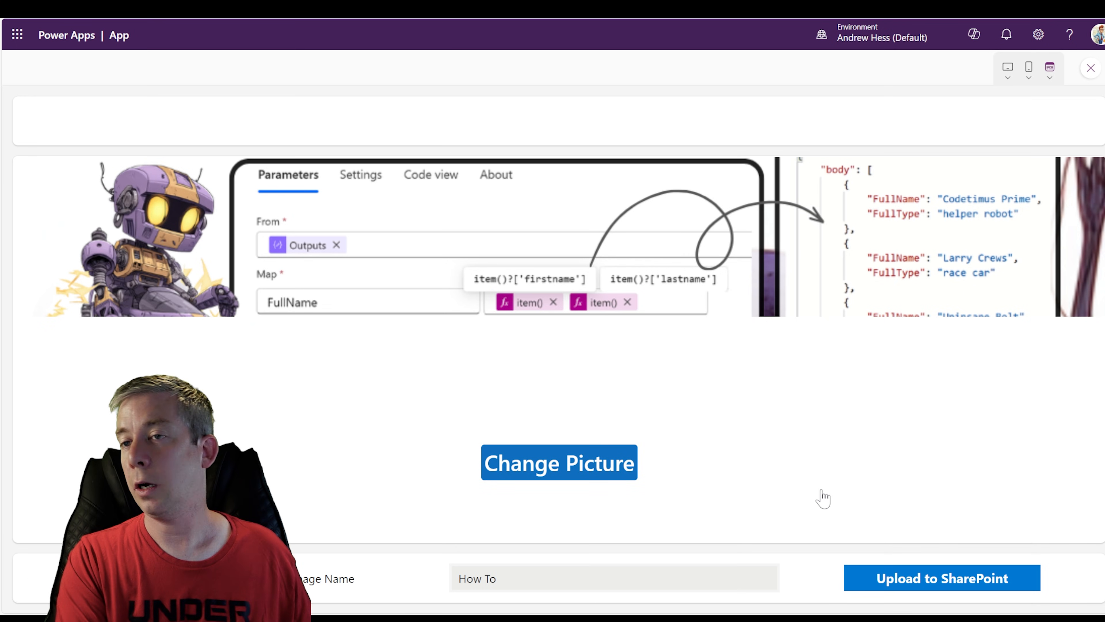
pyautogui.write('use Select in')
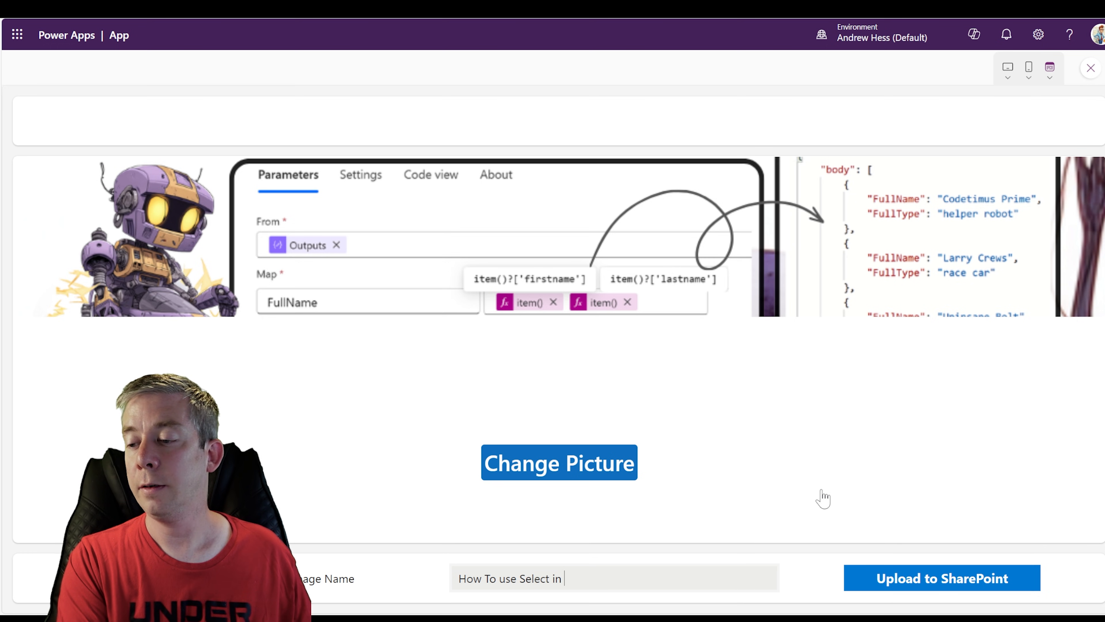
pyautogui.write('Power Automate')
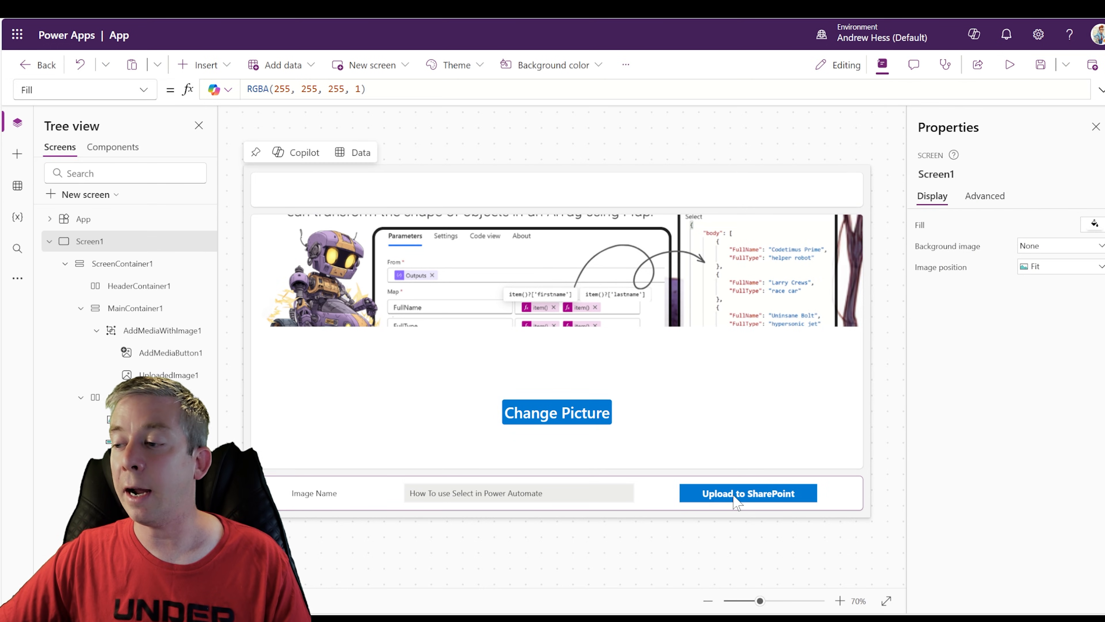
# - Make the button's OnSelect name the file TextInput1.Text & ".png"
pyautogui.click(748, 493)
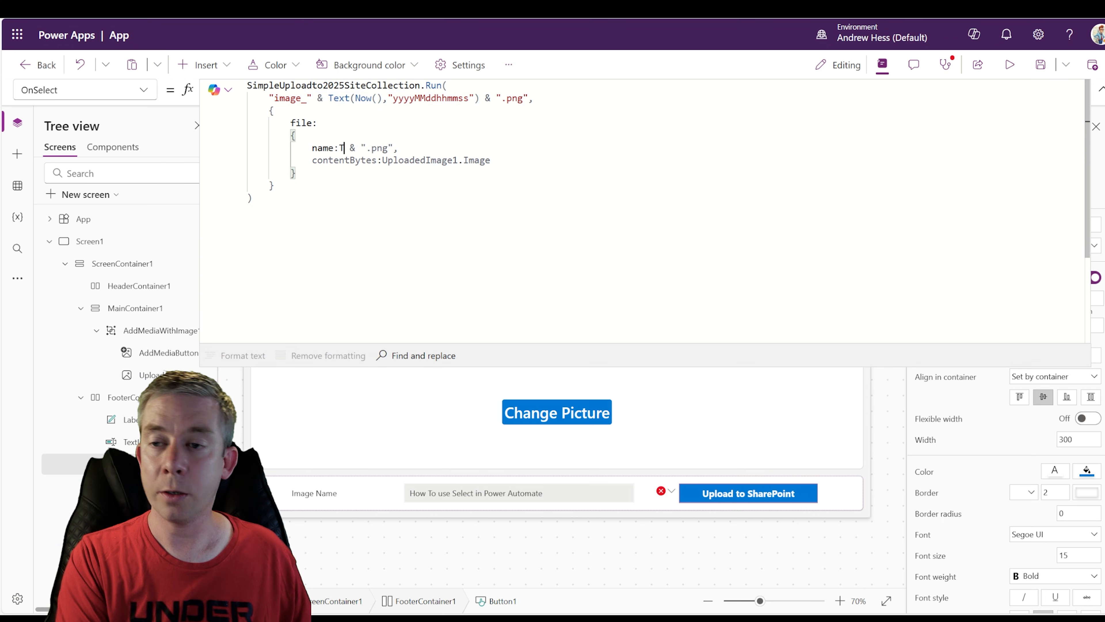
pyautogui.write('extInput1.Text')
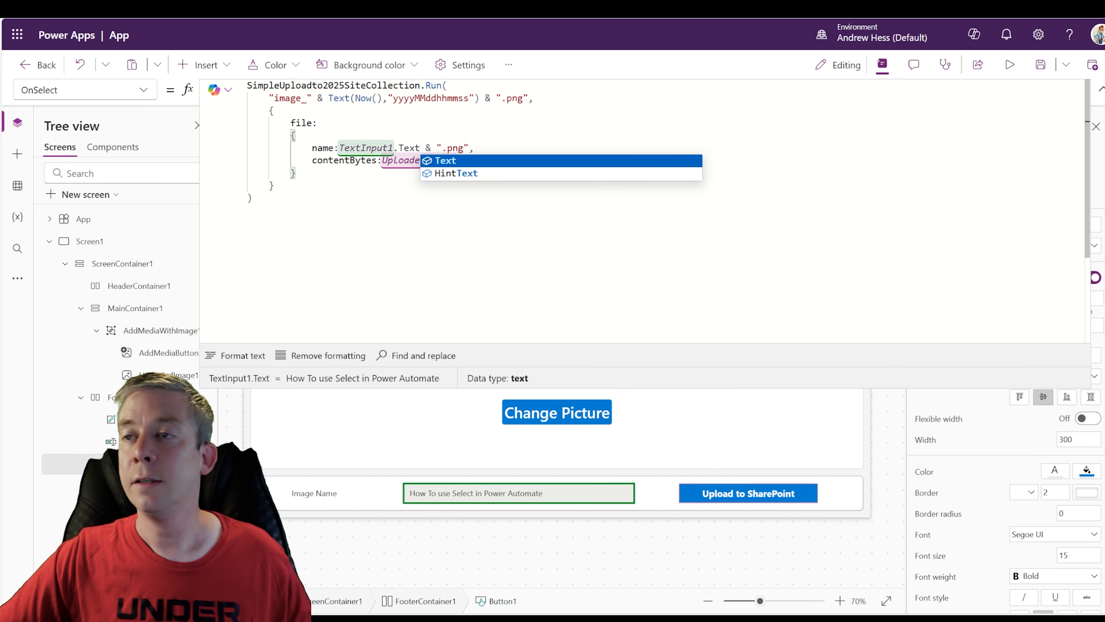
pyautogui.click(443, 160)
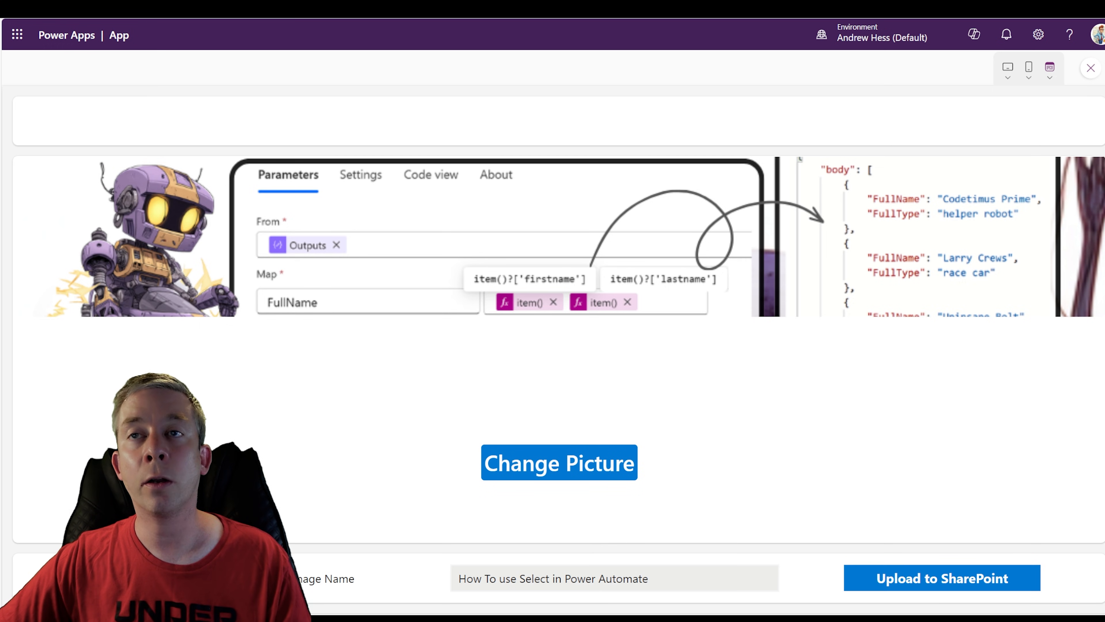
# - Run the upload with the typed name, check the SharePoint preview, and return to the editor
pyautogui.click(941, 578)
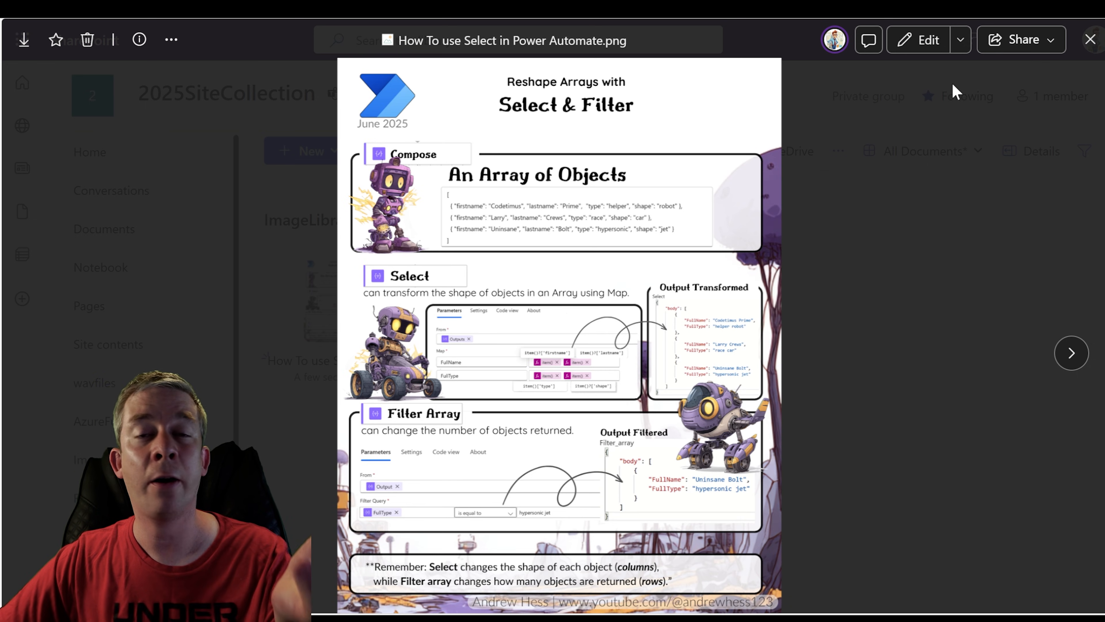
pyautogui.click(1090, 39)
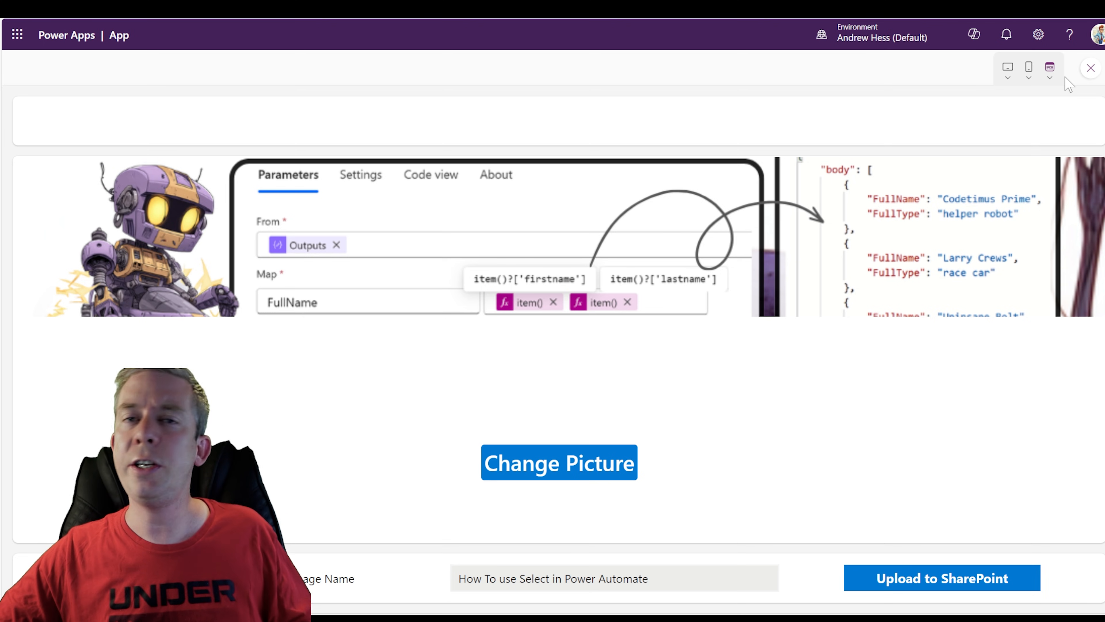
pyautogui.moveTo(1091, 68)
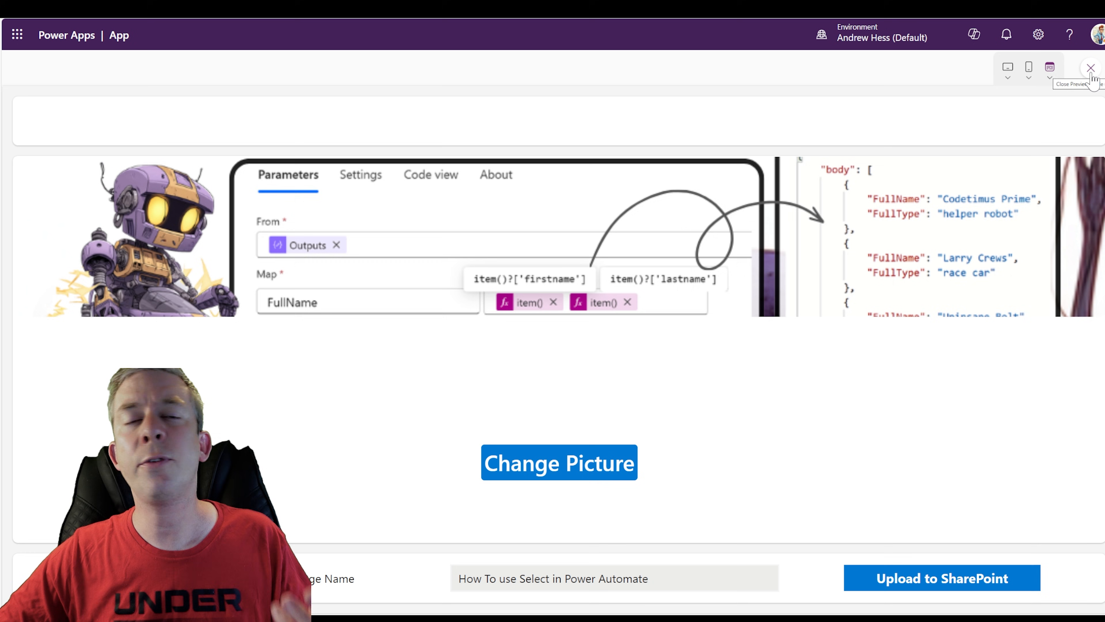
pyautogui.click(1090, 69)
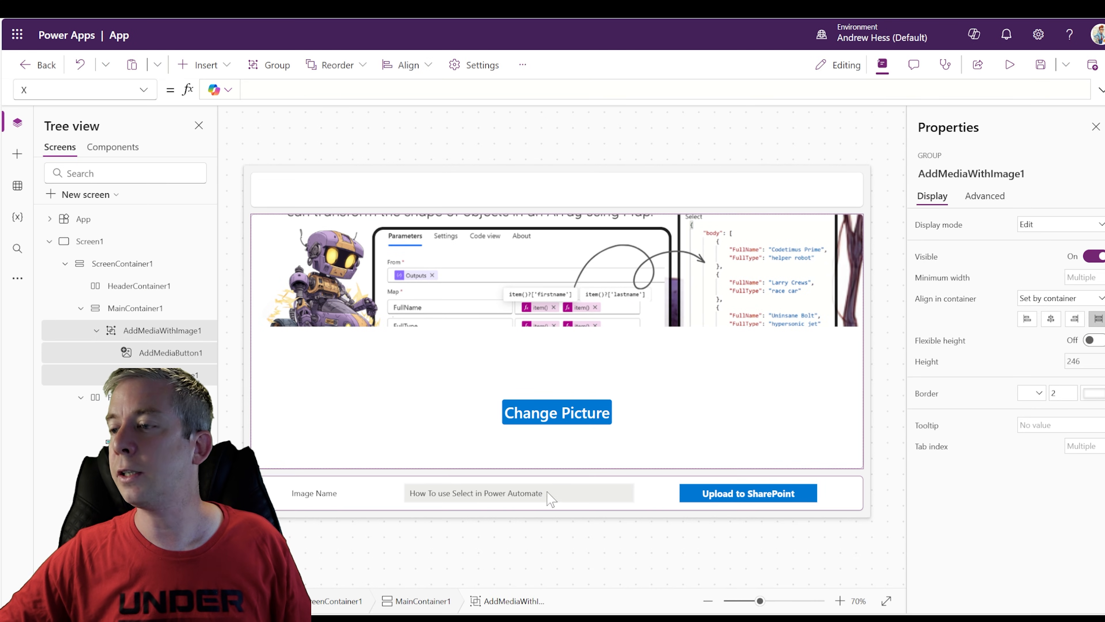
# - Change the button formula's file extension from .png to .jpg and preview the app
pyautogui.click(518, 493)
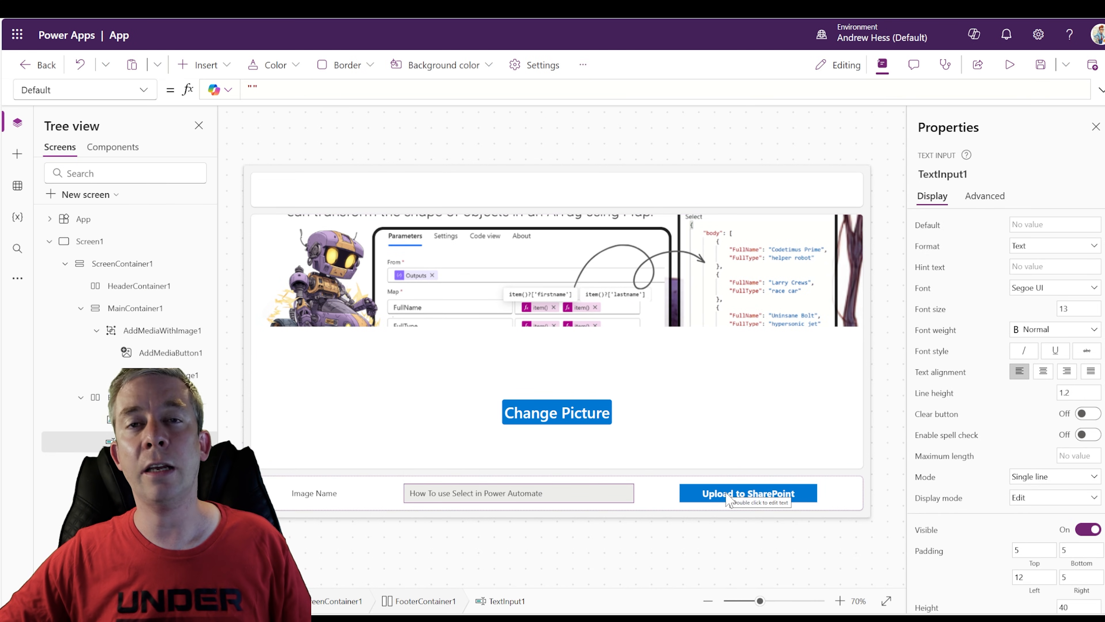
pyautogui.click(747, 493)
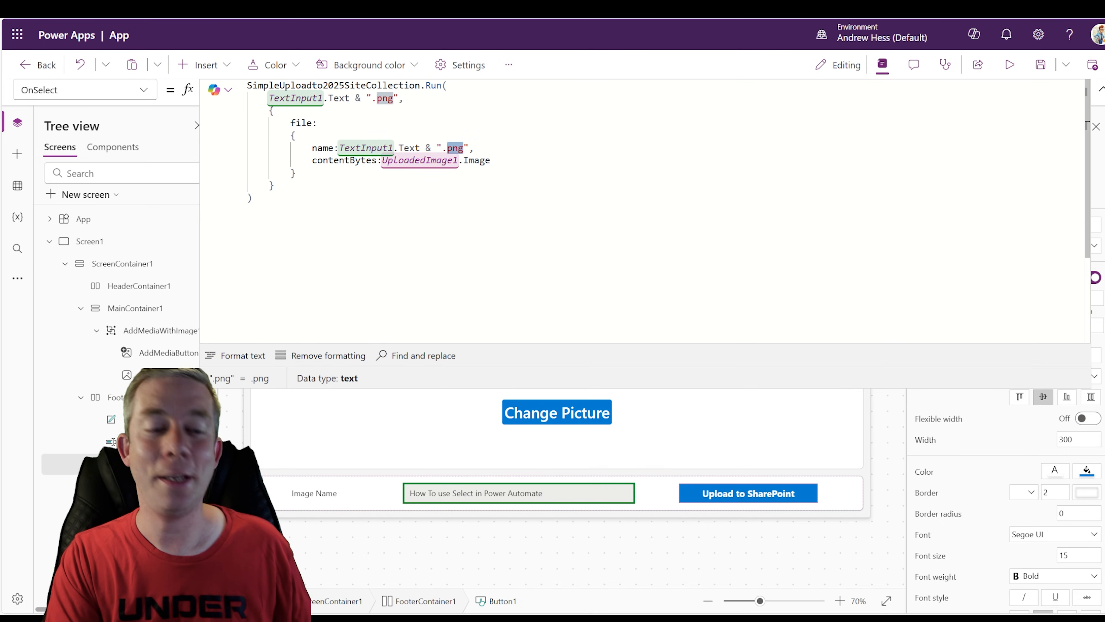
pyautogui.write('.jpg')
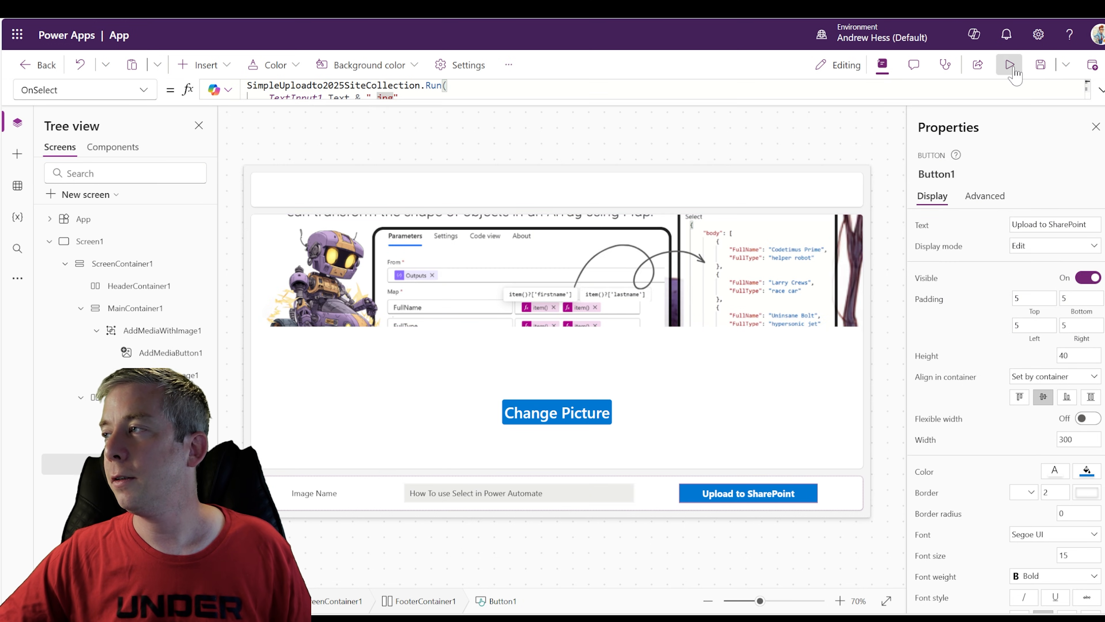
pyautogui.click(1009, 65)
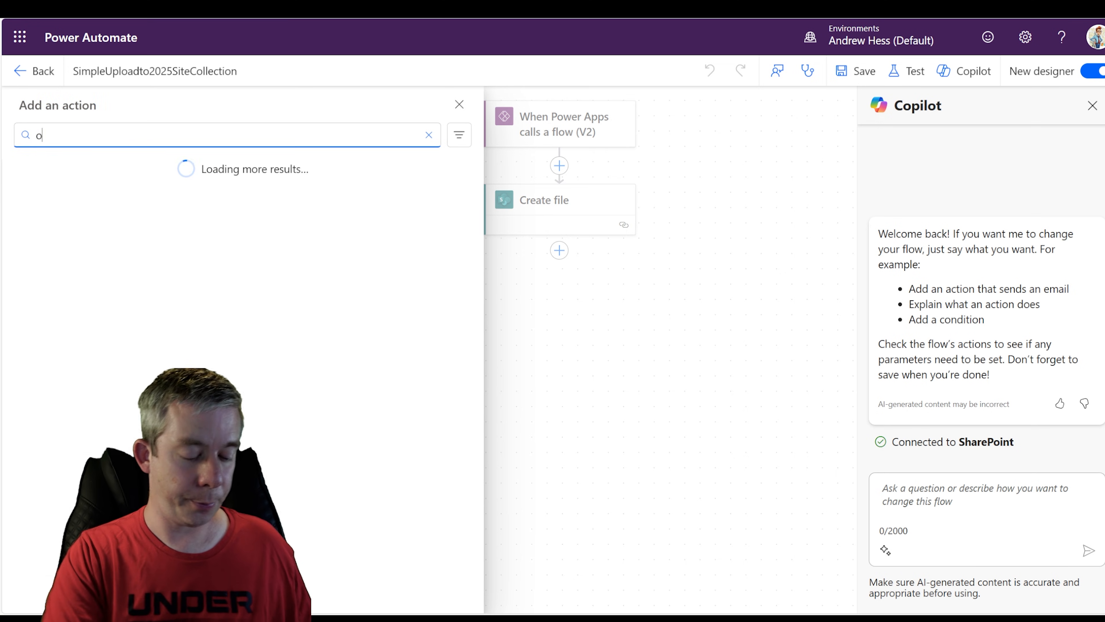
# - Add a OneDrive for Business Create file step with Folder Path set to the root /
pyautogui.write('nedrive')
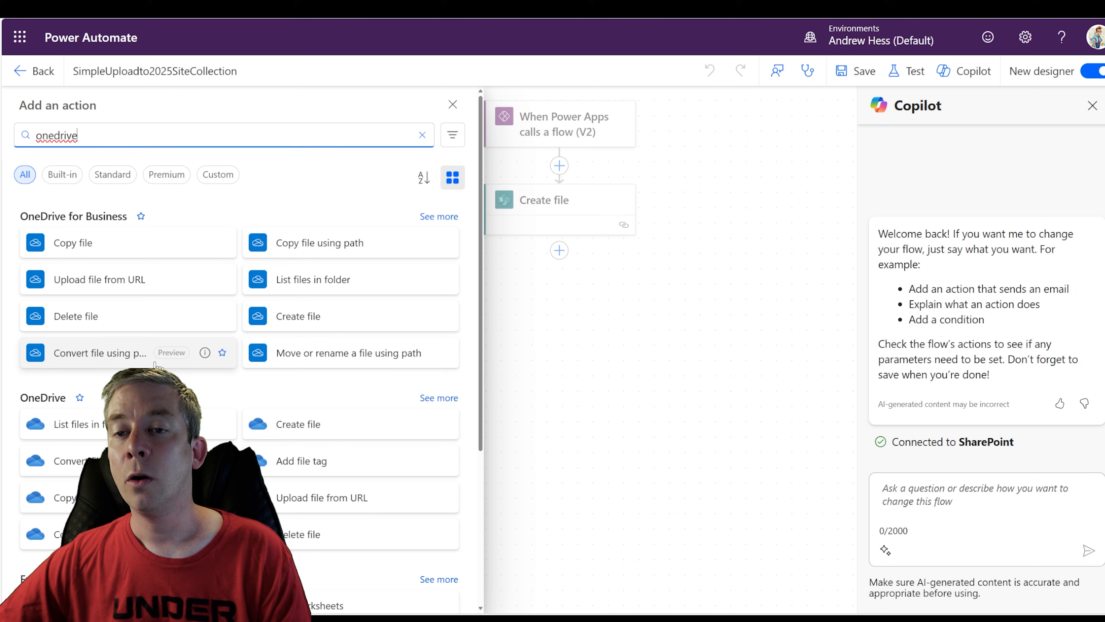
pyautogui.click(298, 423)
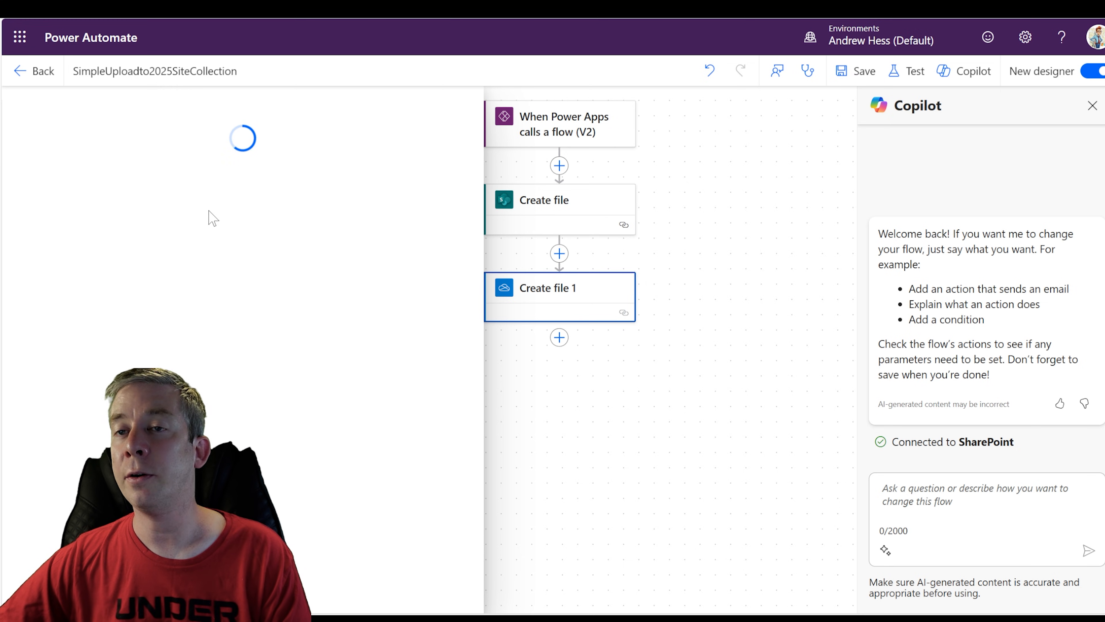
pyautogui.click(549, 288)
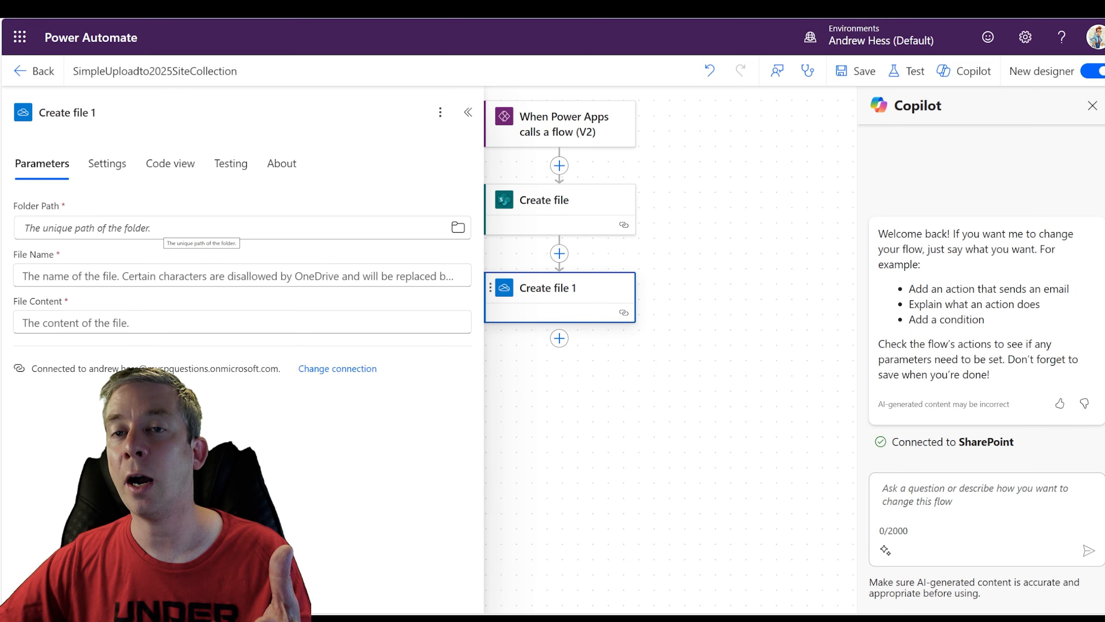
pyautogui.click(458, 227)
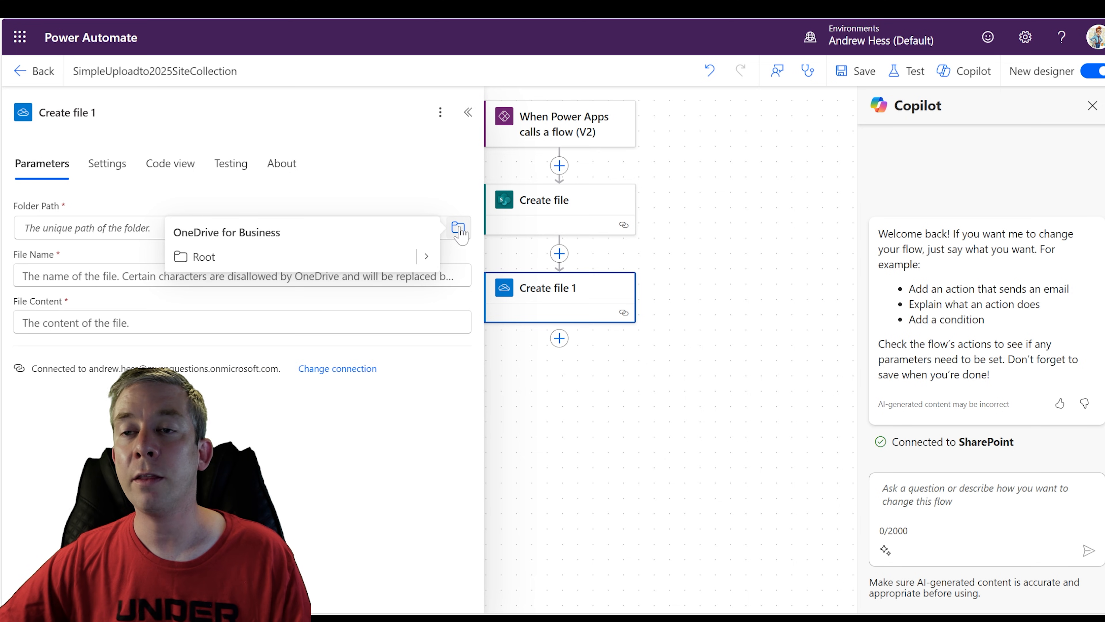
pyautogui.click(239, 276)
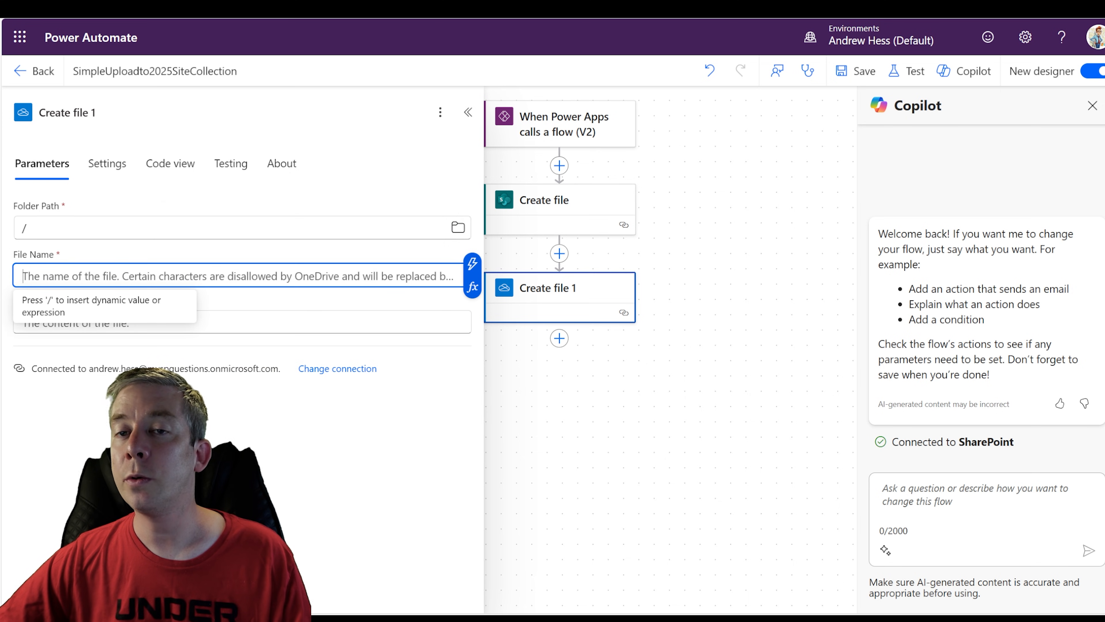
# - Set its File Name to Name and File Content to FileContent, then save the flow
pyautogui.click(471, 267)
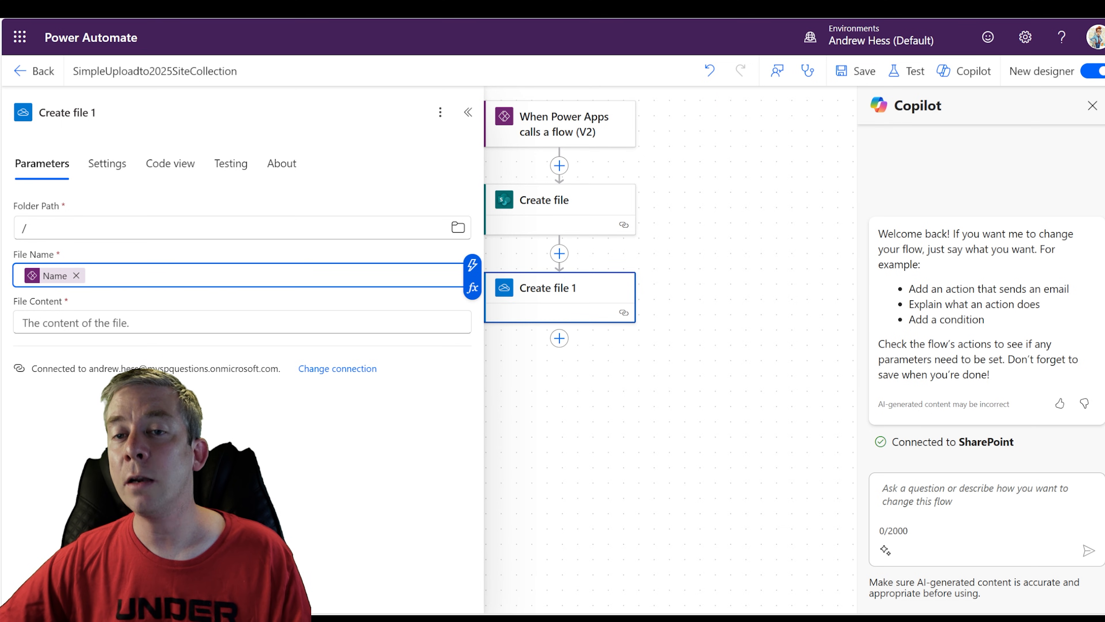
pyautogui.click(211, 322)
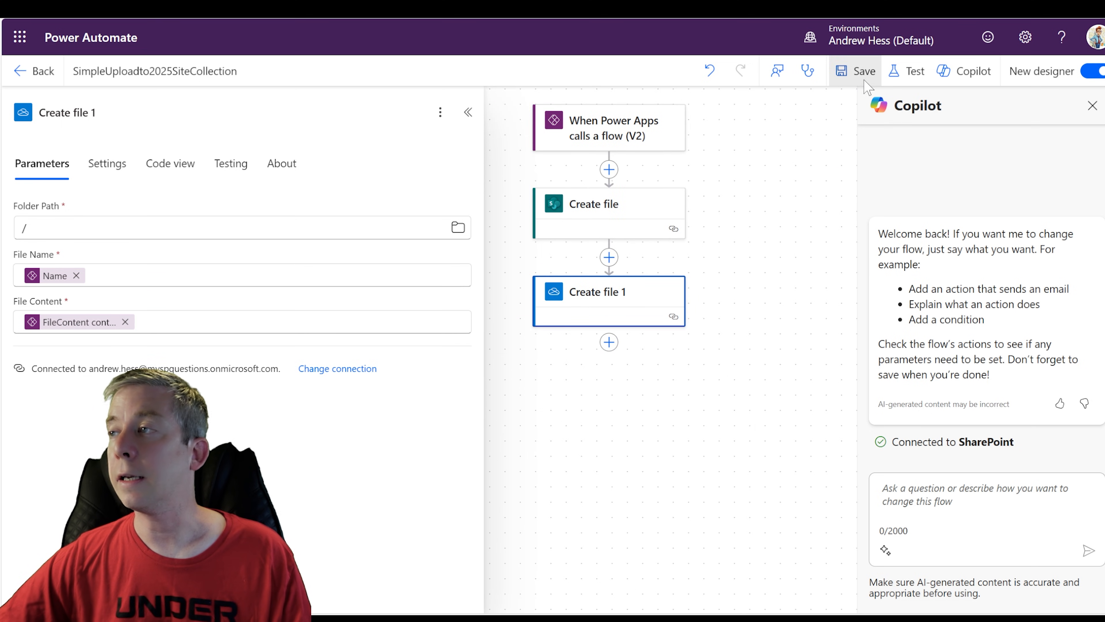
pyautogui.click(855, 70)
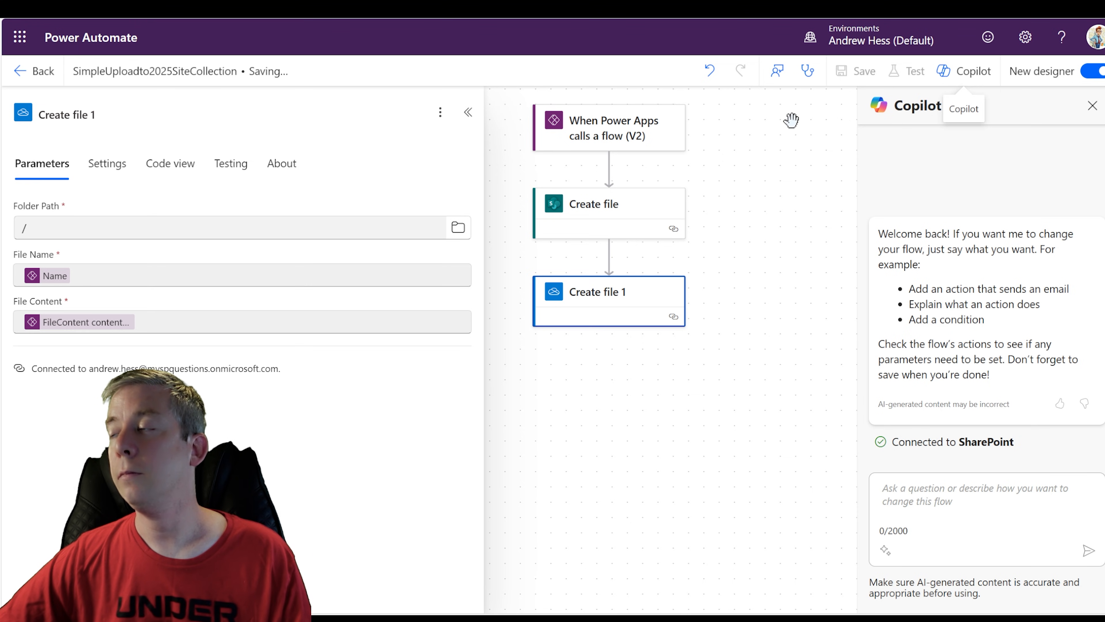
pyautogui.moveTo(559, 312)
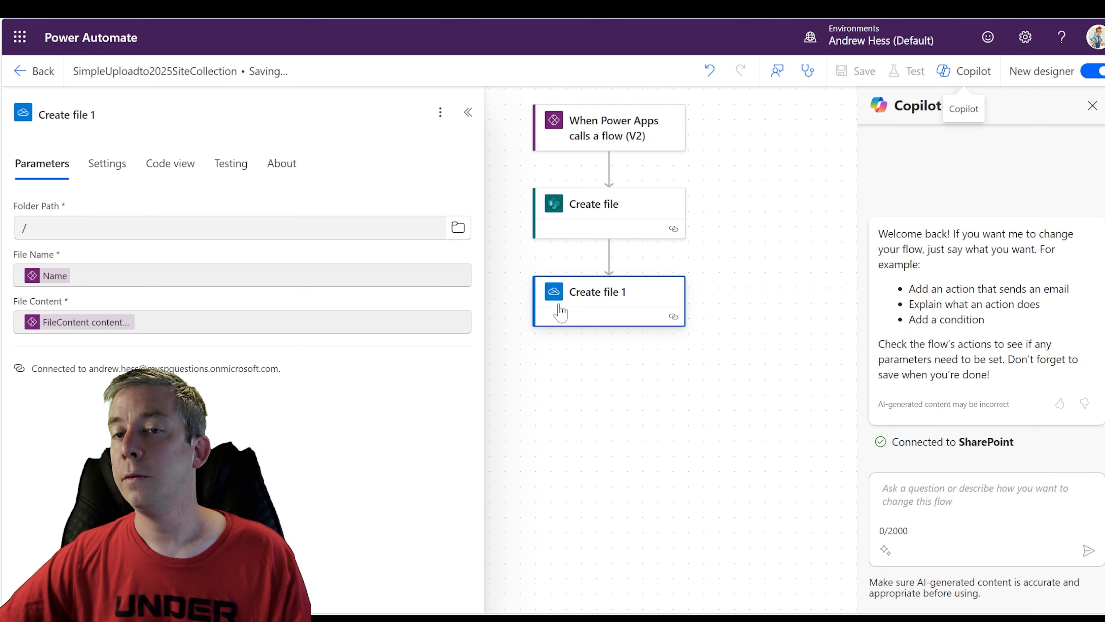
pyautogui.moveTo(539, 169)
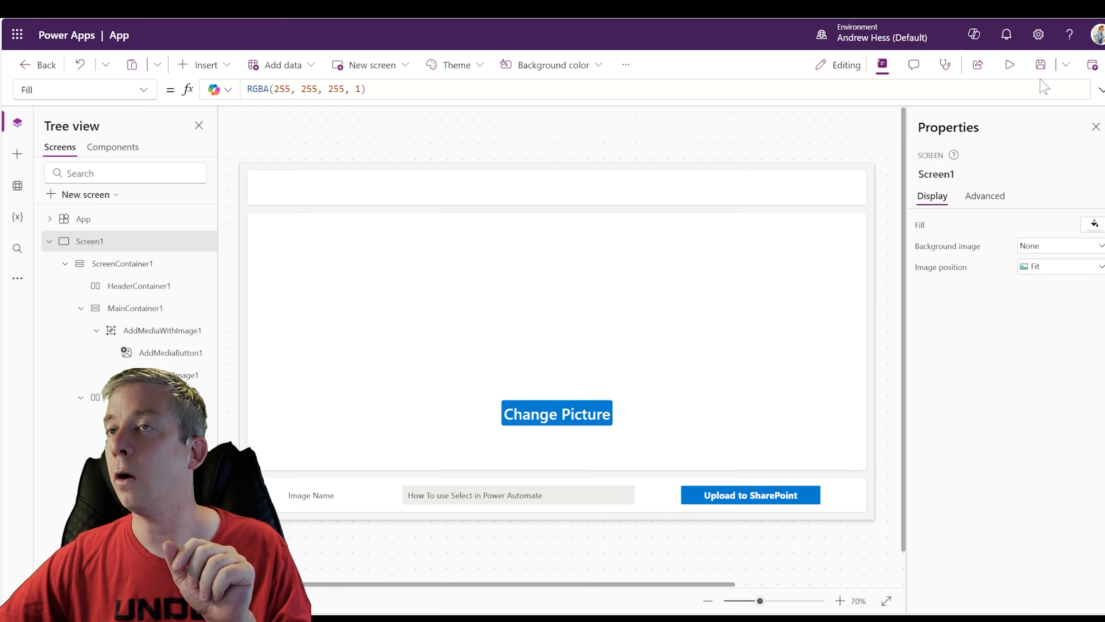
# - Run the upload once more from preview and return to the editor
pyautogui.click(1010, 64)
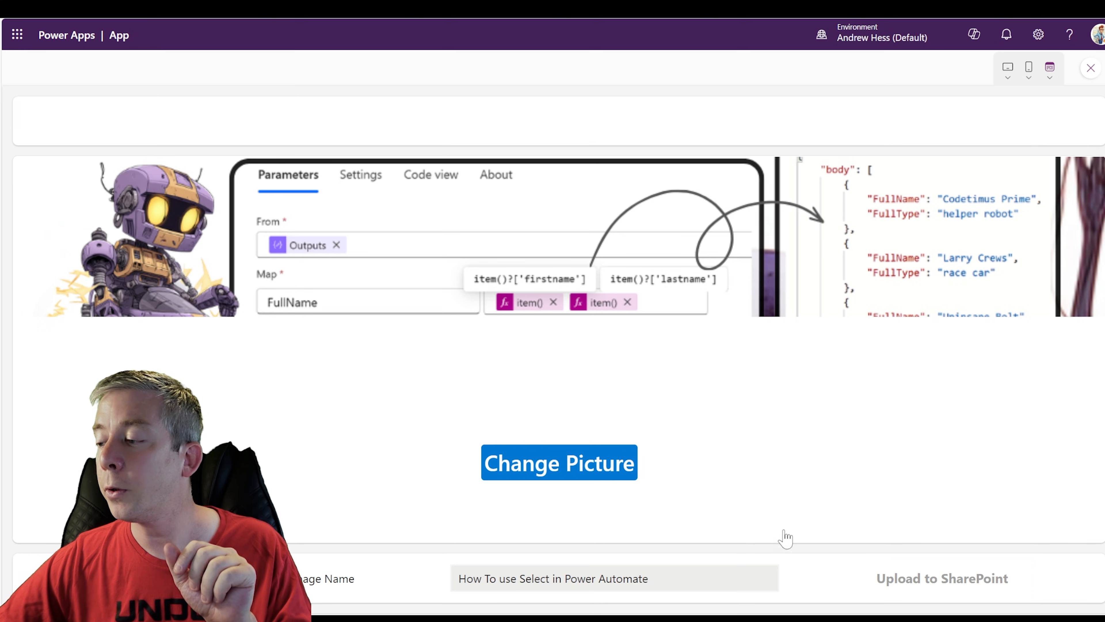
pyautogui.click(941, 578)
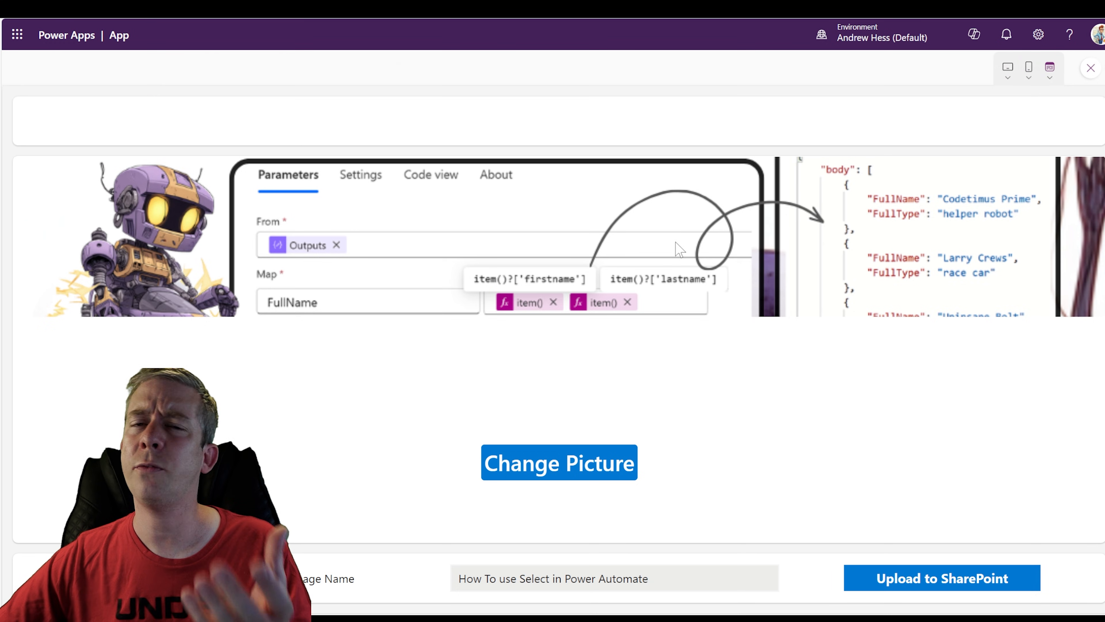
pyautogui.click(1092, 68)
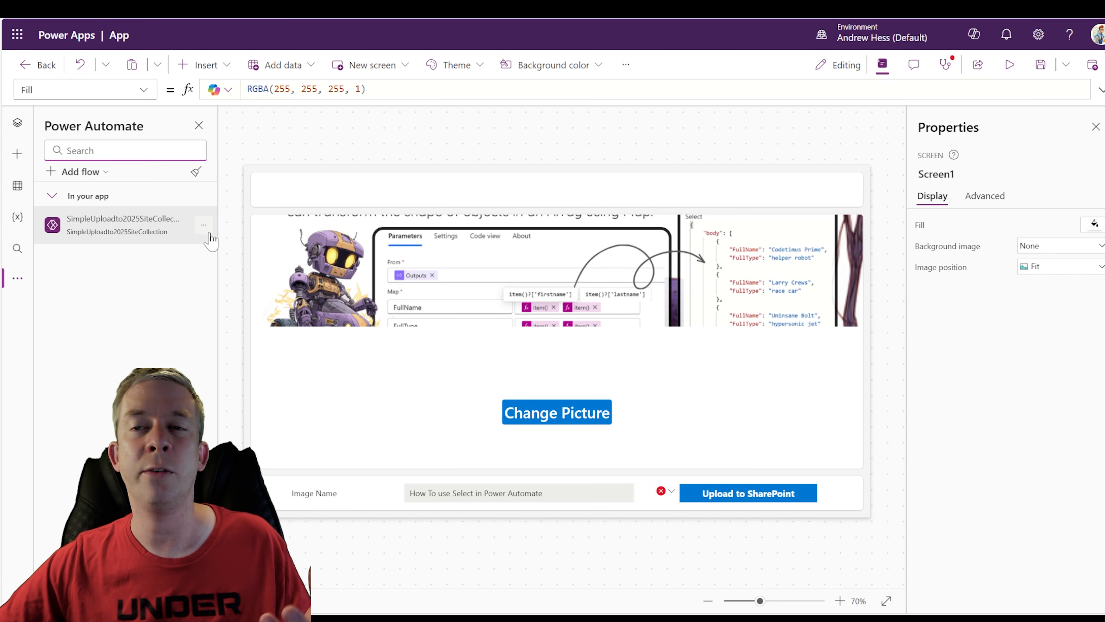
# - Refresh the connected flow from the Power Automate pane and preview the app again
pyautogui.click(204, 224)
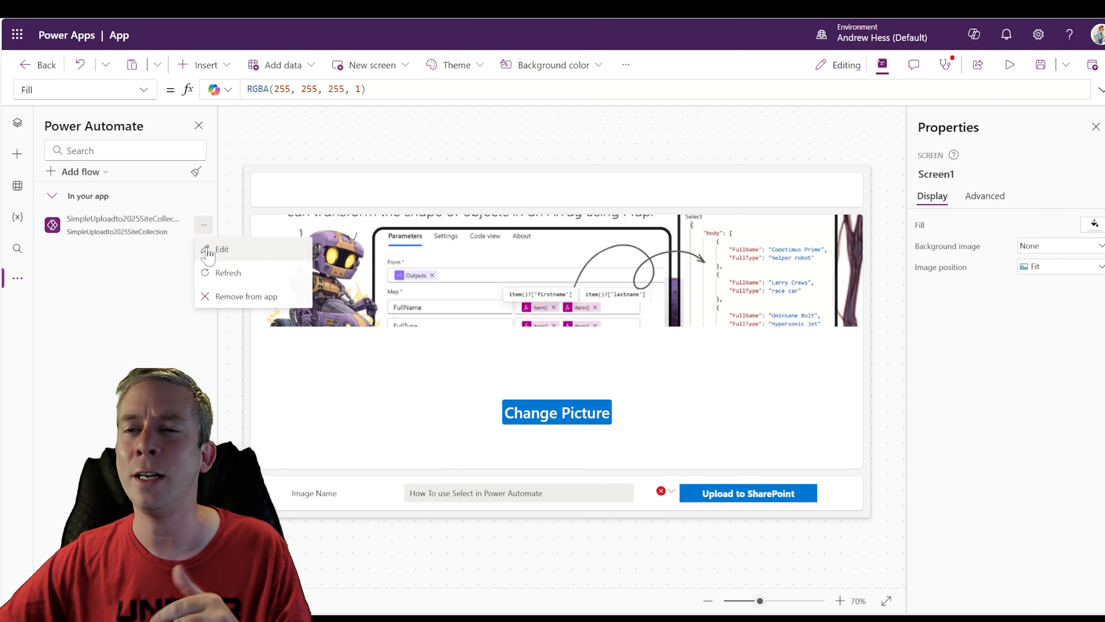
pyautogui.click(229, 273)
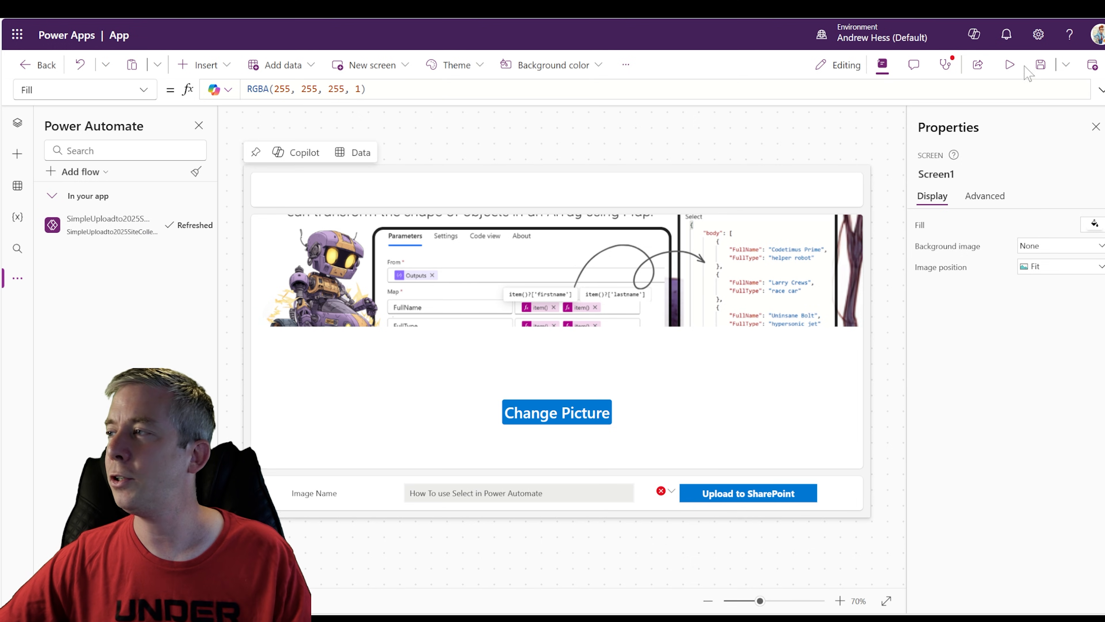
pyautogui.click(1009, 64)
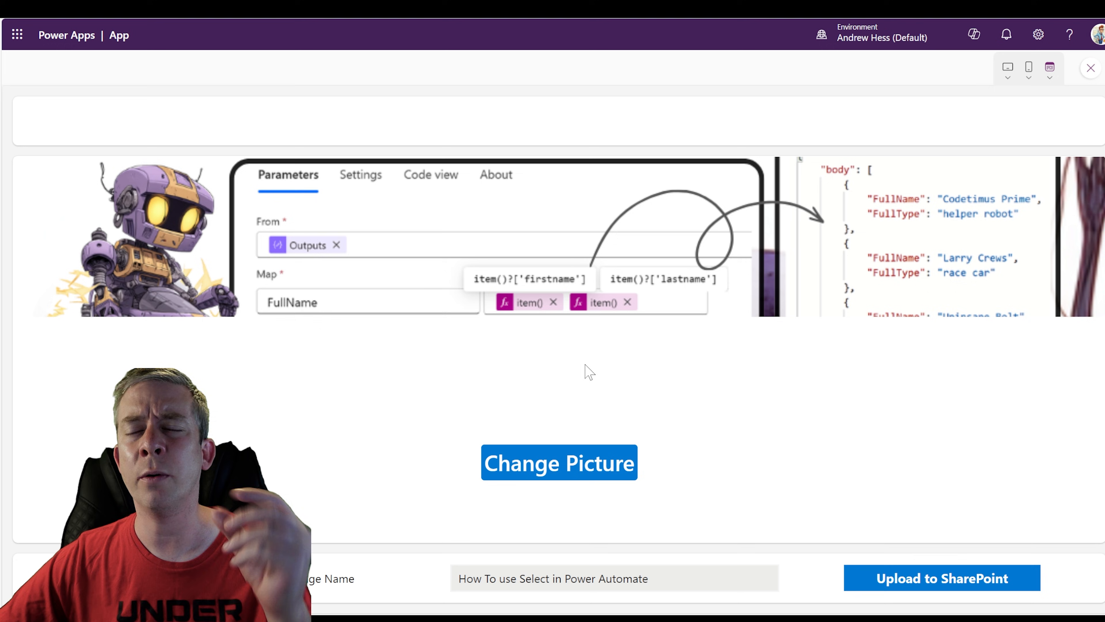
pyautogui.moveTo(497, 338)
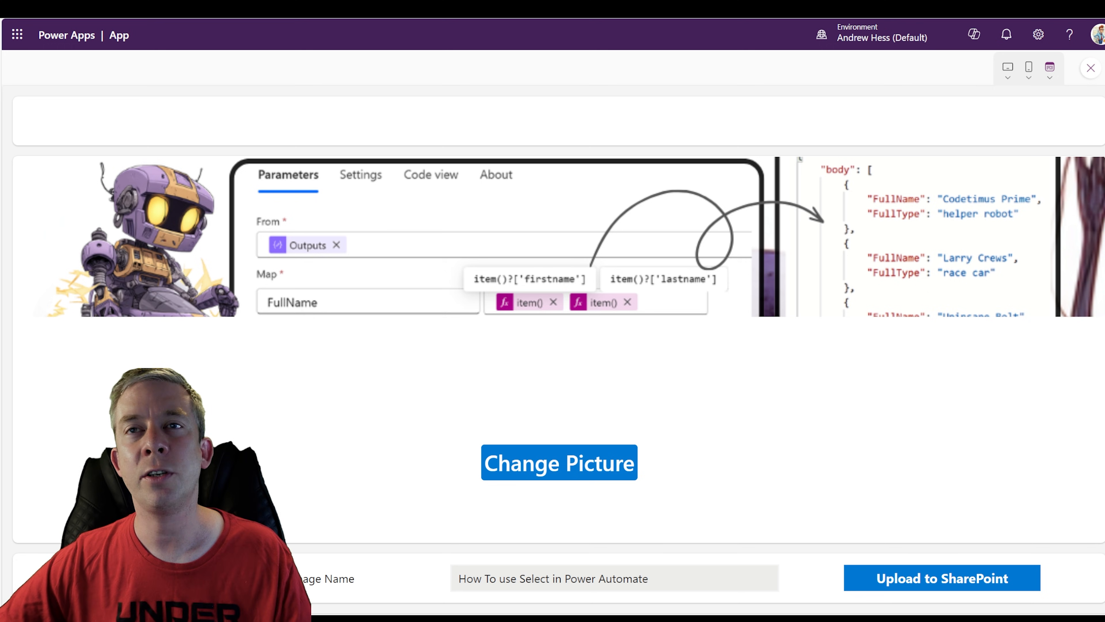
# - Run the upload, then go to OneDrive via the app launcher to find the new .jpg
pyautogui.click(942, 578)
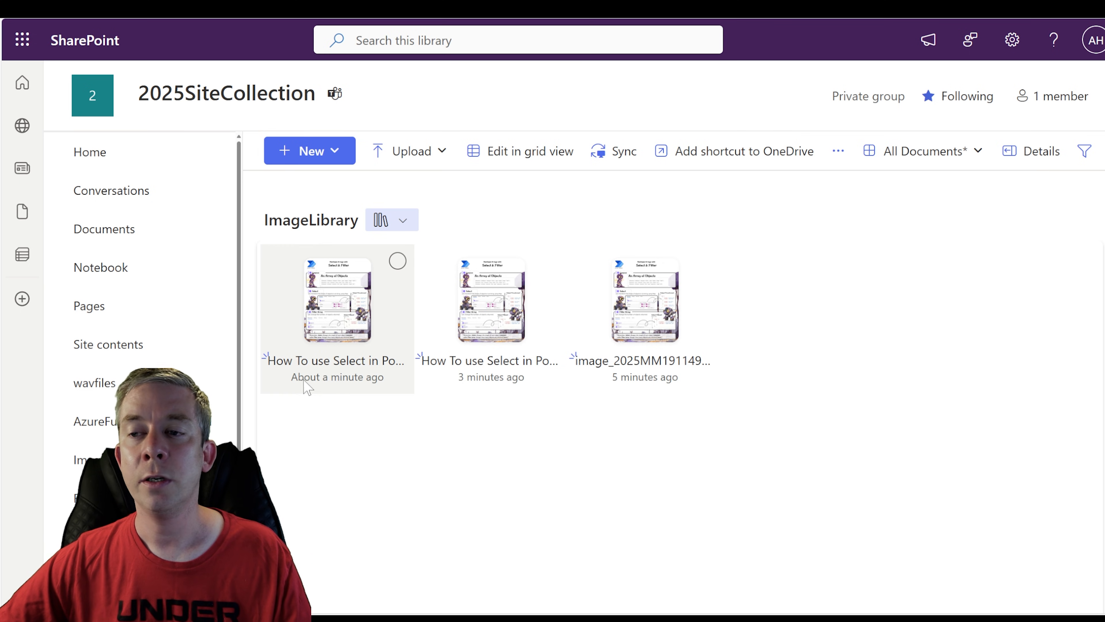
pyautogui.moveTo(29, 19)
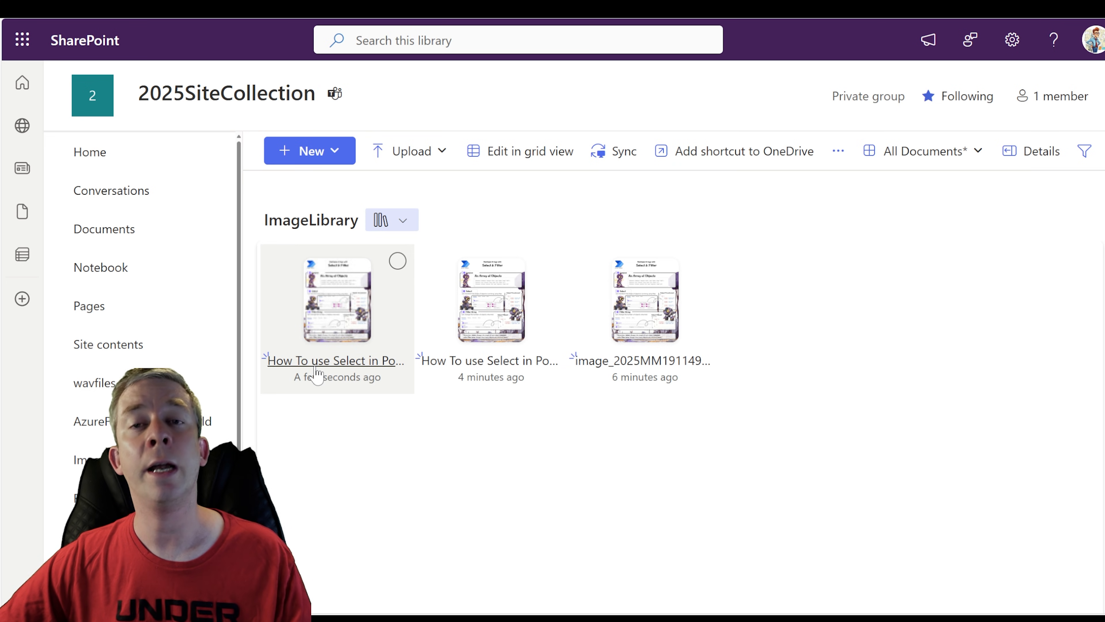
pyautogui.click(22, 39)
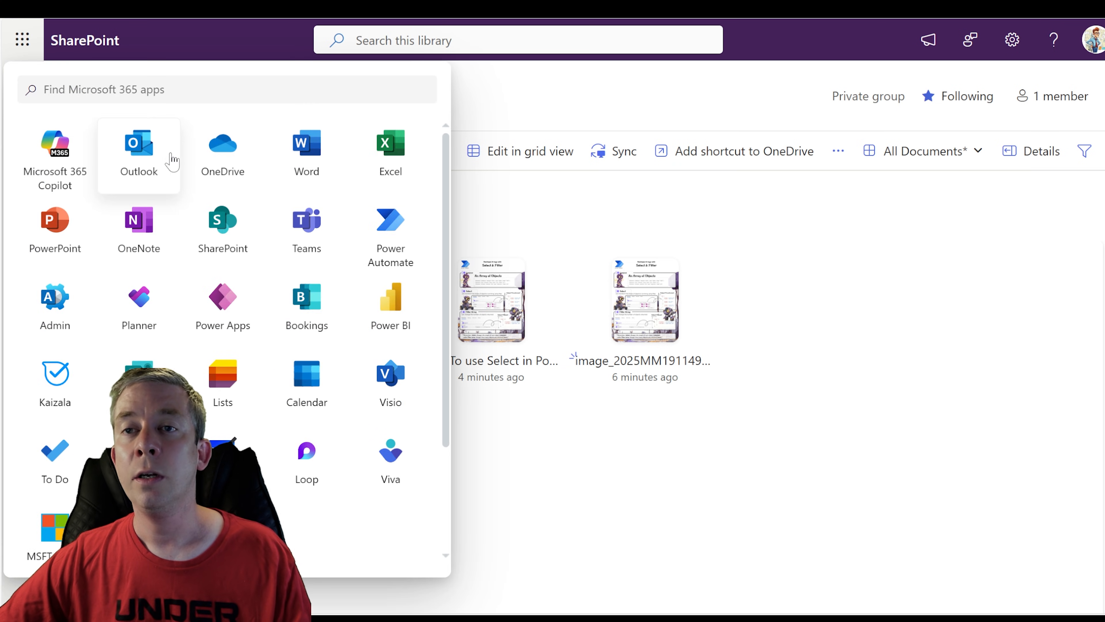
pyautogui.click(222, 143)
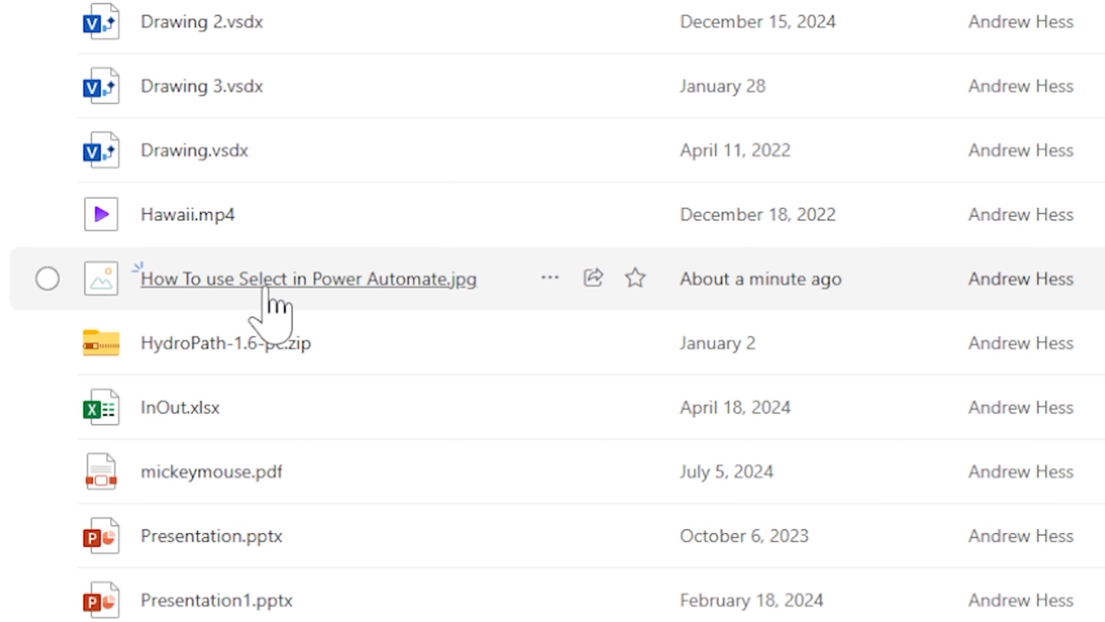
pyautogui.moveTo(744, 304)
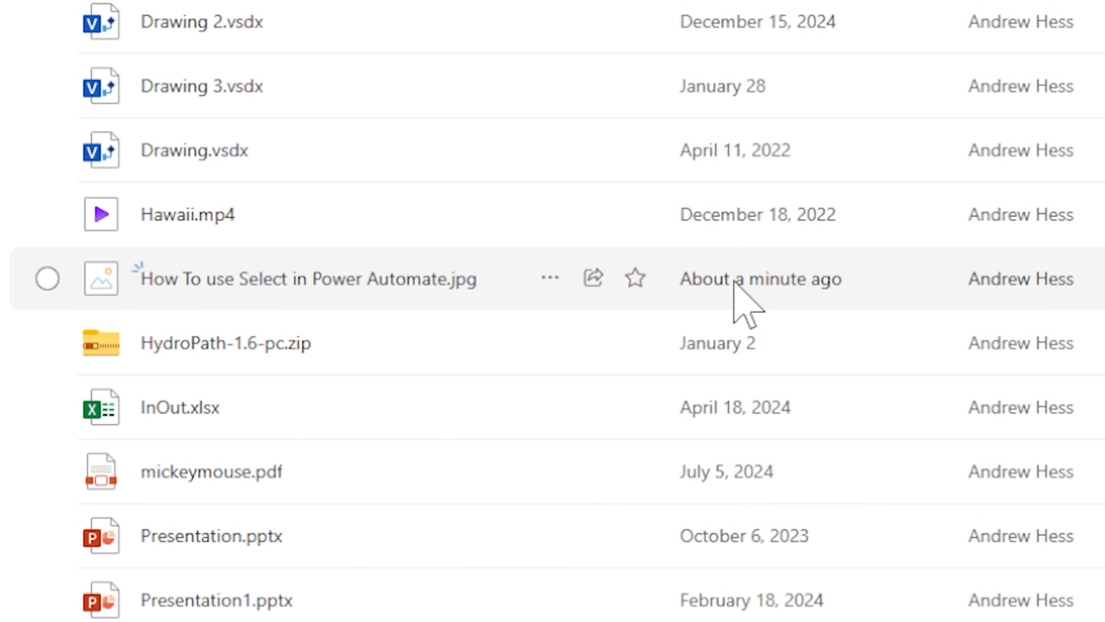